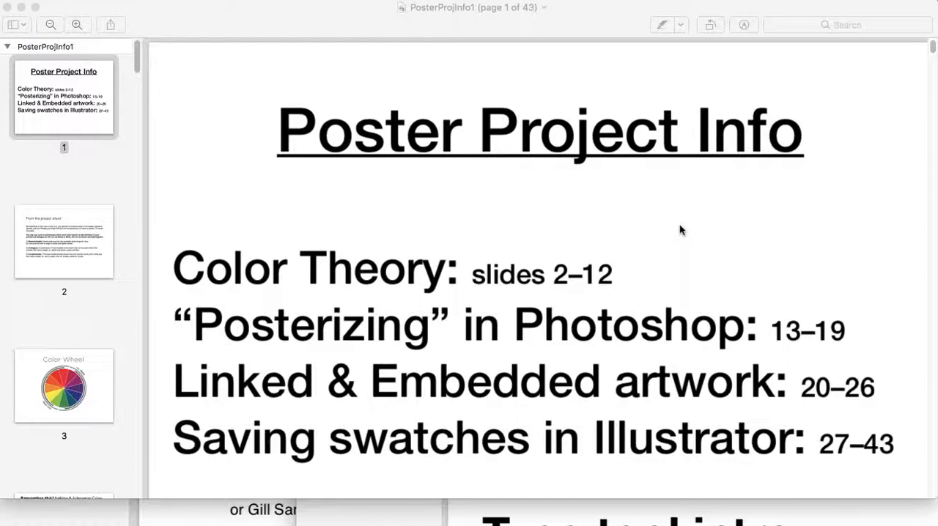
pyautogui.moveTo(724, 235)
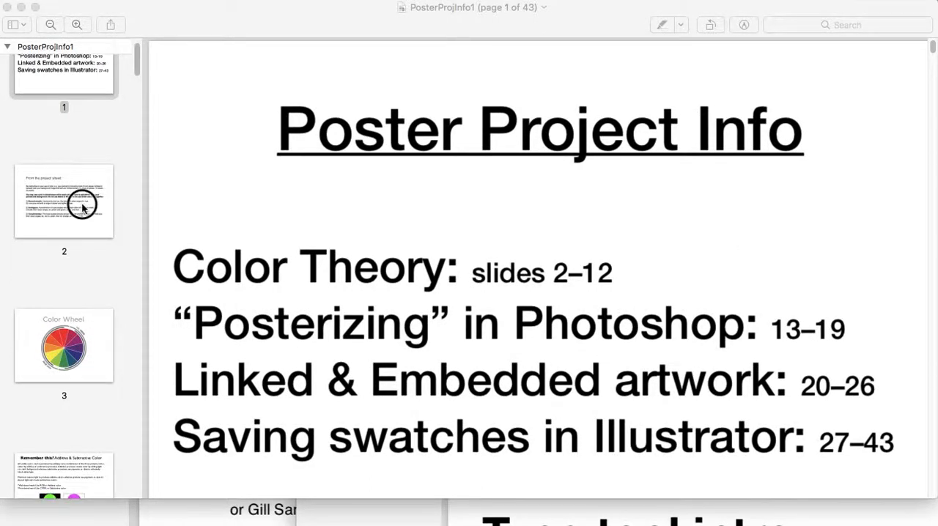
# Show page 2 with the project sheet's colour scheme rules.
pyautogui.click(64, 201)
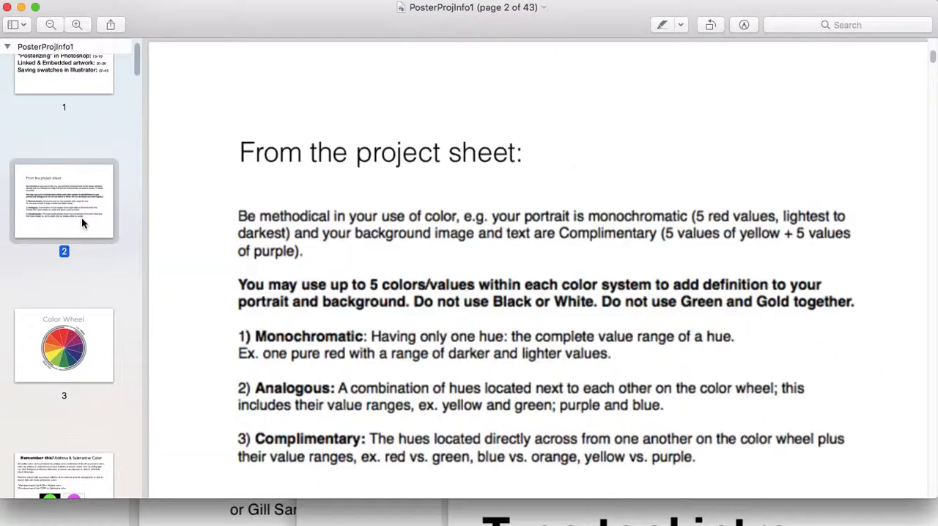
pyautogui.scroll(3)
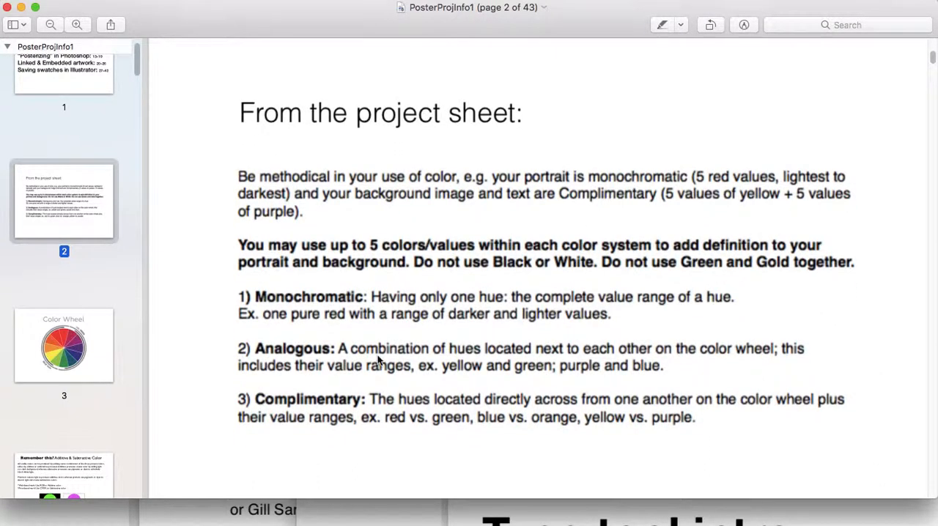
pyautogui.moveTo(592, 287)
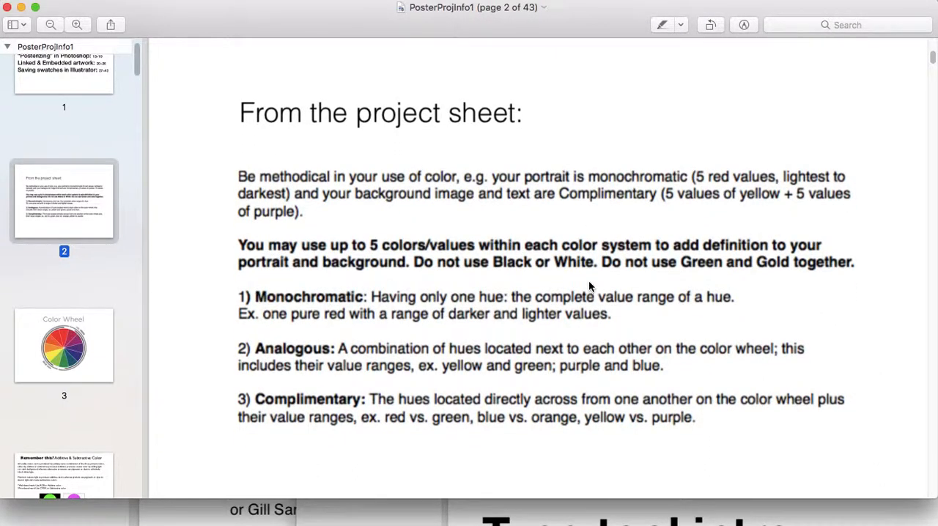
pyautogui.moveTo(644, 340)
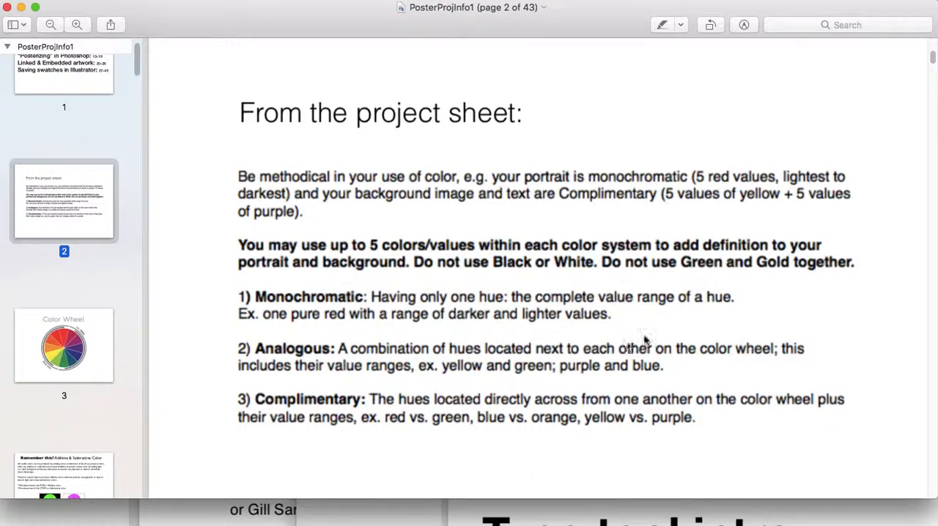
pyautogui.scroll(3)
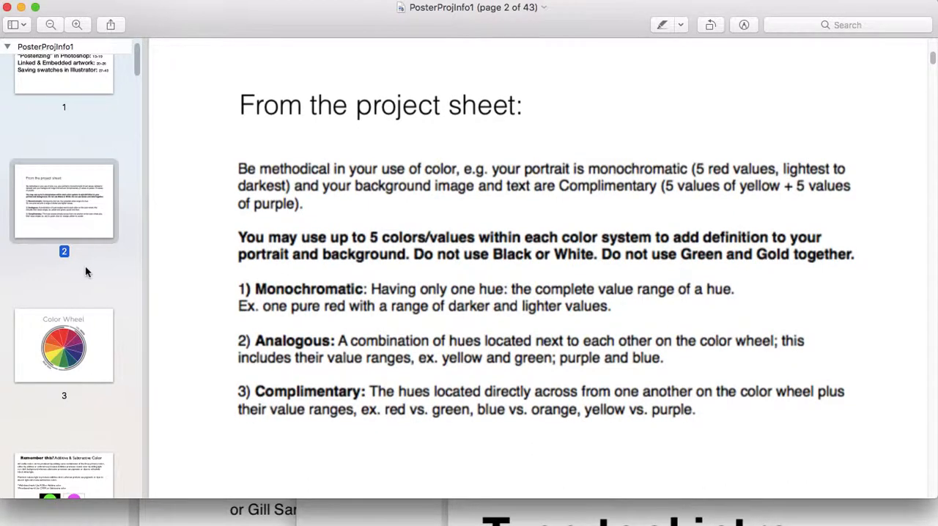
# Pass the page 3 Color Wheel and land on page 4, Additive & Subtractive Color.
pyautogui.click(64, 345)
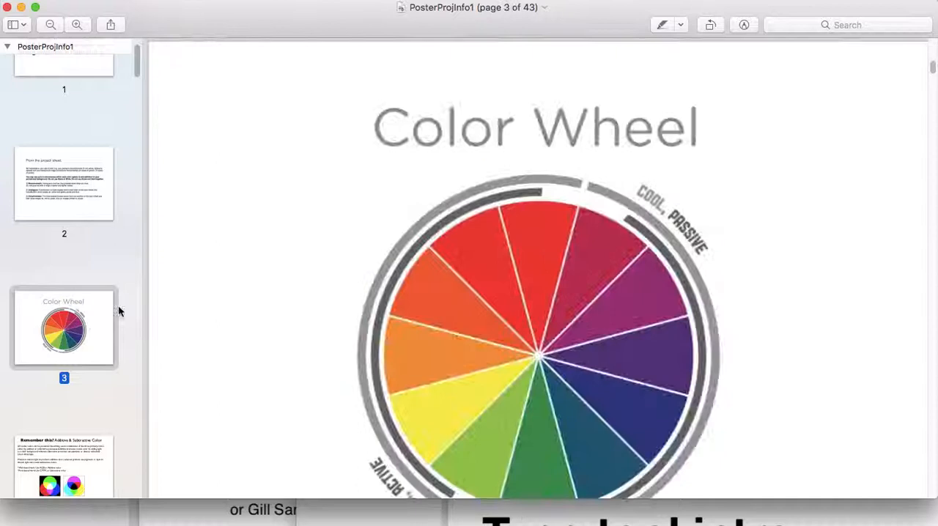
pyautogui.scroll(3)
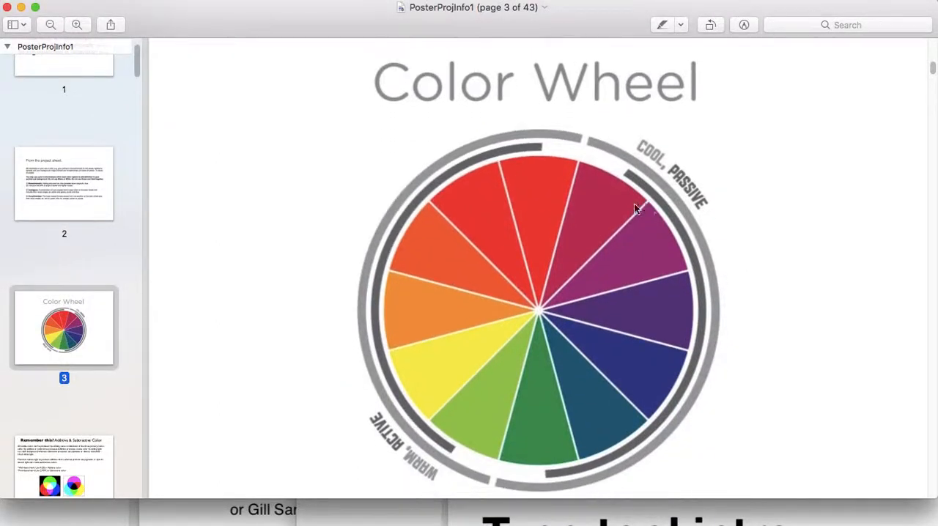
pyautogui.moveTo(557, 175)
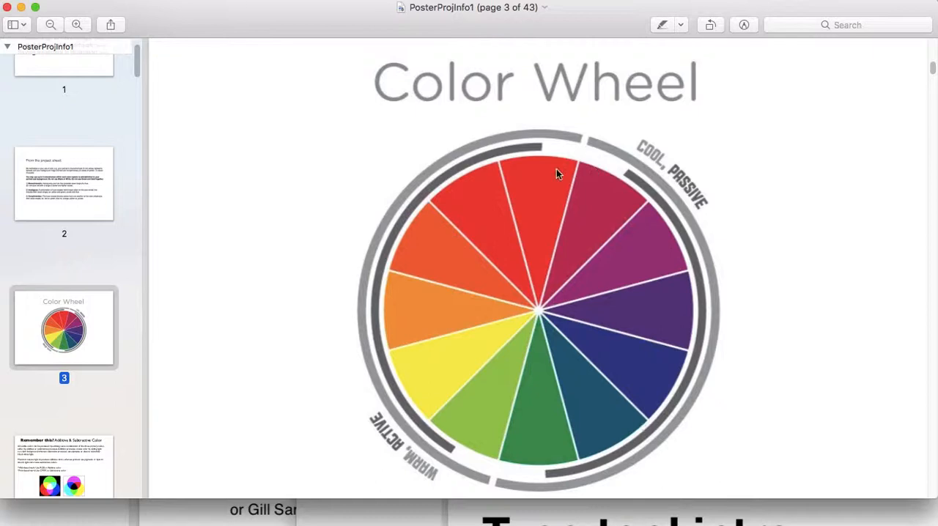
pyautogui.moveTo(431, 261)
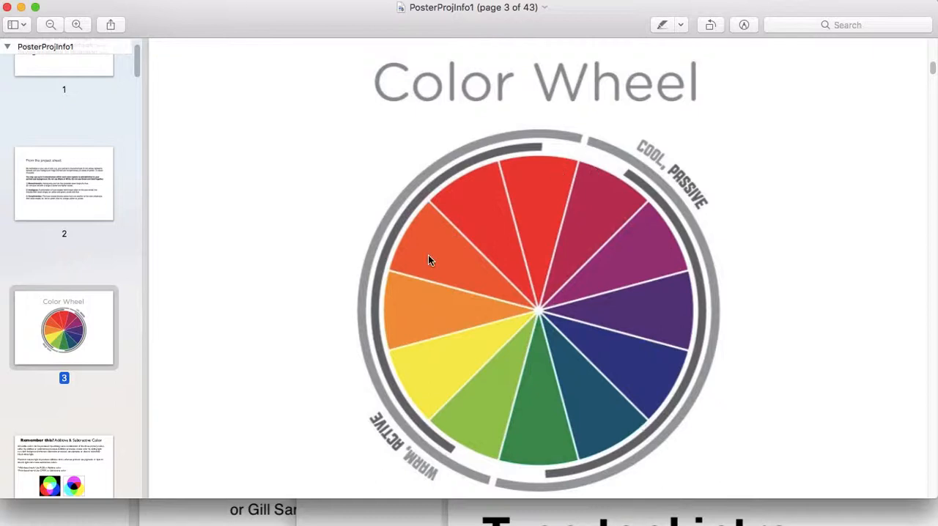
pyautogui.moveTo(399, 336)
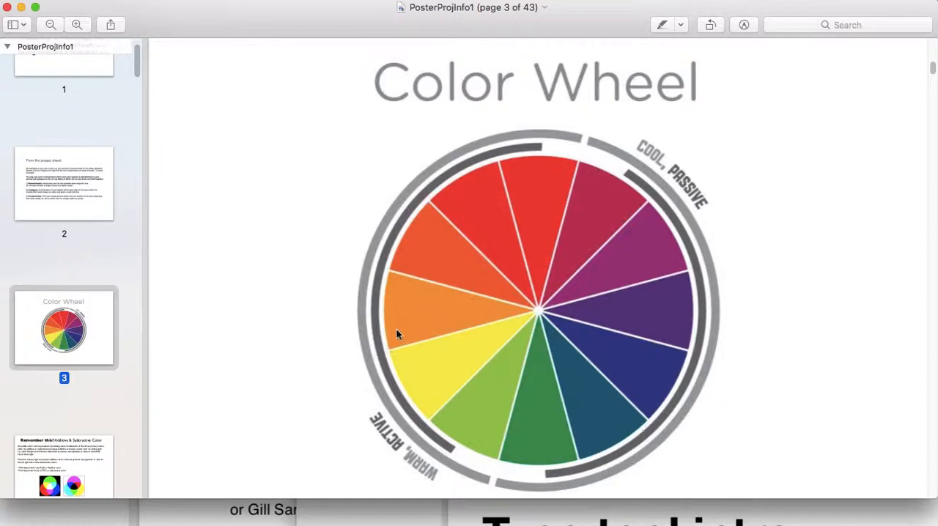
pyautogui.scroll(-3)
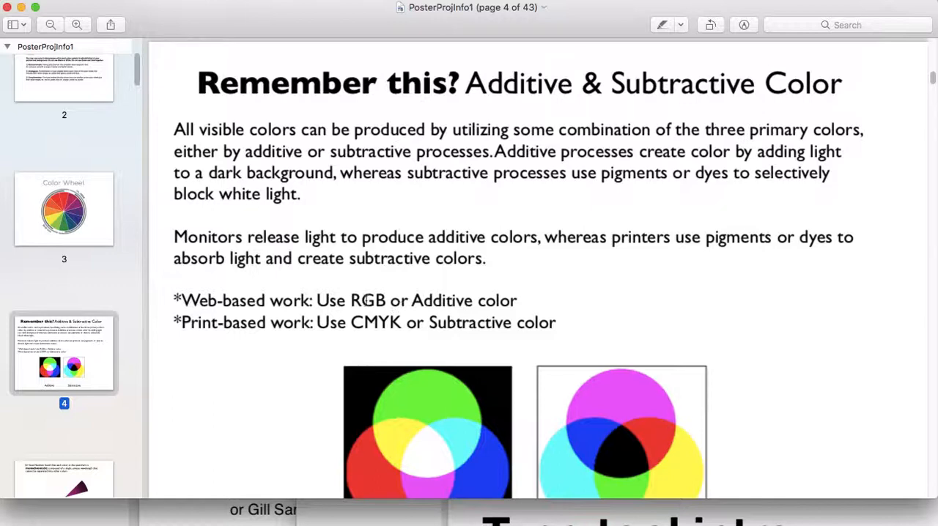
pyautogui.moveTo(846, 341)
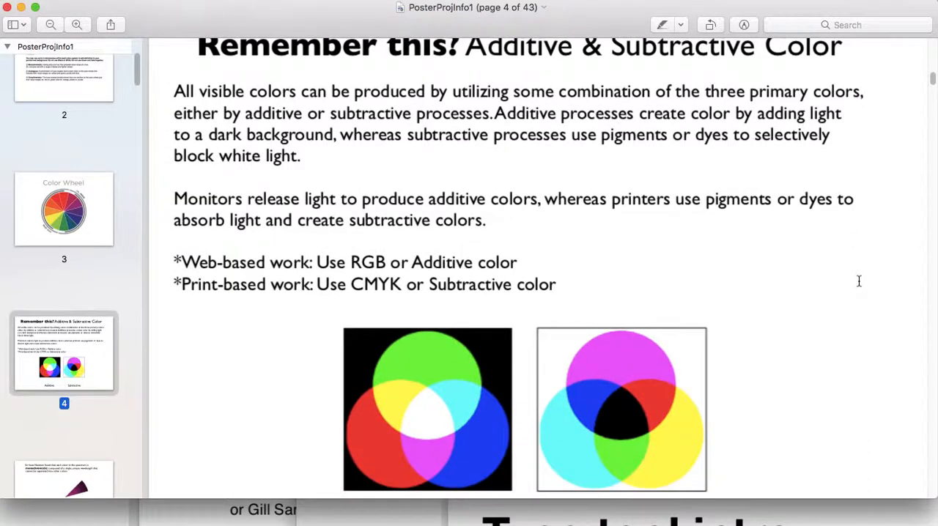
pyautogui.moveTo(828, 275)
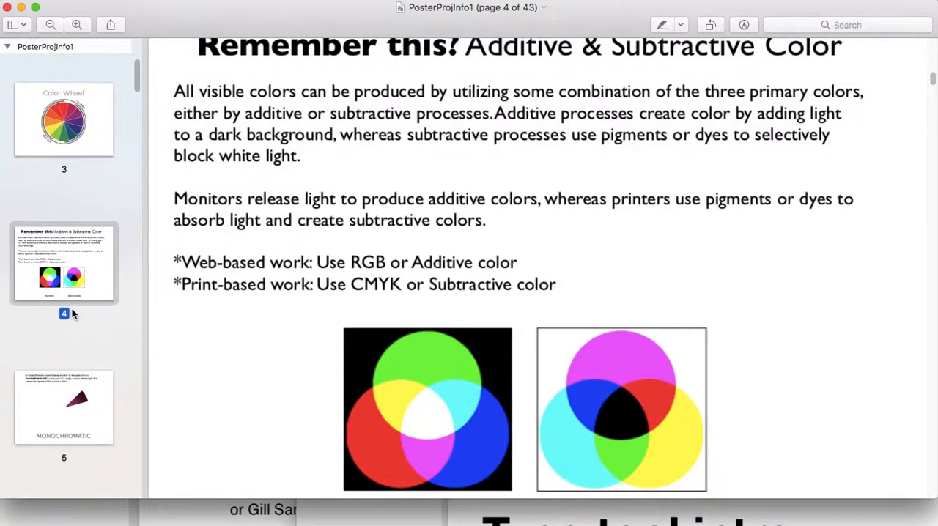
# Show page 5, Newton's monochromatic colour explanation with its single-hue wedge.
pyautogui.click(64, 408)
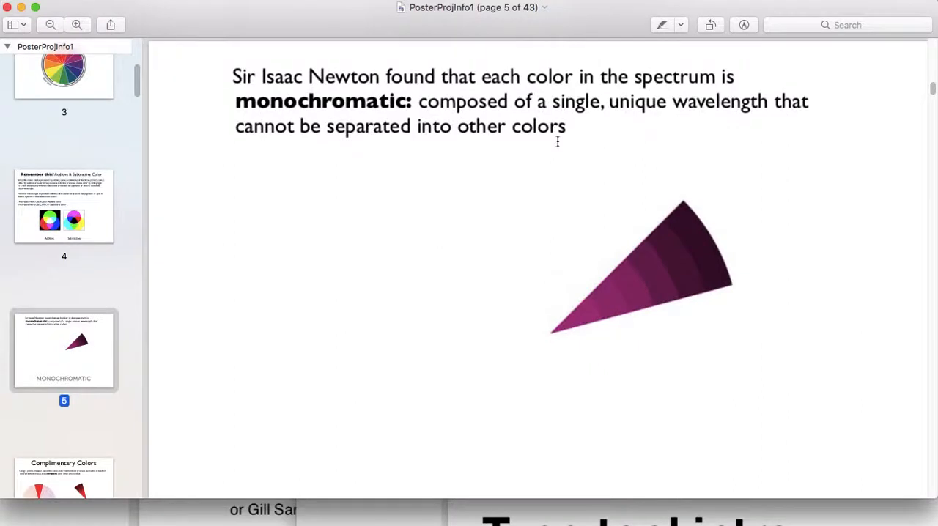
pyautogui.moveTo(534, 352)
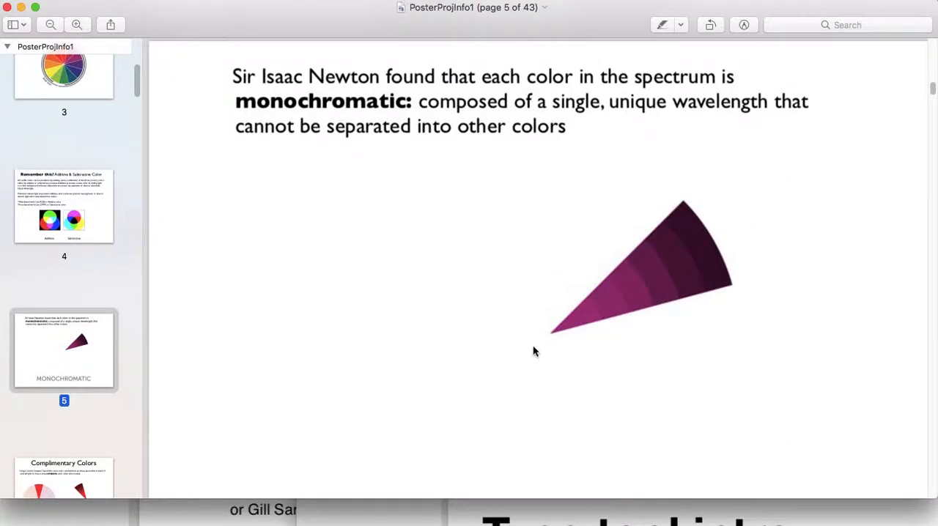
pyautogui.moveTo(592, 348)
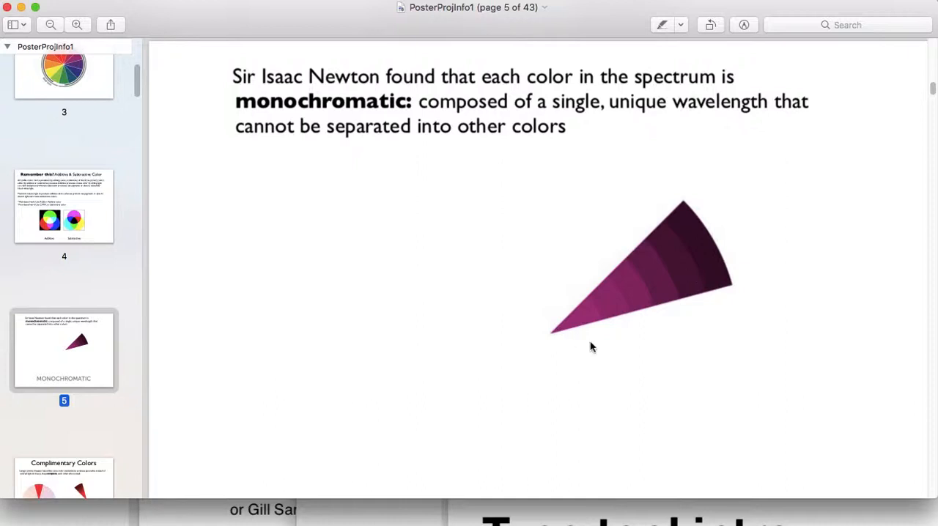
pyautogui.moveTo(324, 28)
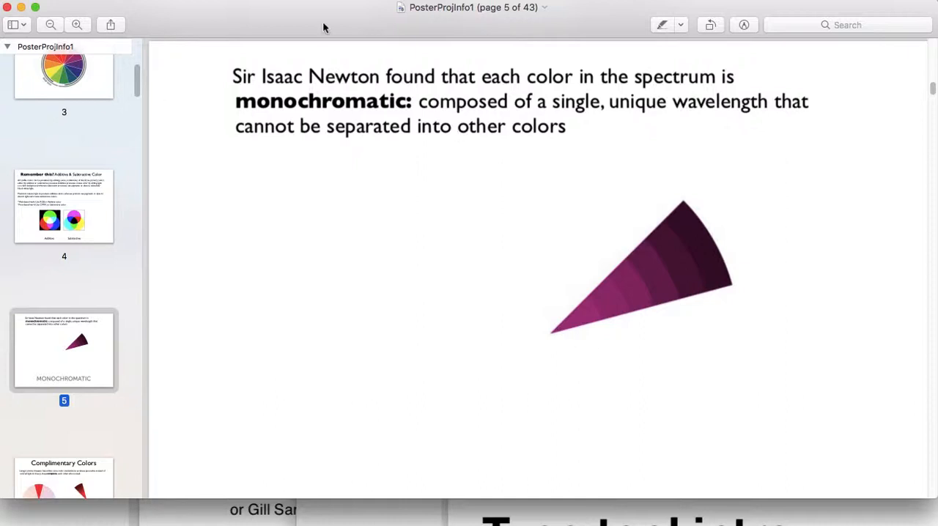
pyautogui.moveTo(458, 120)
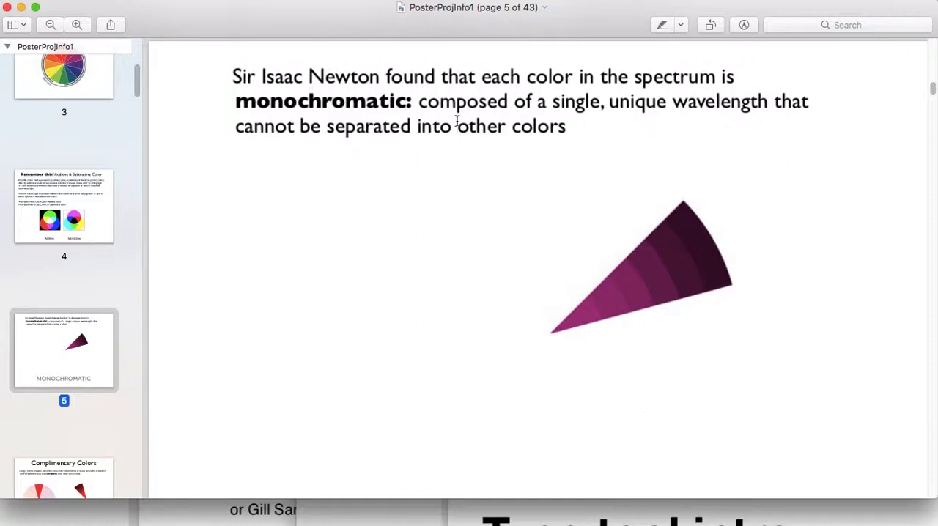
pyautogui.moveTo(539, 280)
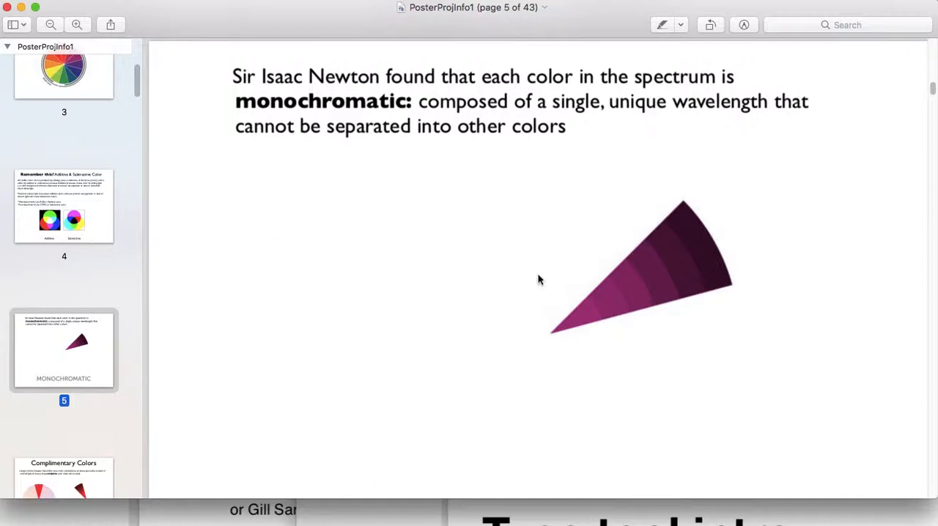
pyautogui.moveTo(839, 236)
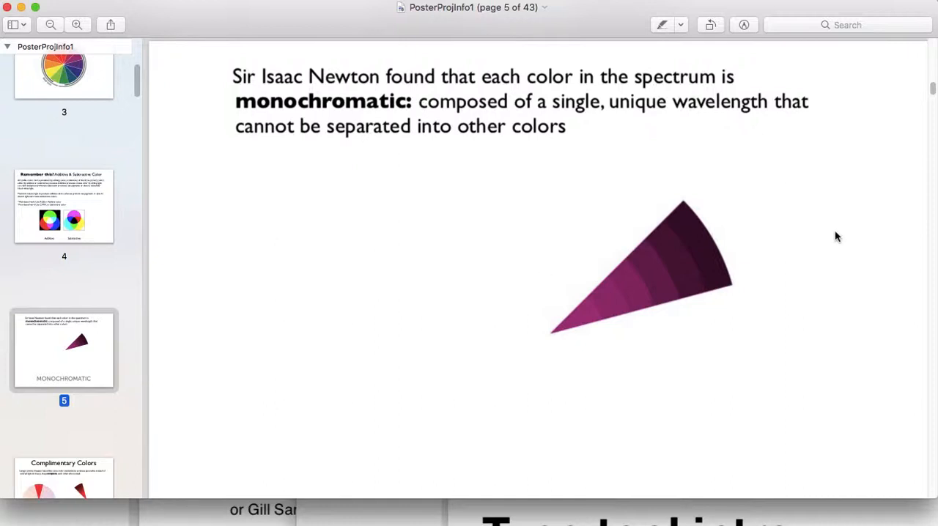
pyautogui.moveTo(824, 261)
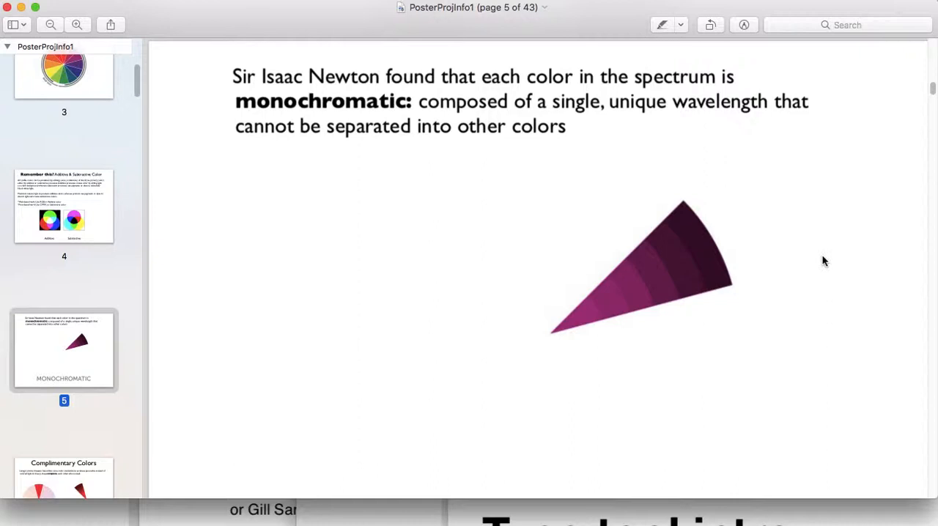
pyautogui.scroll(3)
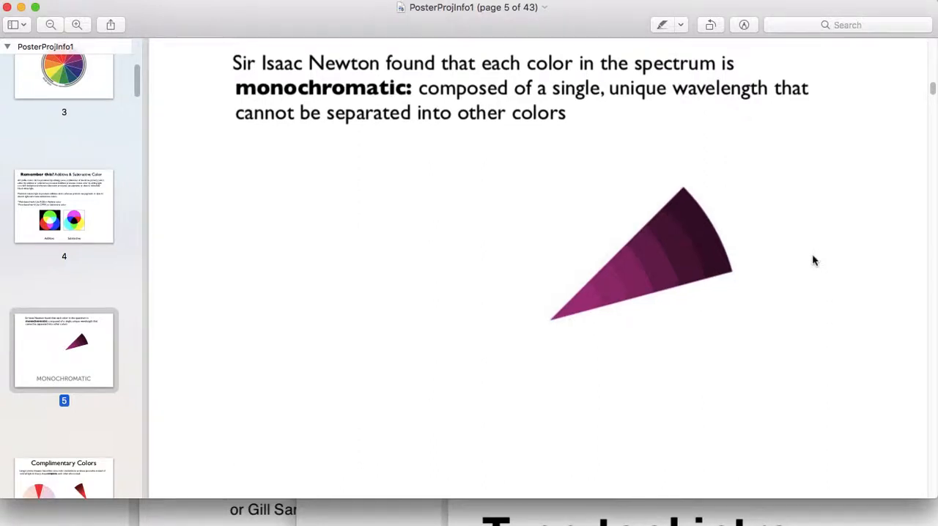
pyautogui.moveTo(87, 240)
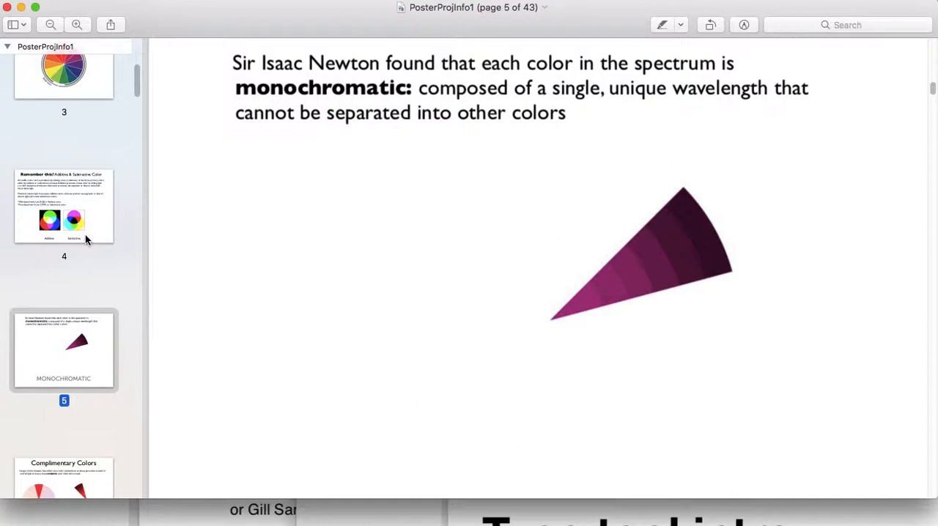
pyautogui.moveTo(443, 264)
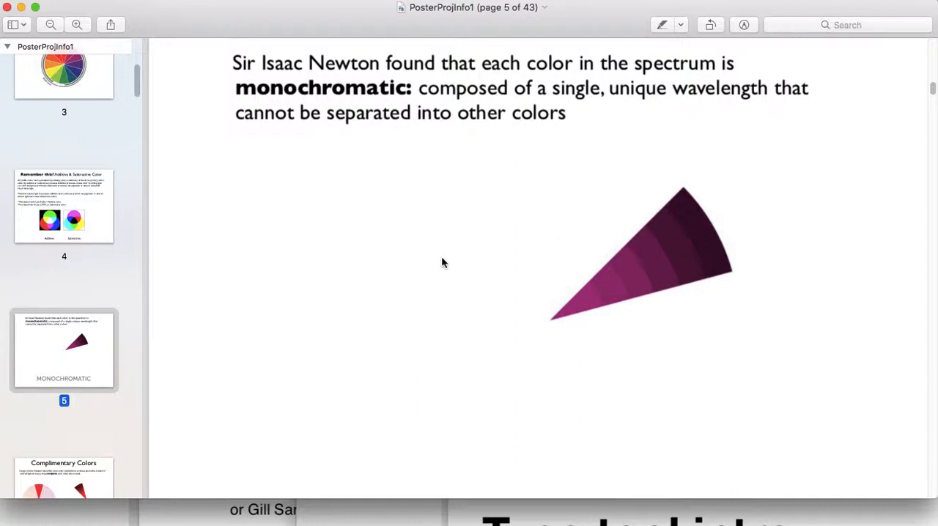
pyautogui.scroll(3)
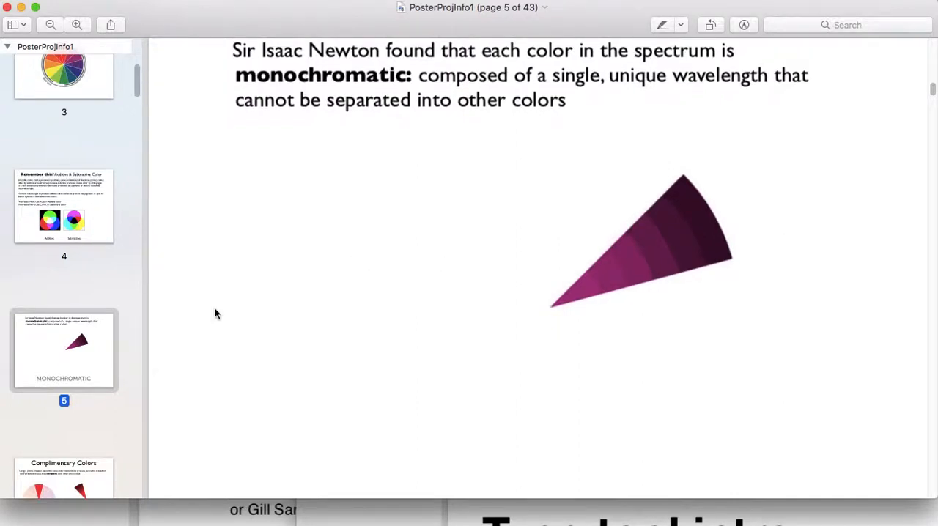
pyautogui.scroll(-3)
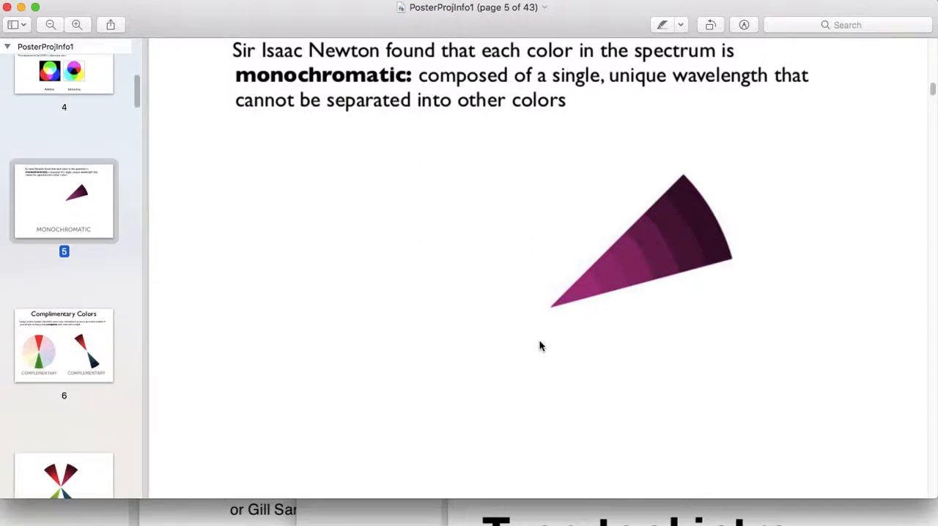
pyautogui.moveTo(117, 386)
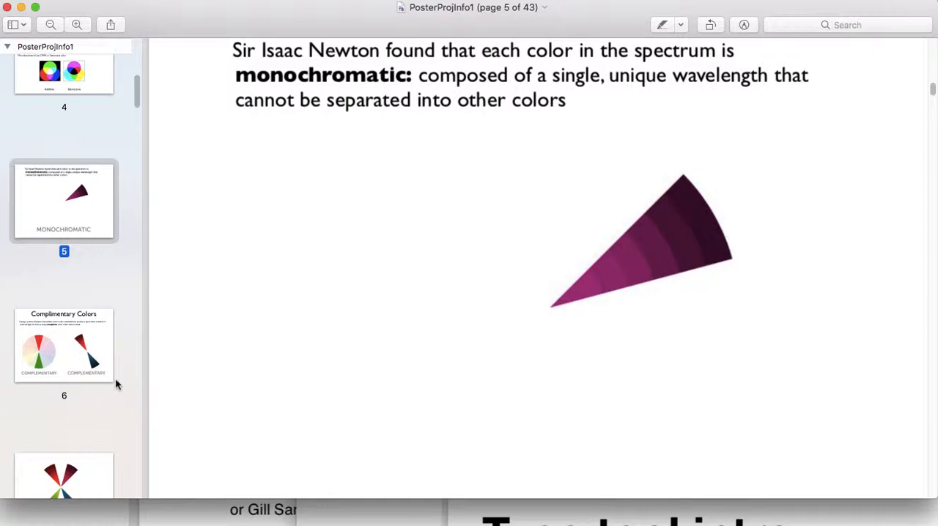
# Show page 6, the Complimentary Colors slide, and read down it.
pyautogui.click(64, 346)
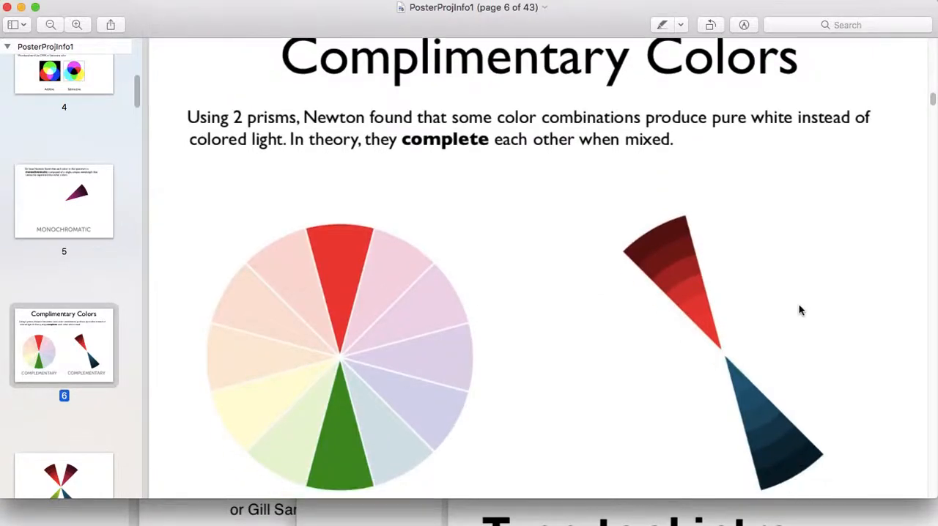
pyautogui.scroll(-3)
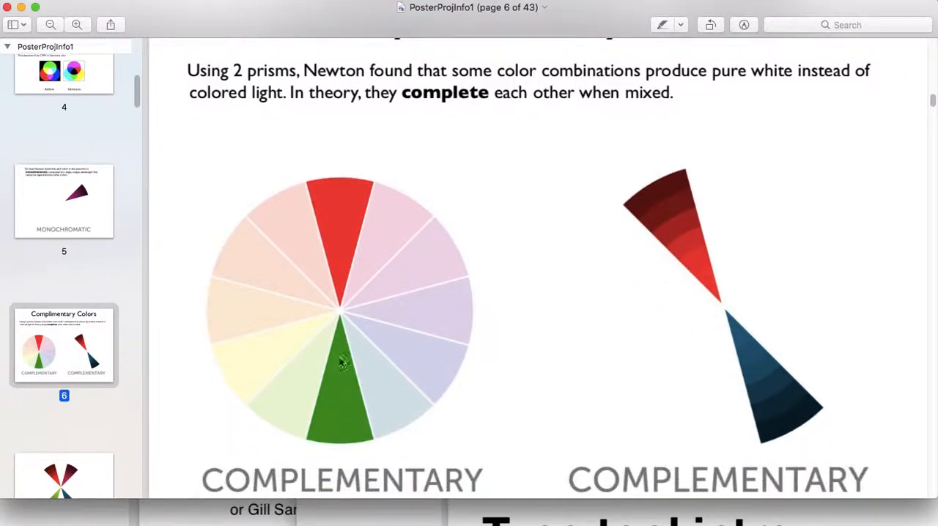
pyautogui.moveTo(730, 337)
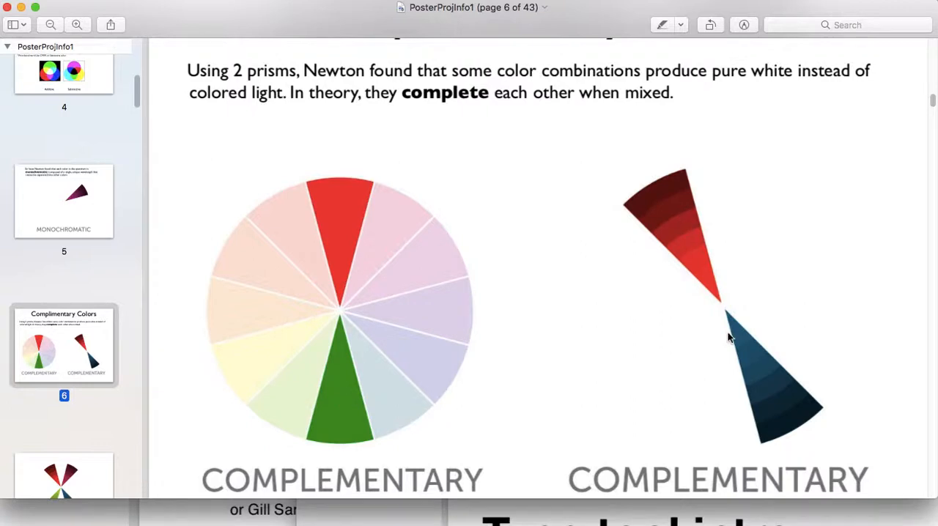
pyautogui.moveTo(358, 222)
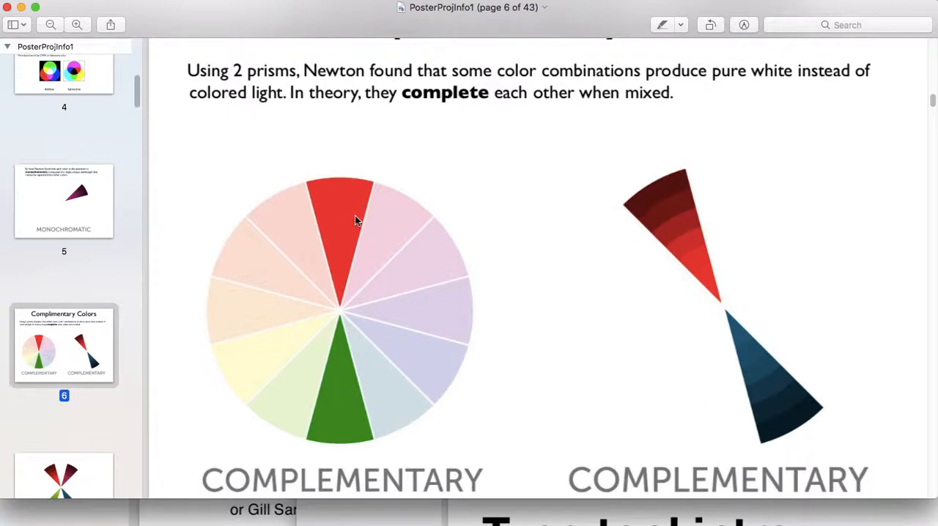
pyautogui.moveTo(775, 410)
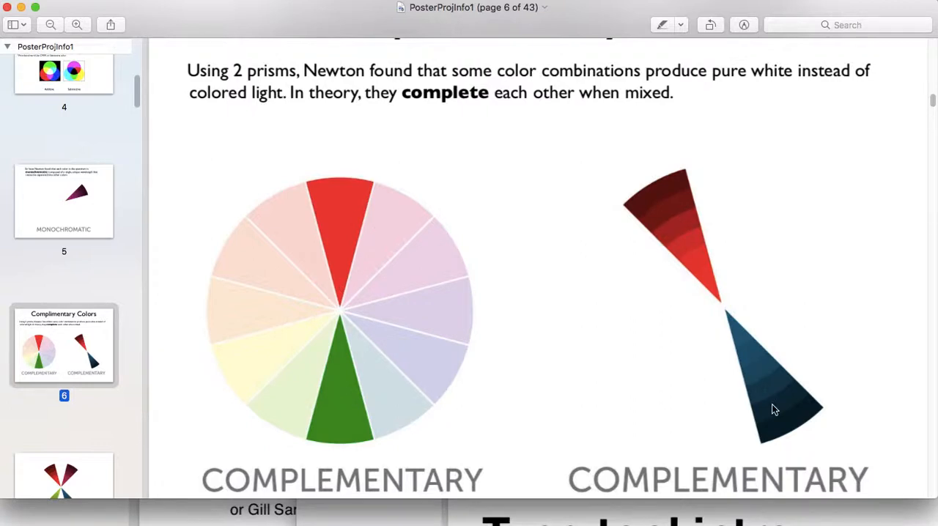
pyautogui.scroll(-3)
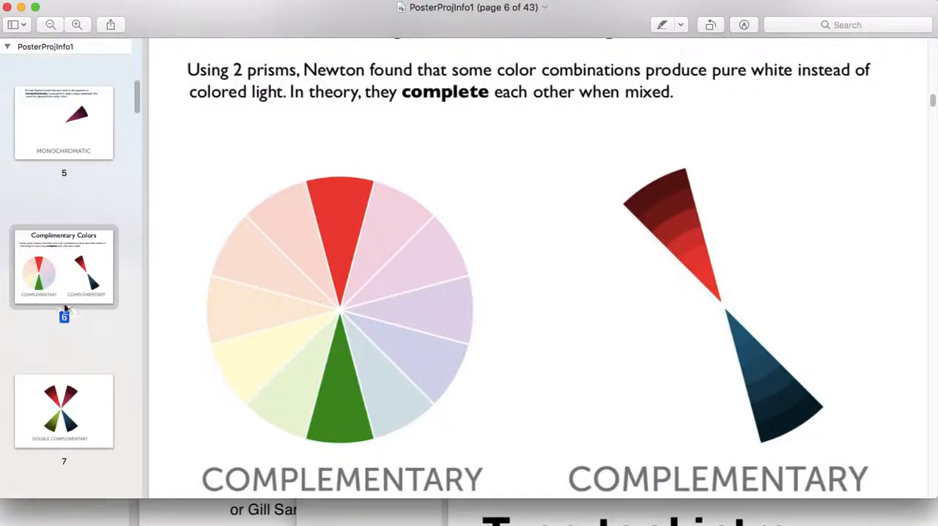
# Pass the double complementary page to reach page 8, Analogous Colors.
pyautogui.click(64, 411)
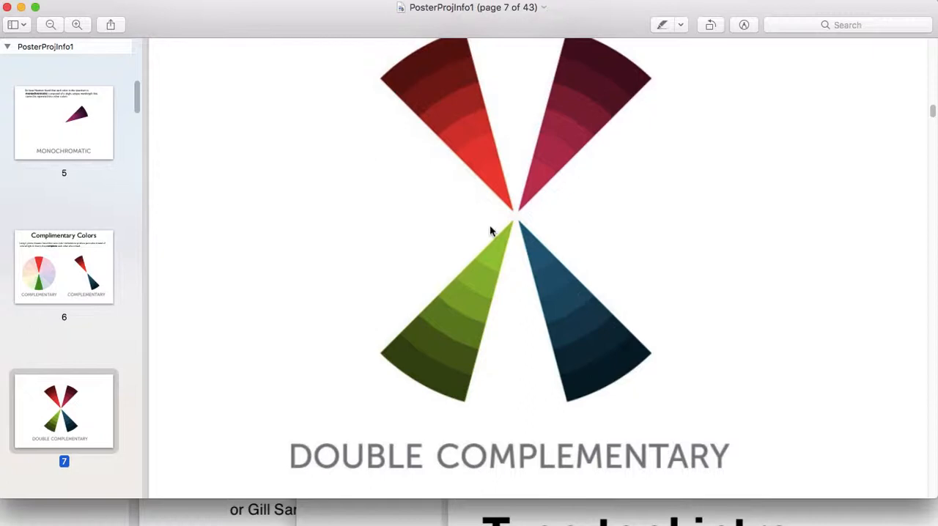
pyautogui.moveTo(545, 269)
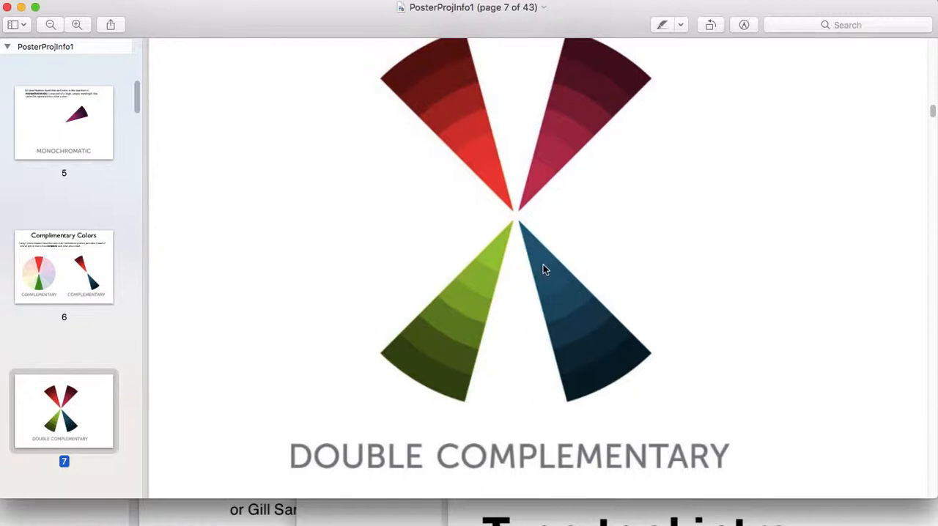
pyautogui.moveTo(675, 378)
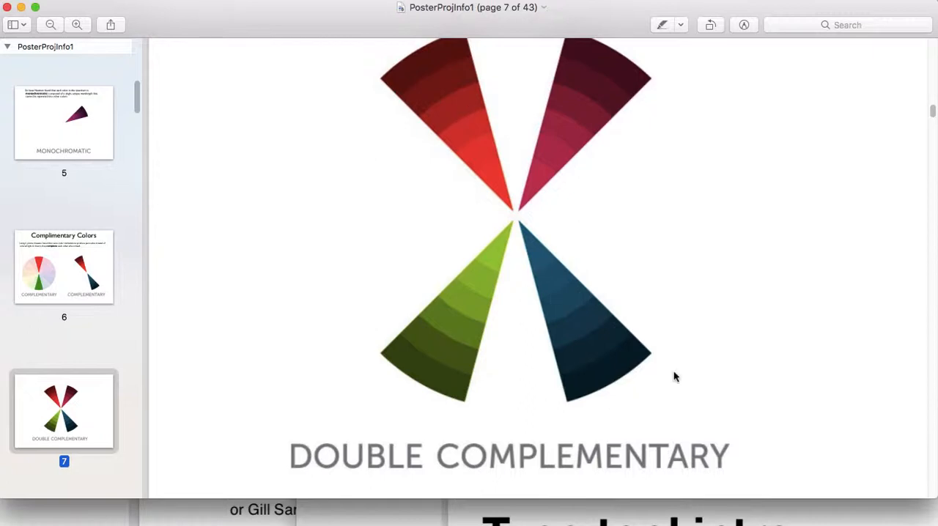
pyautogui.moveTo(170, 419)
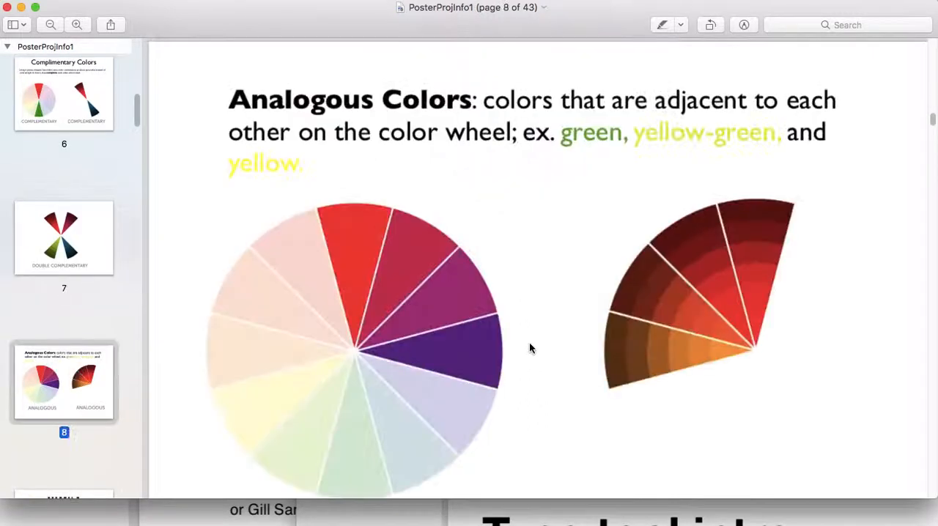
pyautogui.moveTo(337, 249)
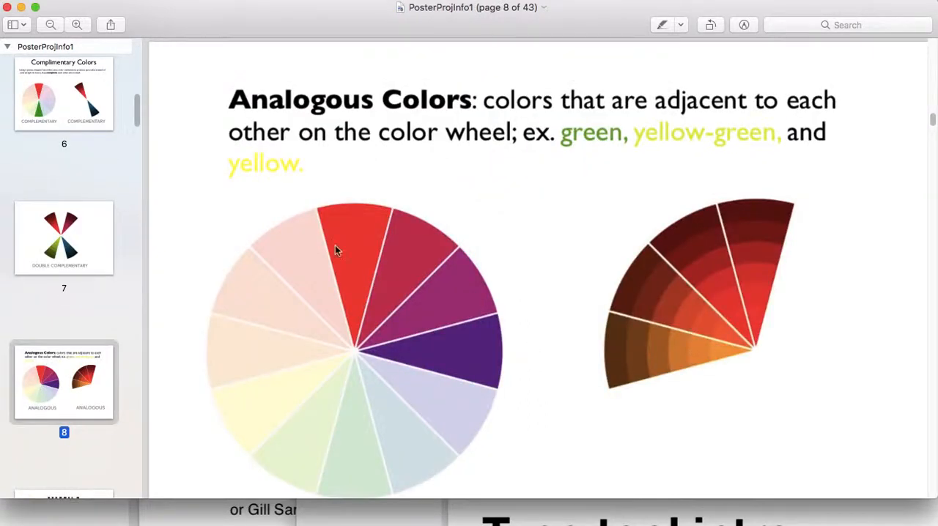
pyautogui.moveTo(667, 341)
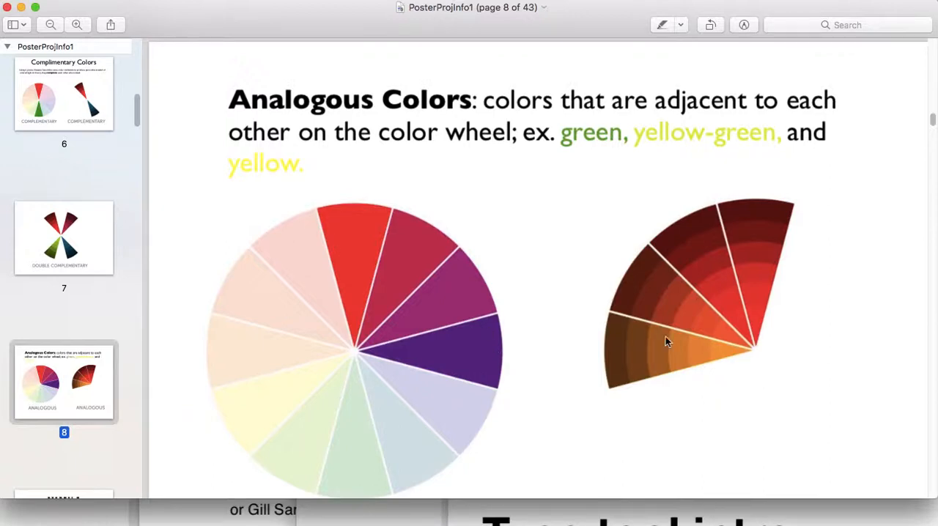
pyautogui.moveTo(581, 319)
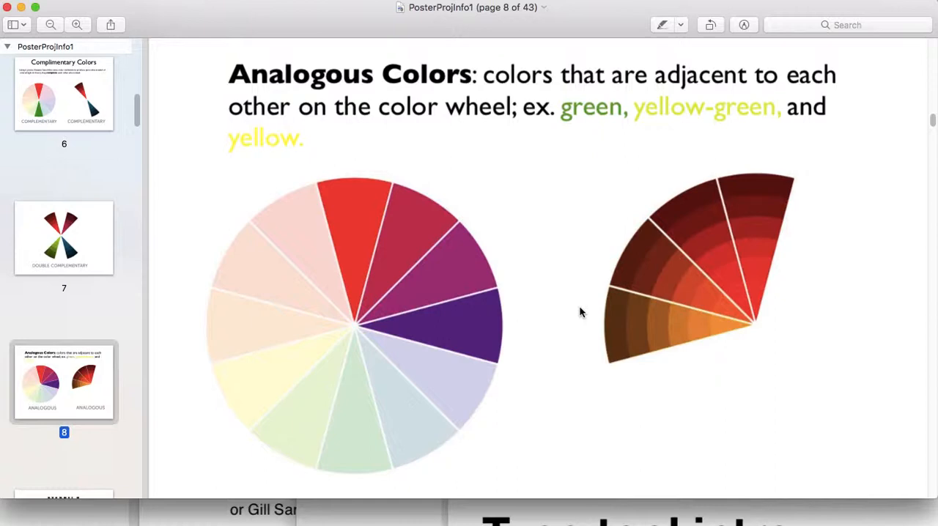
pyautogui.moveTo(581, 328)
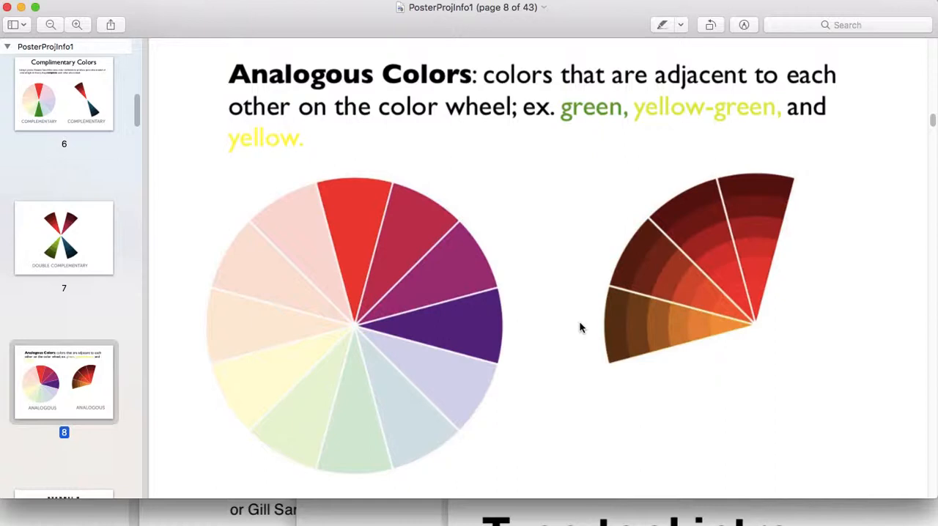
pyautogui.moveTo(99, 329)
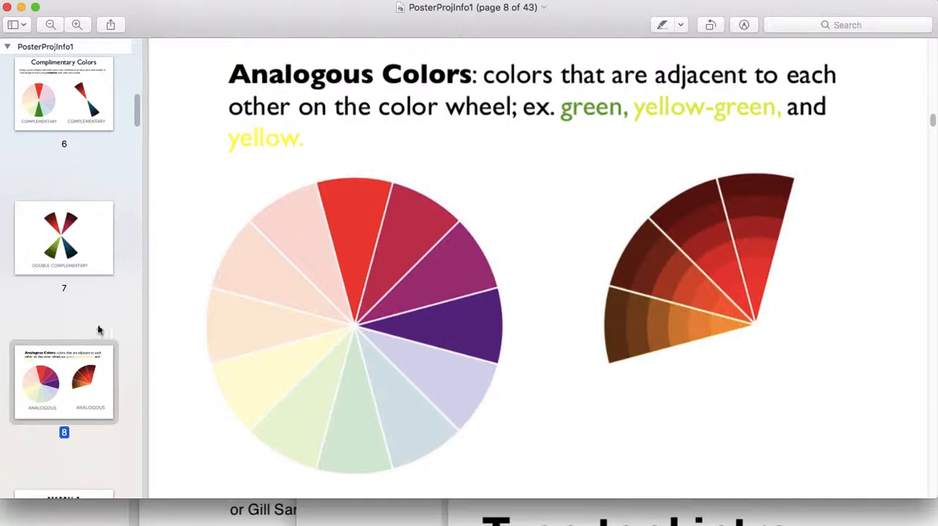
pyautogui.scroll(-3)
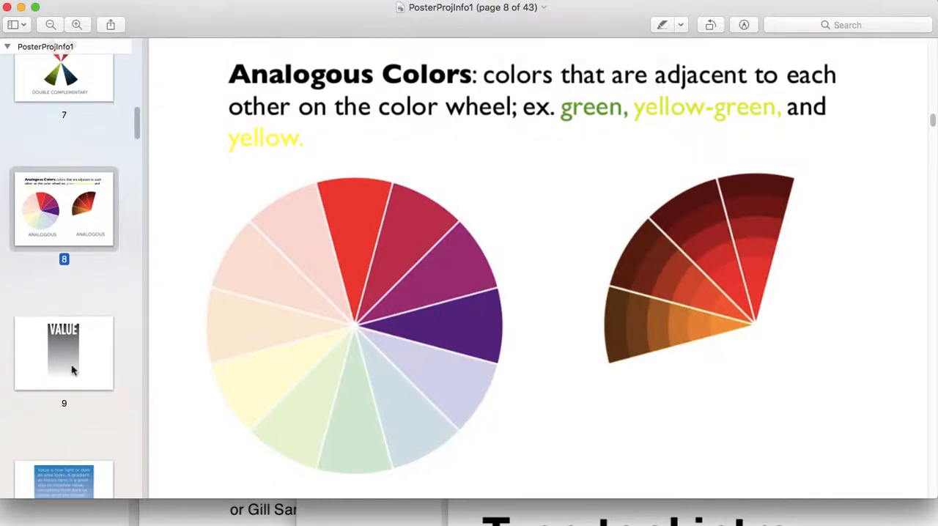
# Pass the Value title and text pages to page 11's grey radial gradient.
pyautogui.click(64, 352)
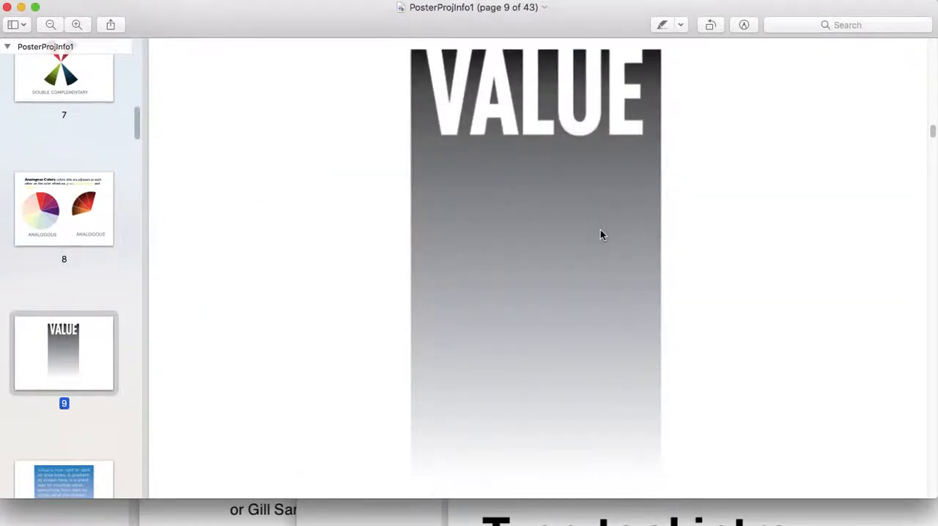
pyautogui.moveTo(804, 246)
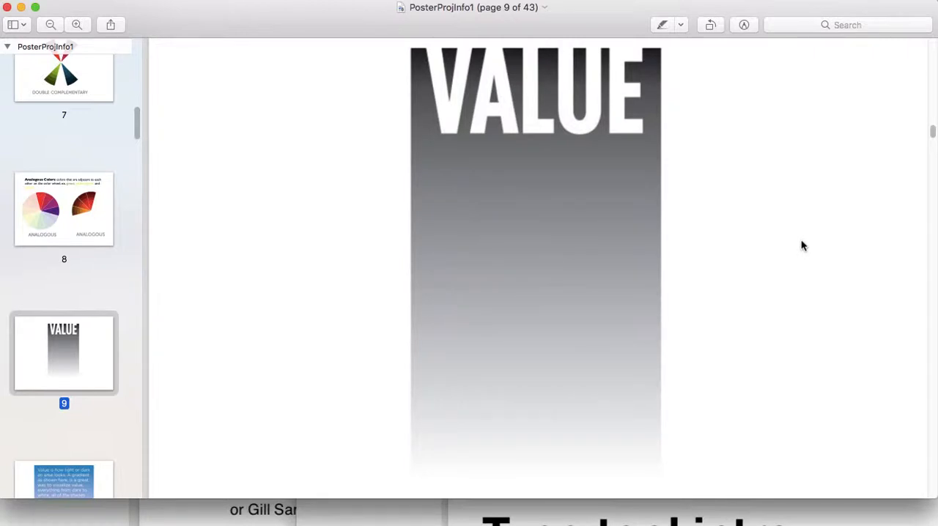
pyautogui.moveTo(484, 461)
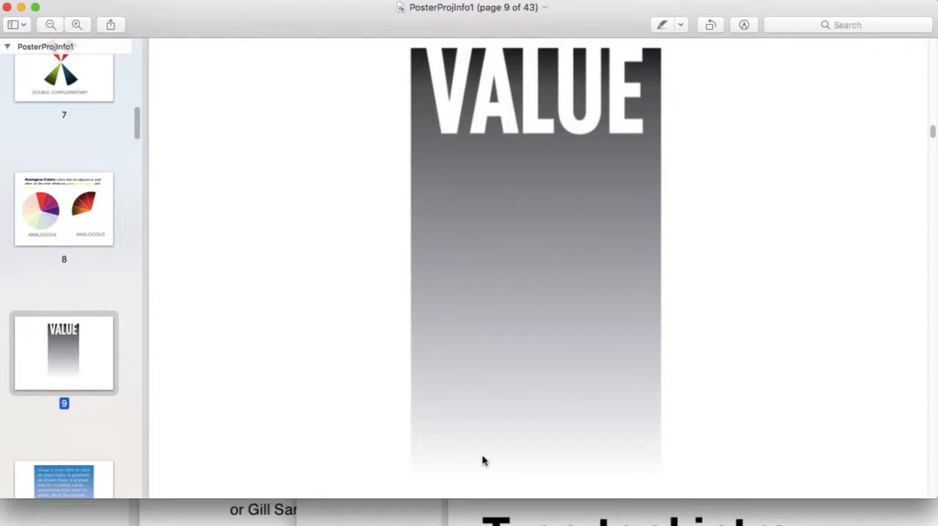
pyautogui.scroll(-3)
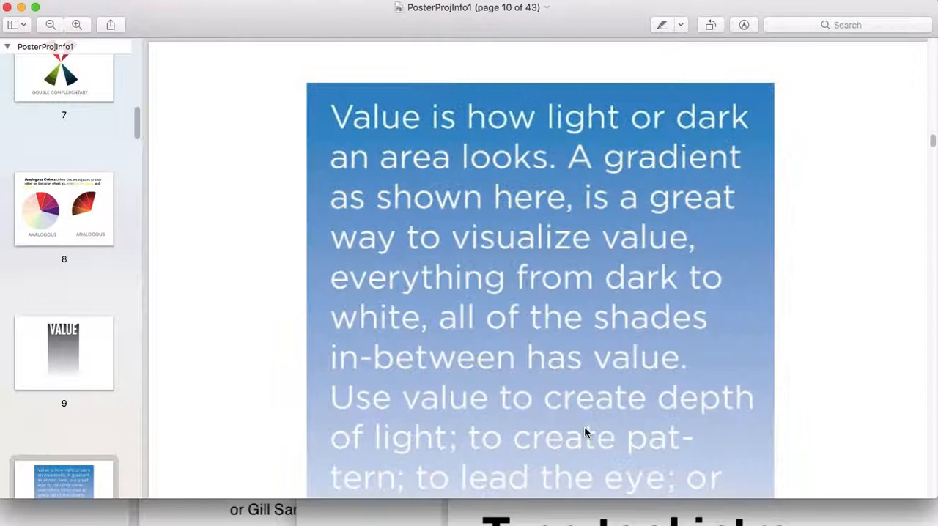
pyautogui.scroll(3)
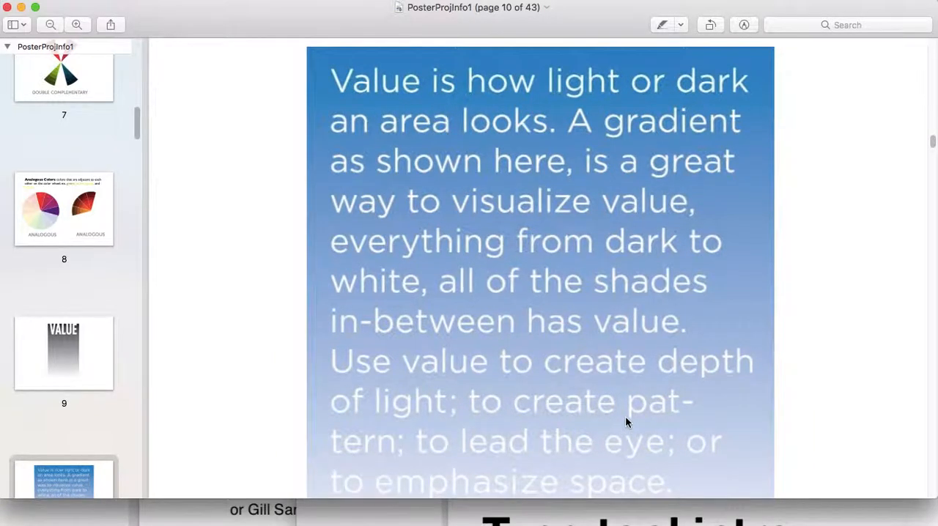
pyautogui.scroll(3)
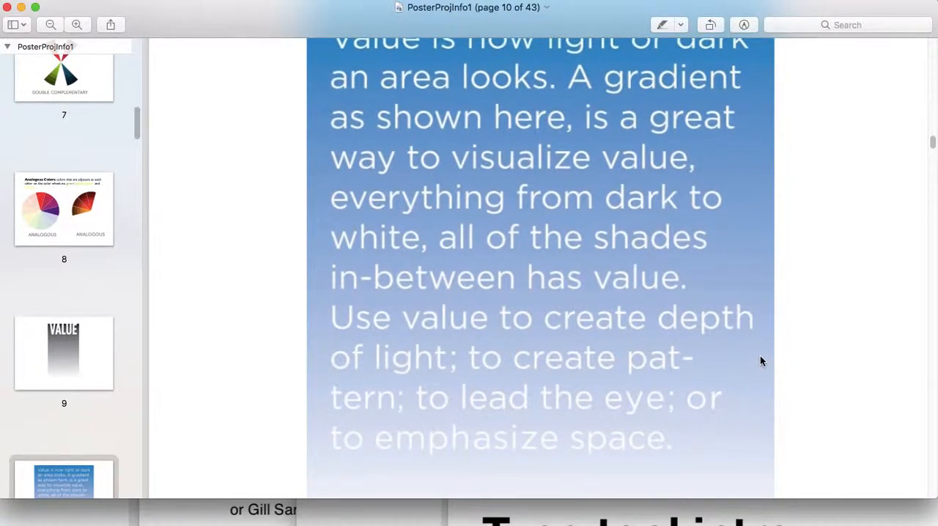
pyautogui.scroll(-3)
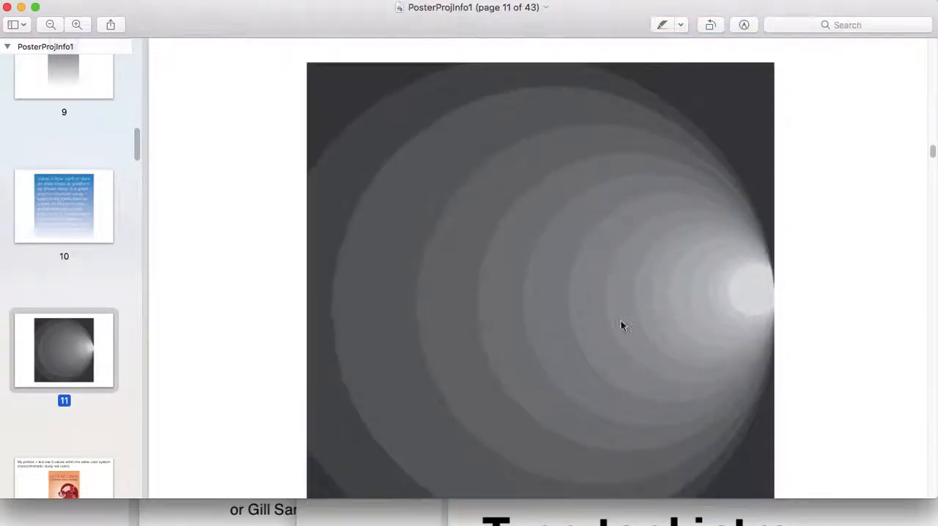
pyautogui.moveTo(759, 292)
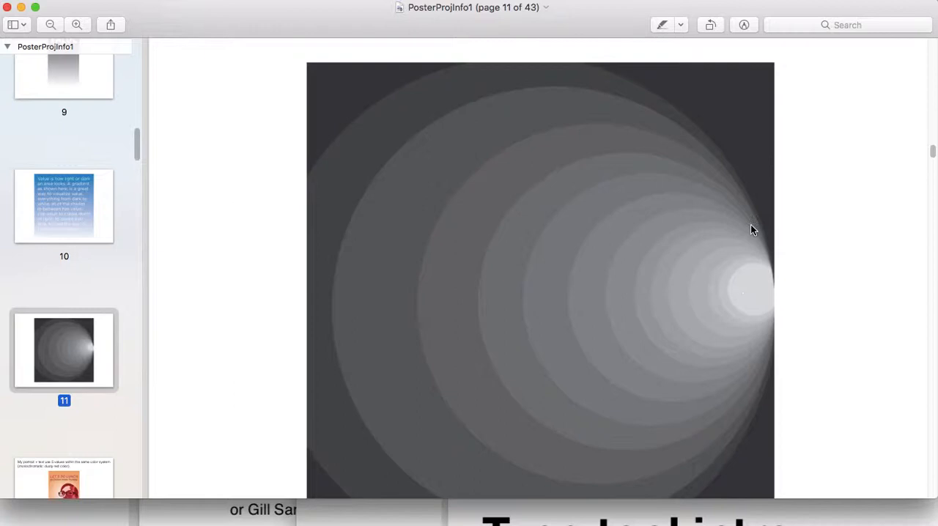
pyautogui.moveTo(764, 135)
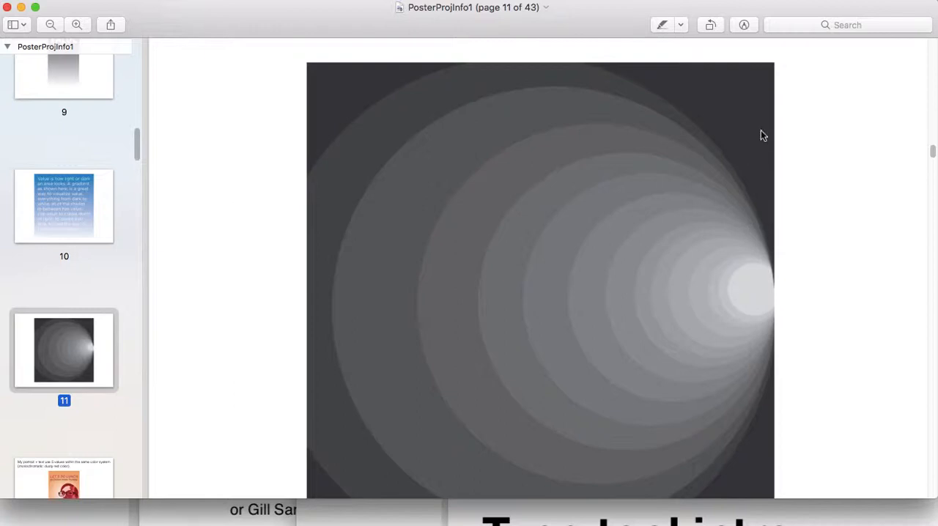
pyautogui.moveTo(760, 326)
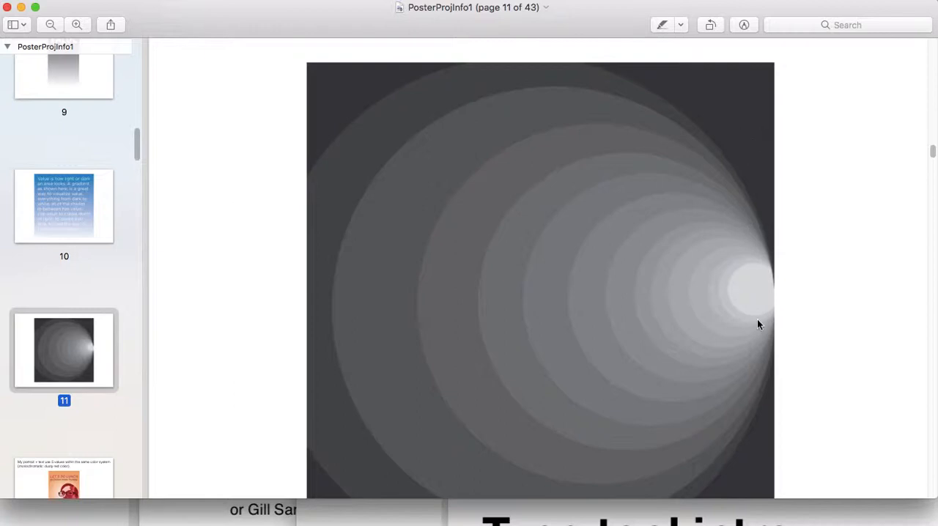
pyautogui.moveTo(573, 237)
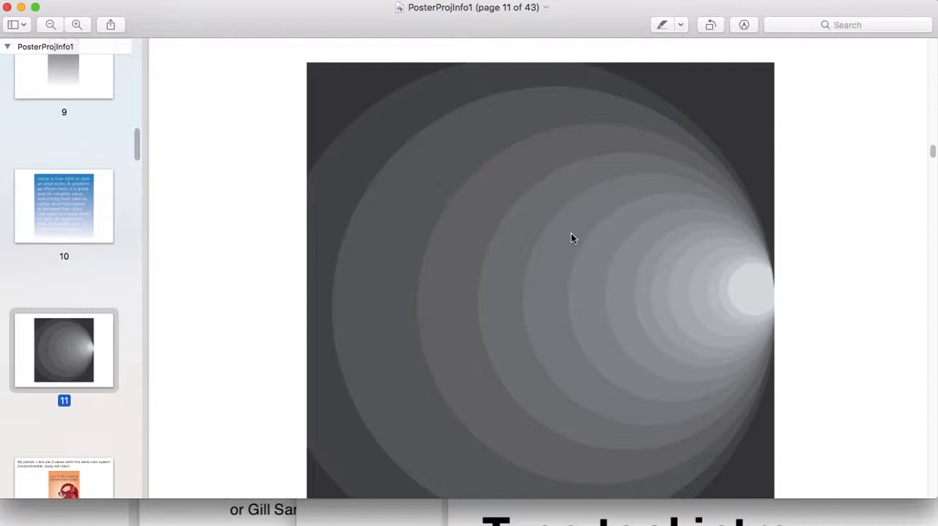
pyautogui.moveTo(537, 299)
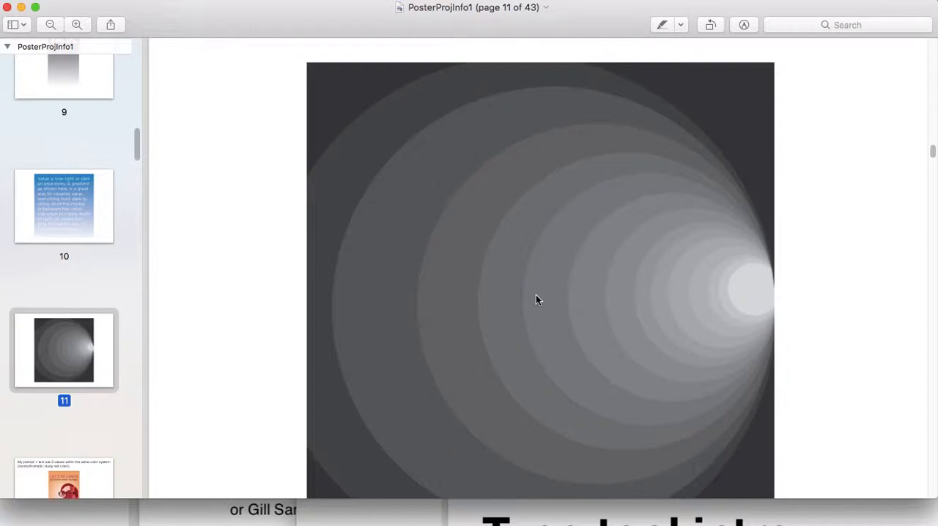
pyautogui.moveTo(677, 305)
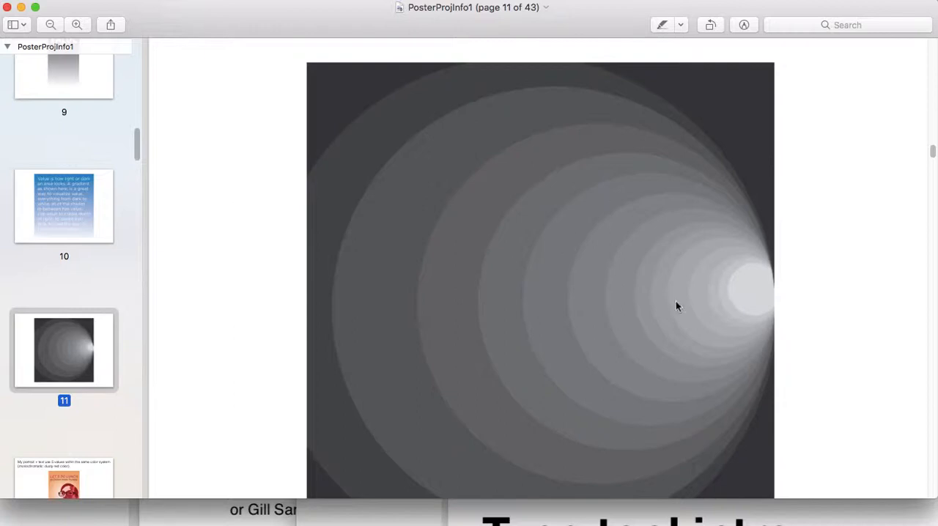
pyautogui.moveTo(657, 305)
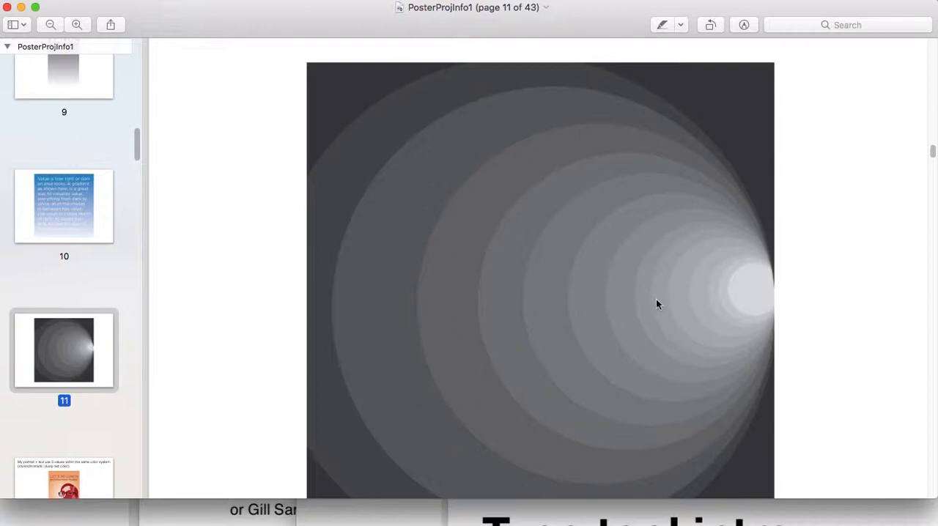
pyautogui.moveTo(780, 284)
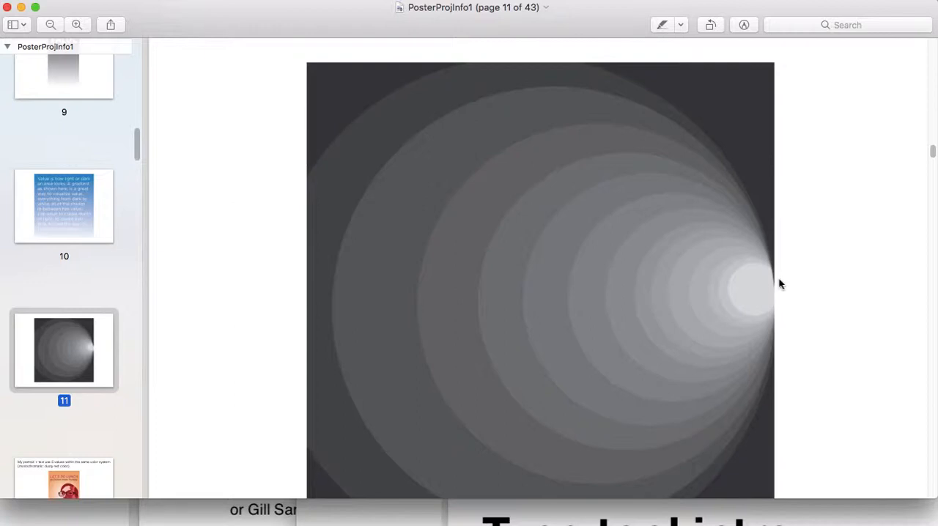
pyautogui.moveTo(912, 337)
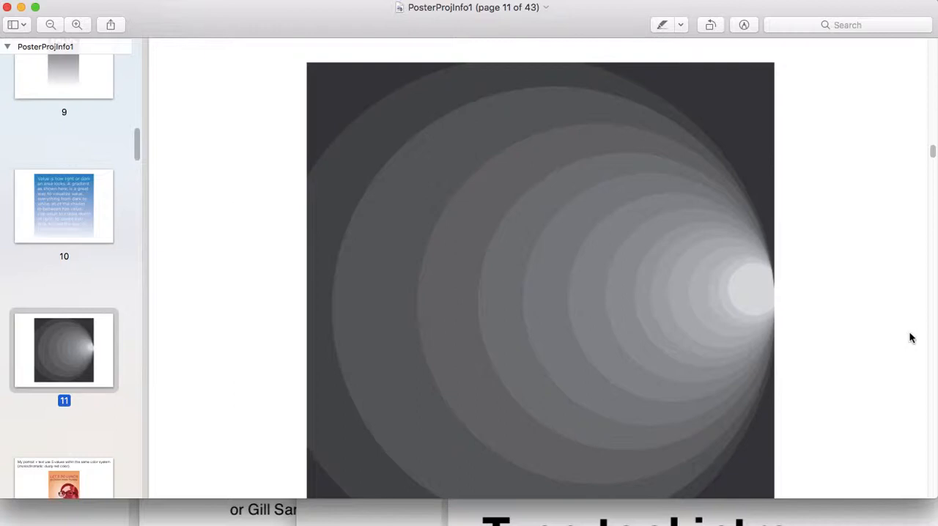
pyautogui.moveTo(226, 325)
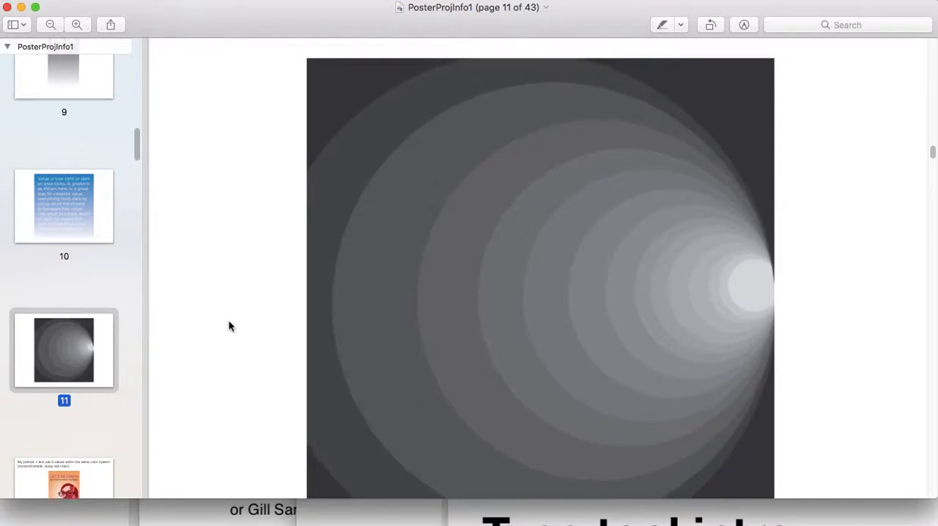
pyautogui.scroll(-3)
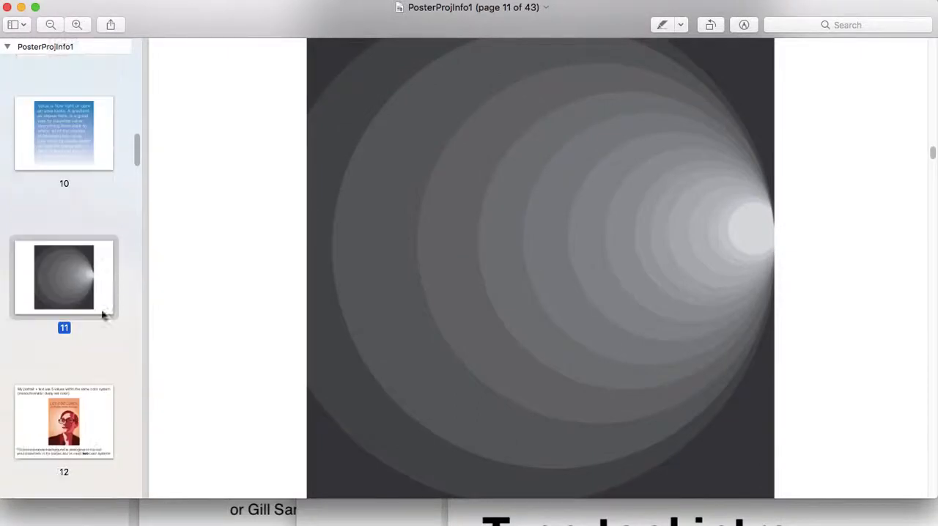
# Show page 12, the monochromatic portrait poster example, and read through it.
pyautogui.click(64, 422)
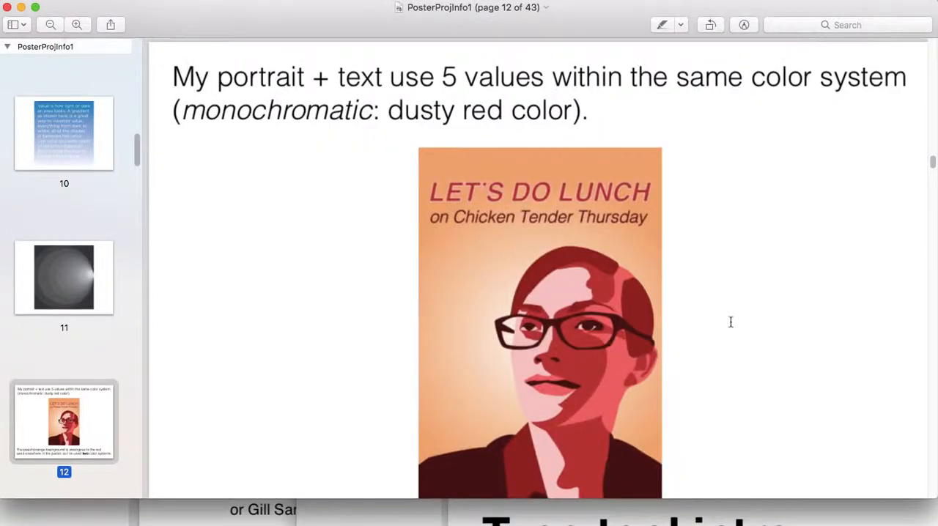
pyautogui.scroll(3)
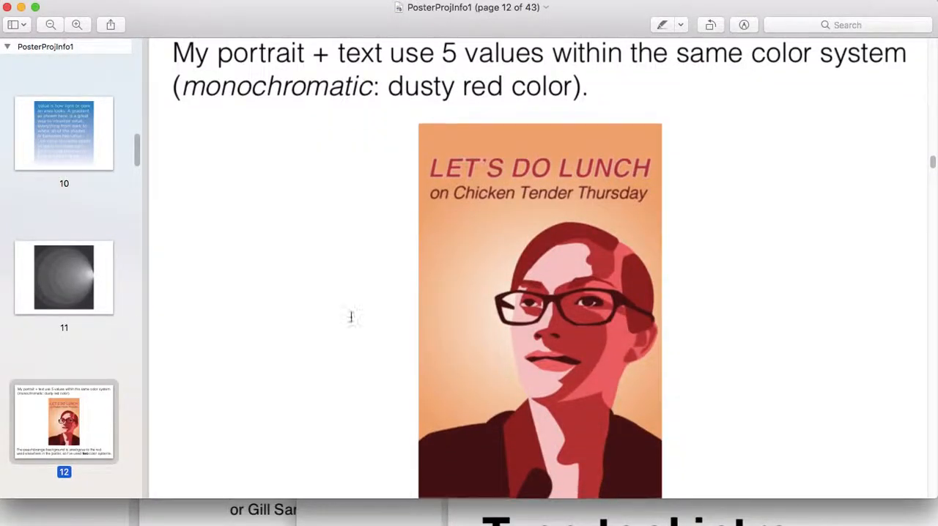
pyautogui.moveTo(739, 404)
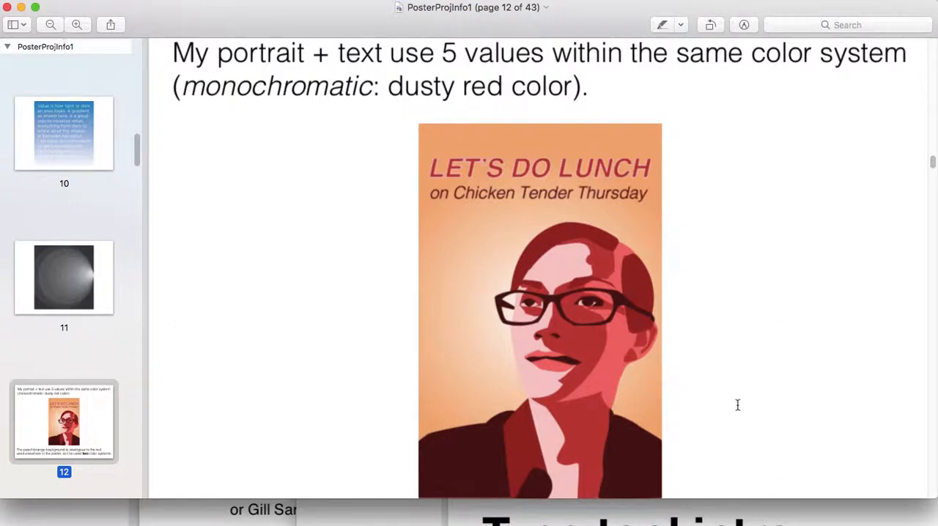
pyautogui.scroll(3)
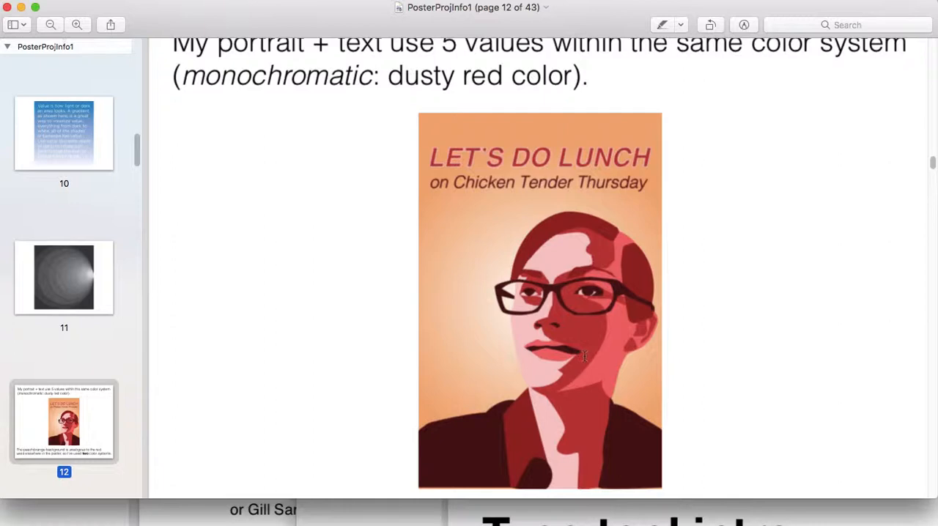
pyautogui.moveTo(645, 454)
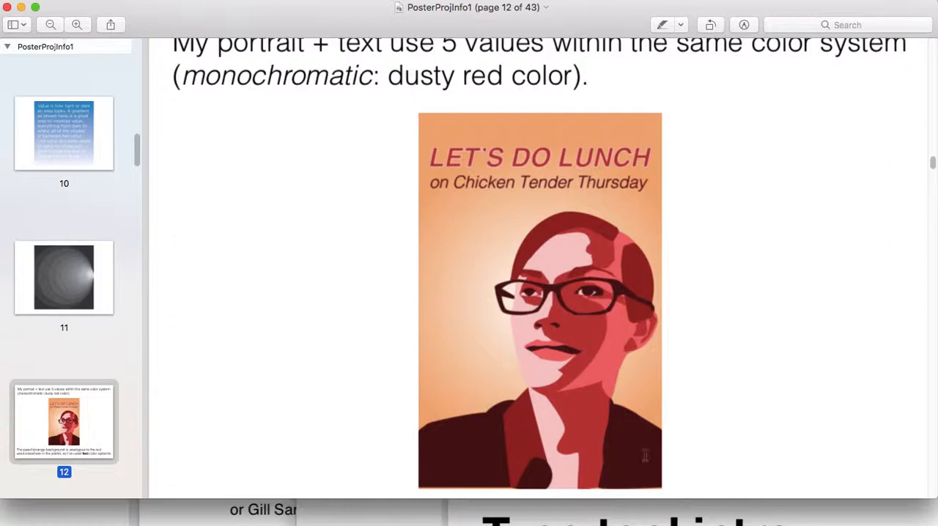
pyautogui.moveTo(566, 254)
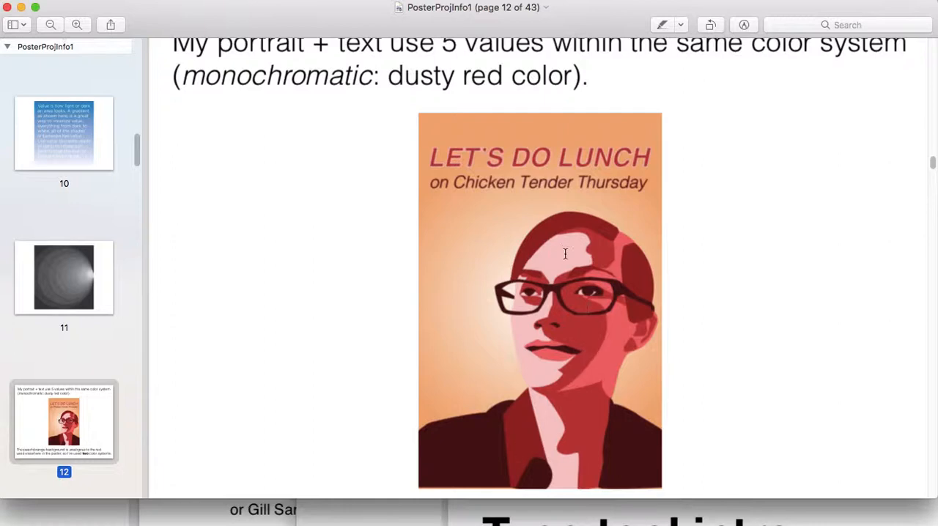
pyautogui.moveTo(682, 447)
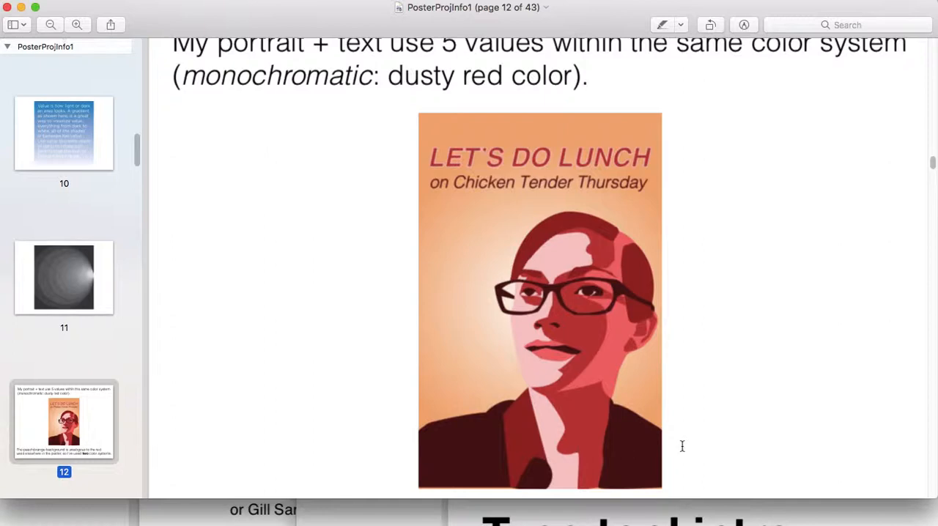
pyautogui.moveTo(613, 350)
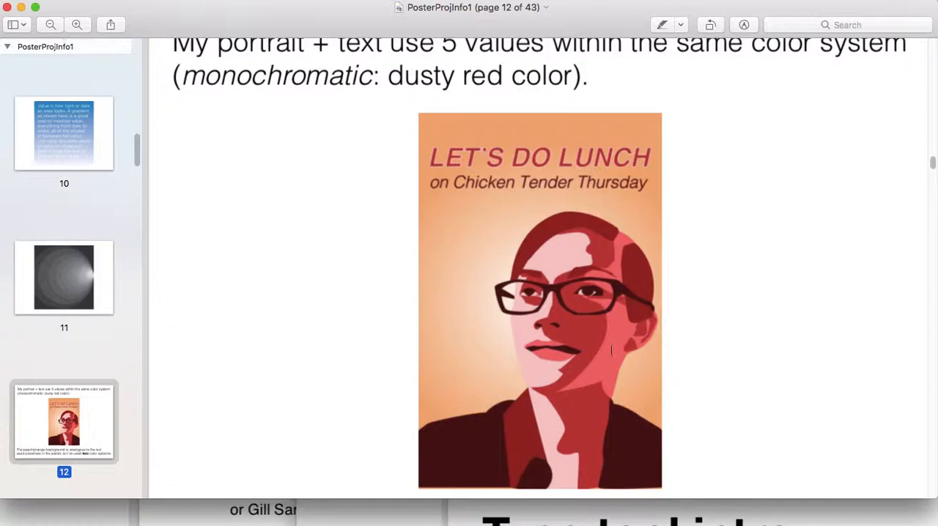
pyautogui.moveTo(639, 437)
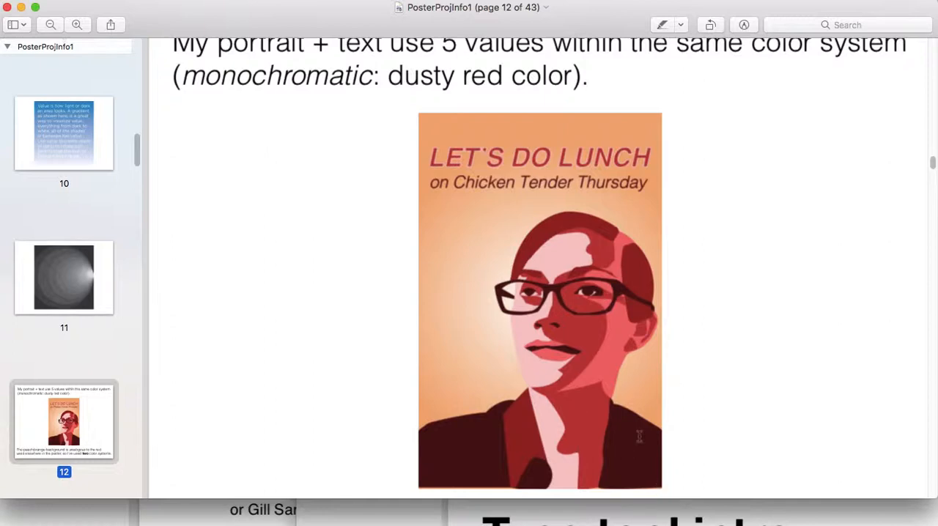
pyautogui.moveTo(554, 338)
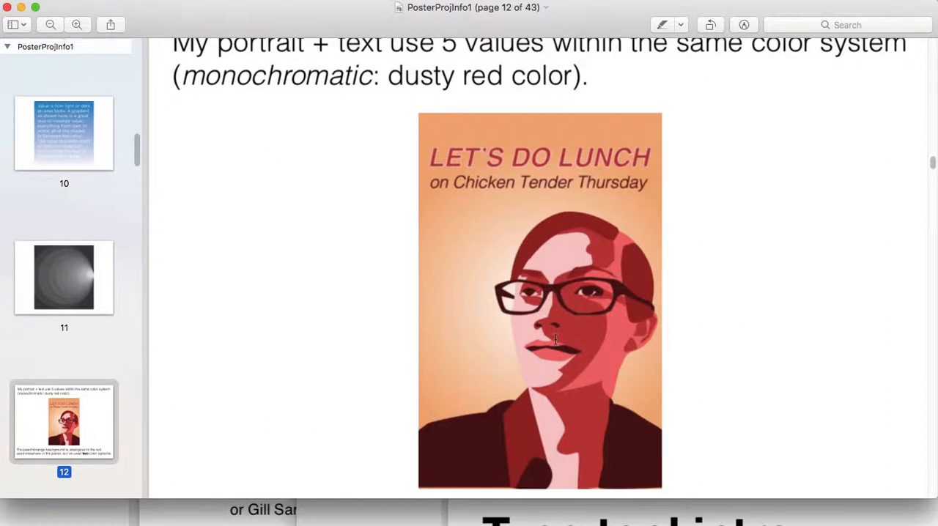
pyautogui.scroll(-3)
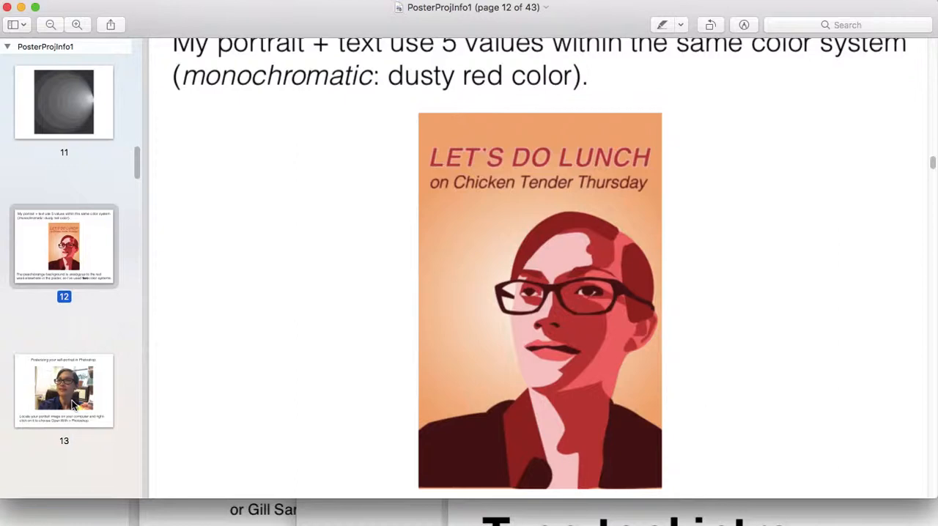
pyautogui.scroll(-3)
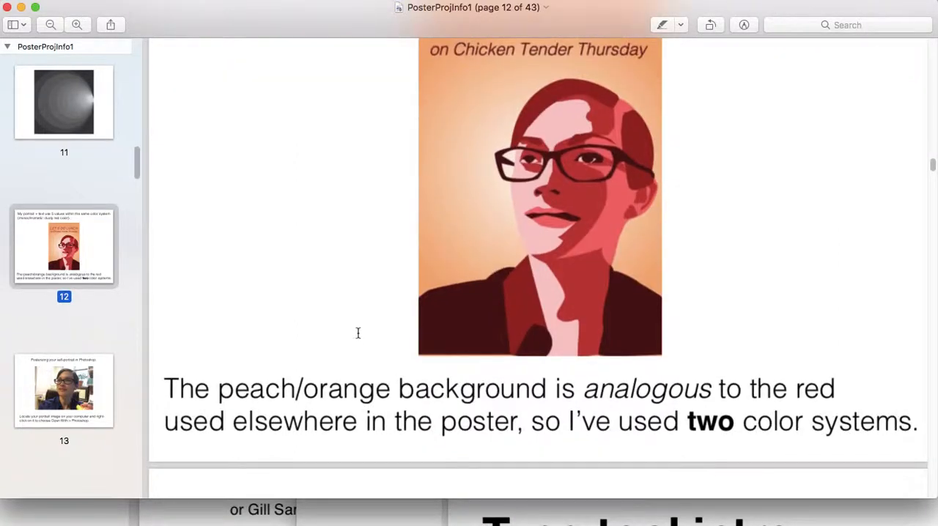
pyautogui.scroll(3)
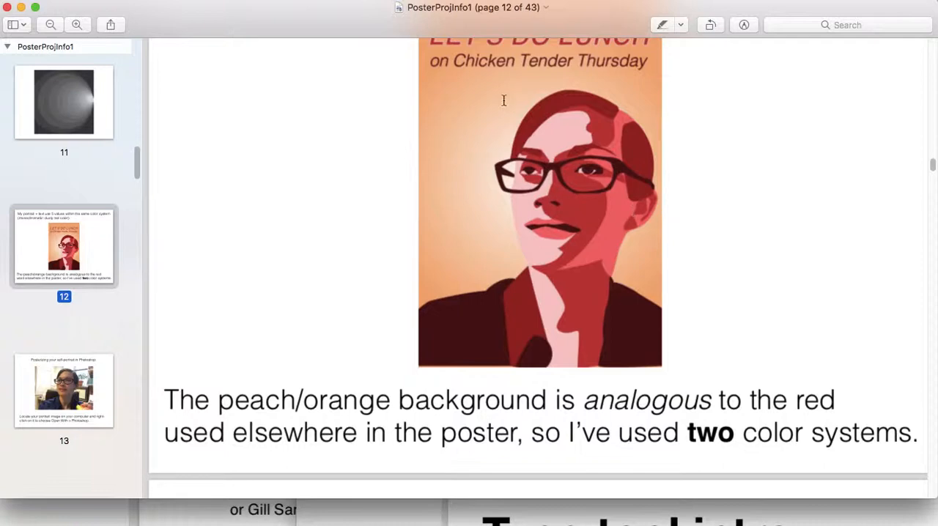
pyautogui.moveTo(651, 165)
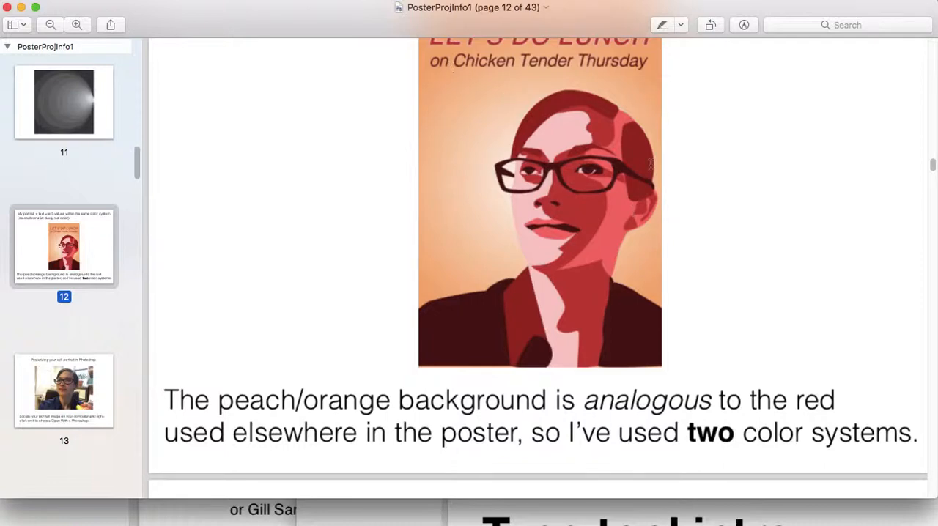
pyautogui.scroll(3)
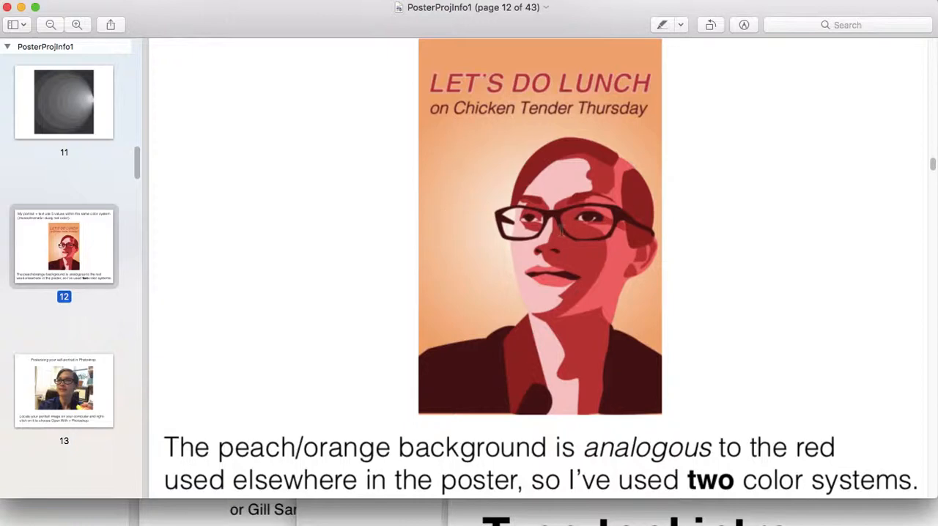
pyautogui.moveTo(273, 348)
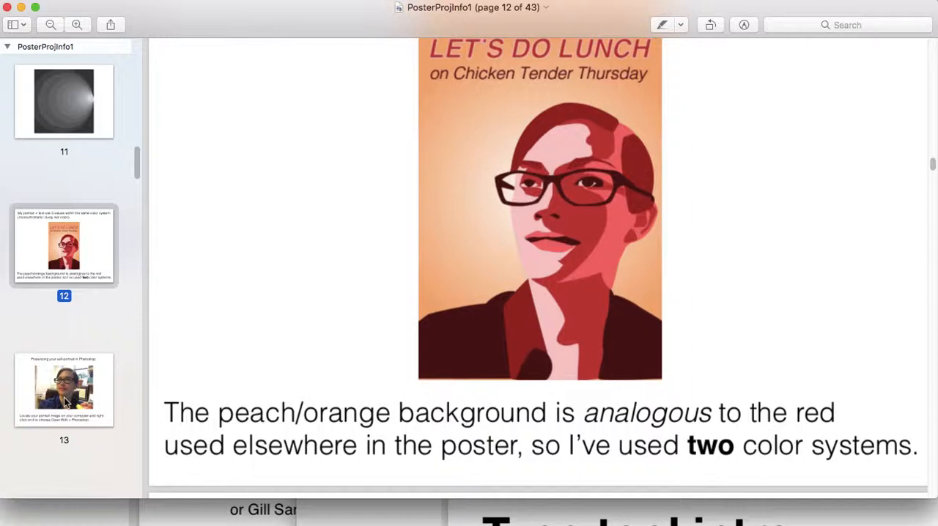
# Go to page 13 on posterizing a self-portrait in Photoshop.
pyautogui.click(65, 388)
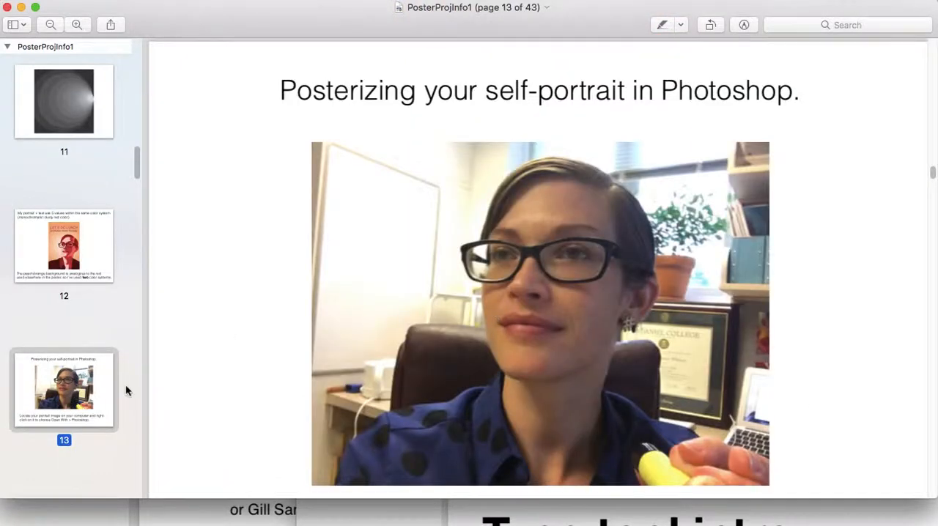
pyautogui.moveTo(438, 151)
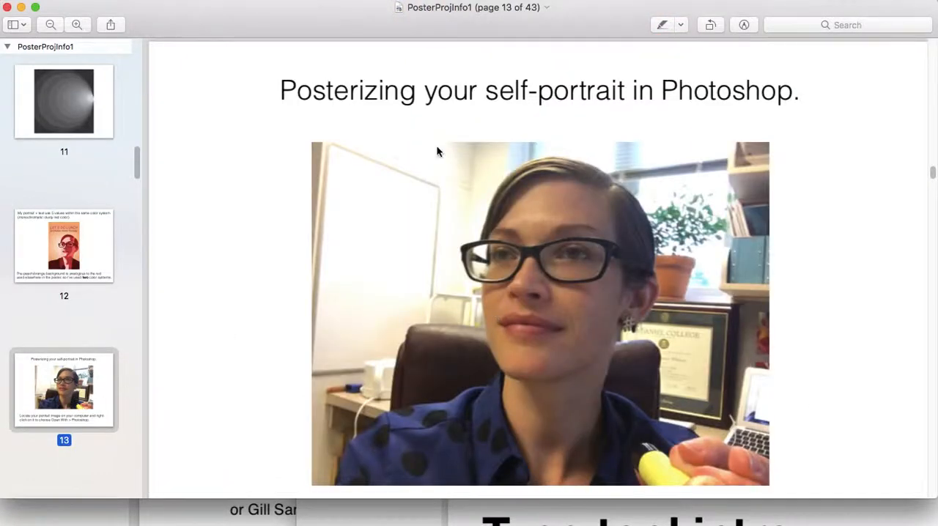
pyautogui.moveTo(306, 290)
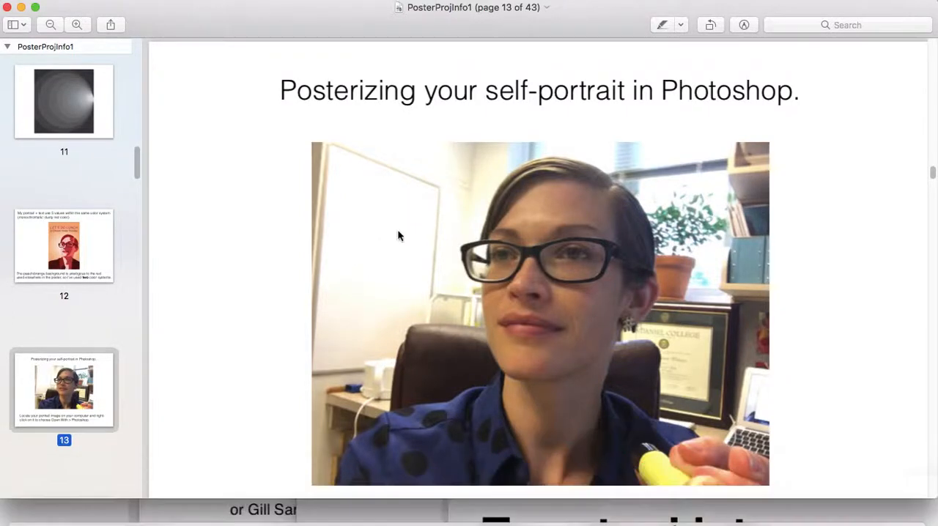
# Show page 14 of the posterizing steps and move on past the background-layer pages.
pyautogui.scroll(-3)
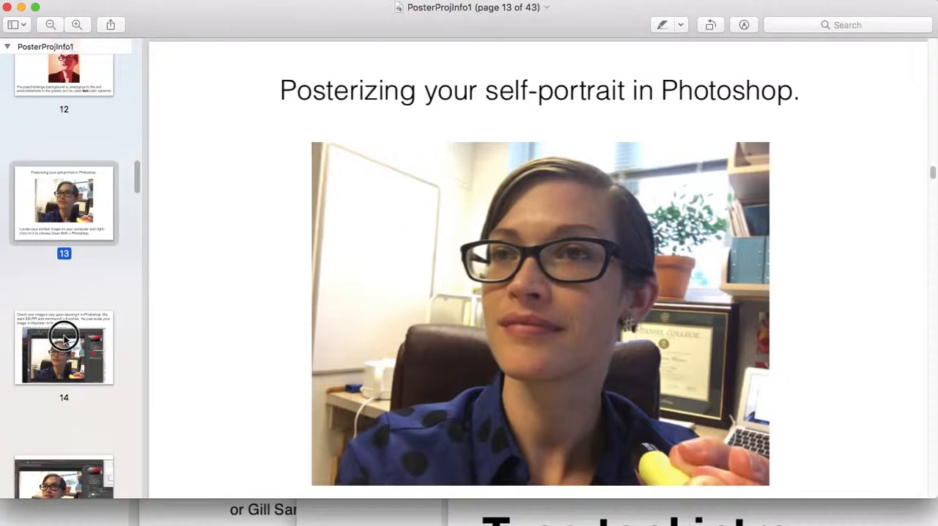
pyautogui.click(65, 348)
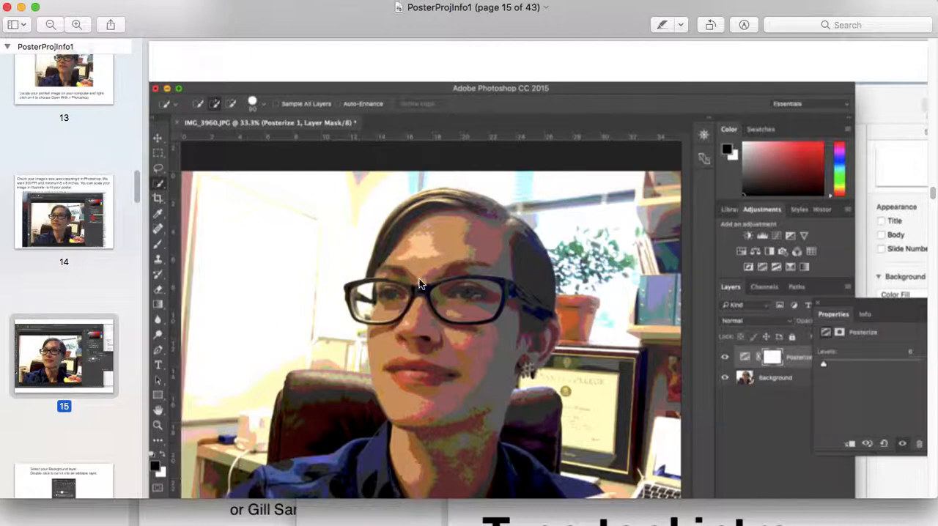
pyautogui.moveTo(427, 369)
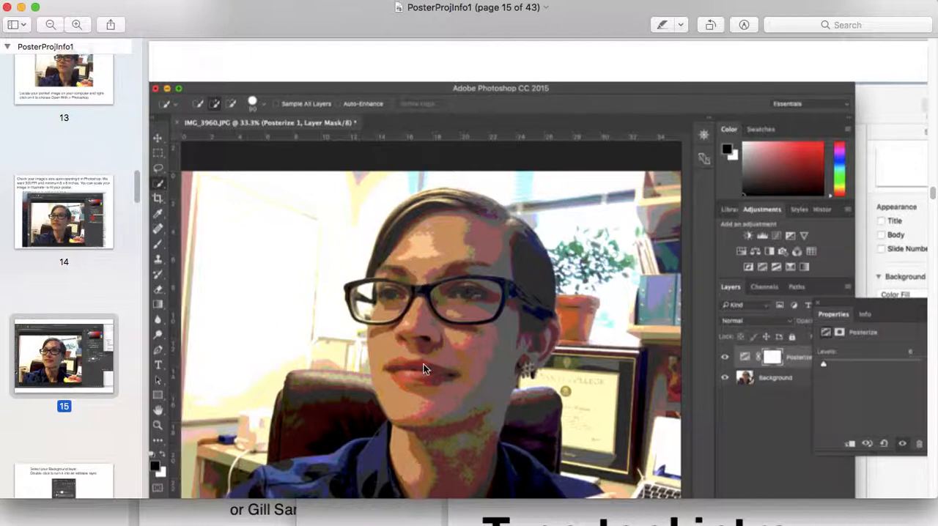
pyautogui.moveTo(469, 276)
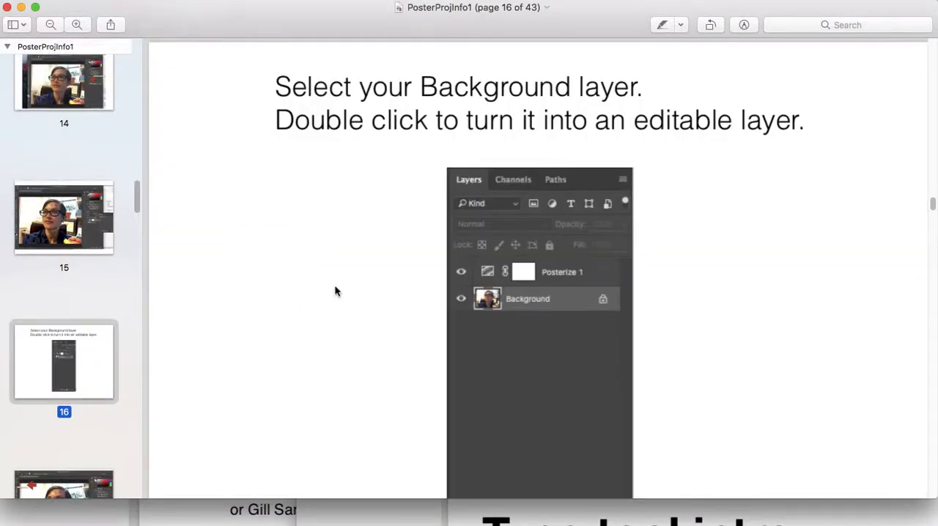
pyautogui.scroll(-3)
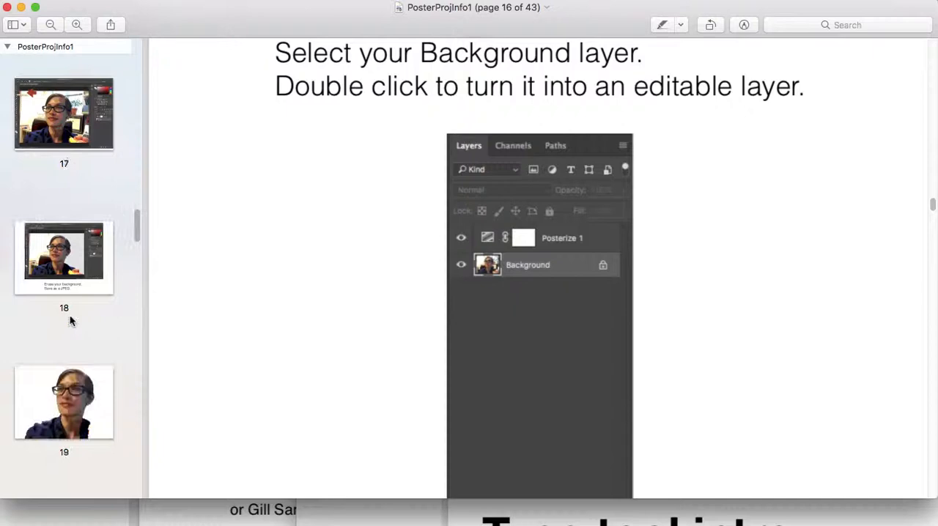
pyautogui.scroll(-3)
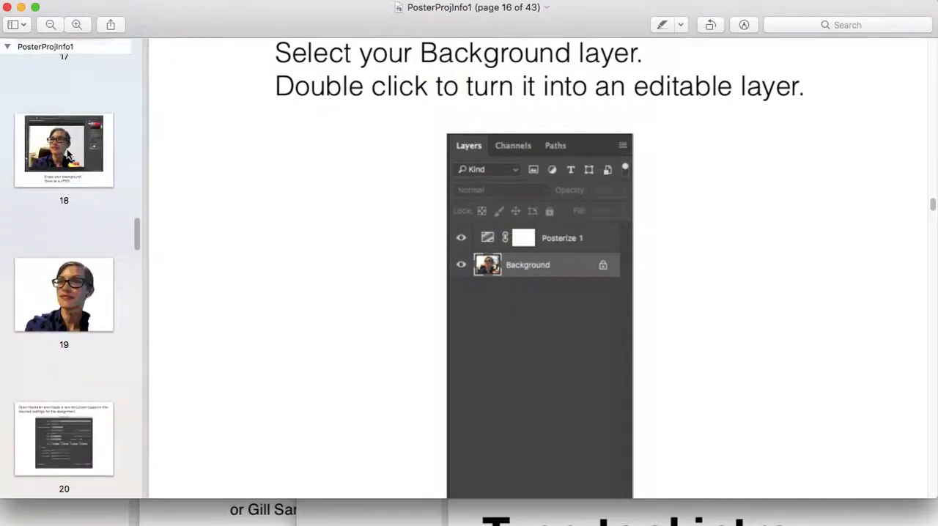
# Show page 18's cut-out portrait, then page 19, the posterized portrait without background.
pyautogui.click(65, 295)
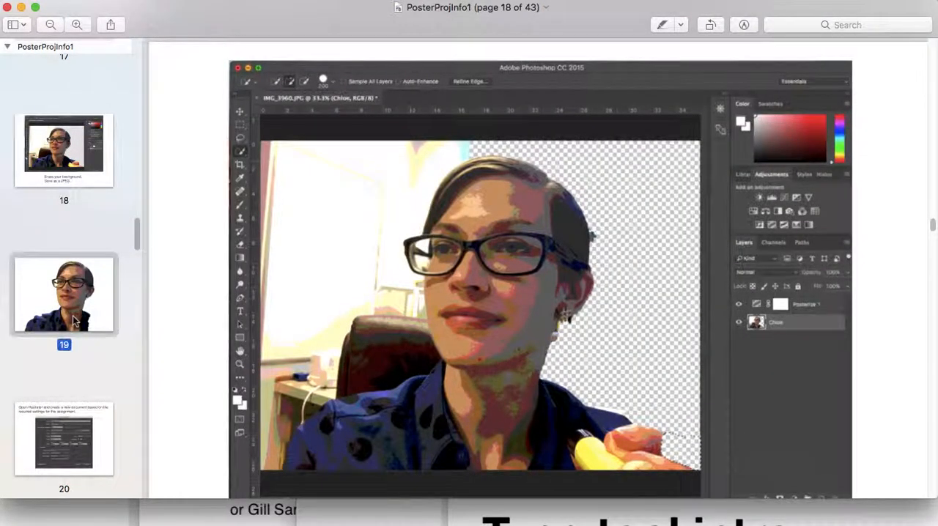
pyautogui.click(65, 149)
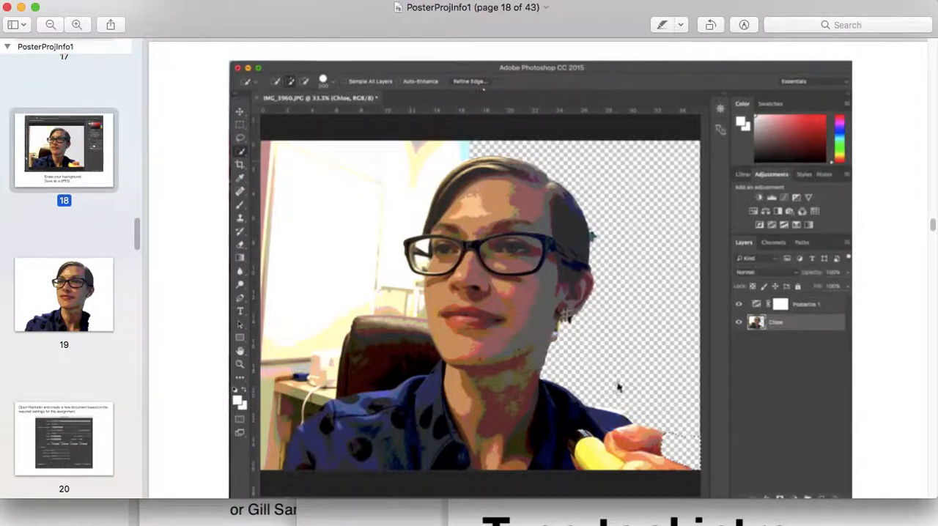
pyautogui.moveTo(129, 351)
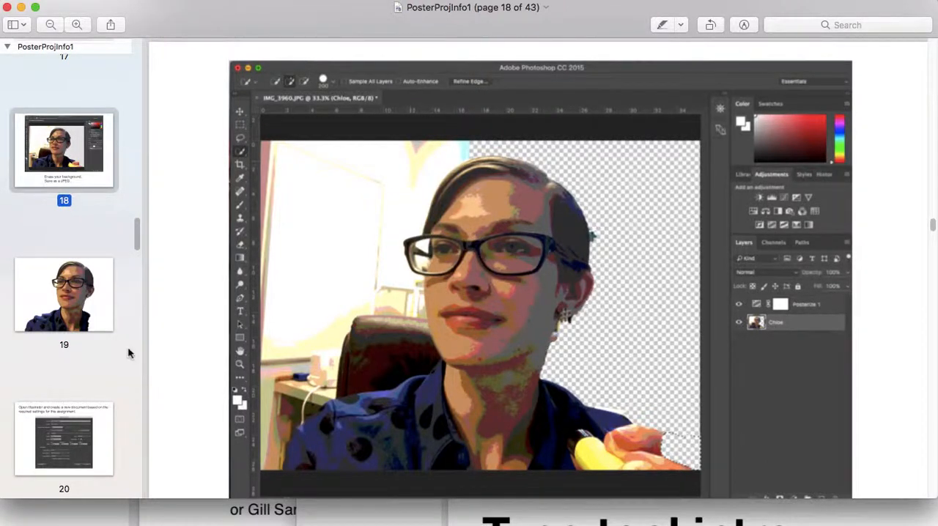
pyautogui.click(65, 295)
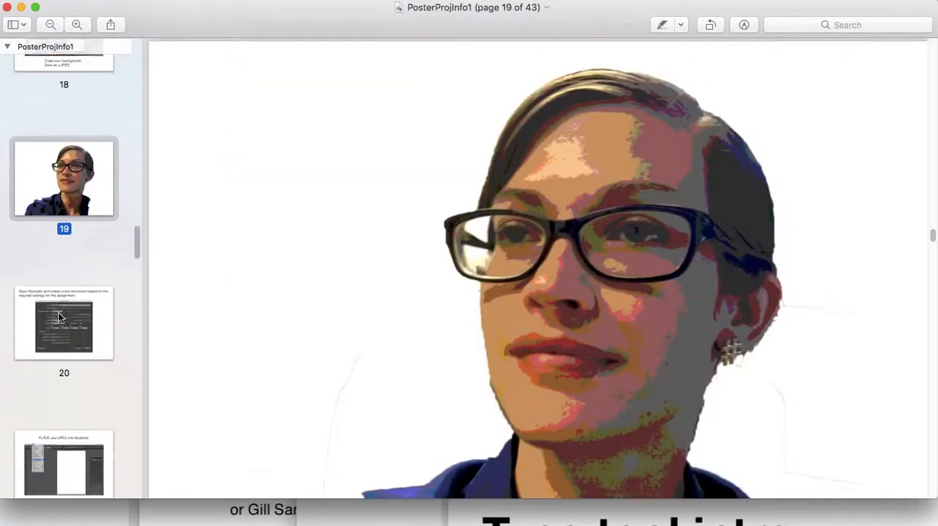
# Pass page 20 on creating the Illustrator document to page 22, linked vs embedded artwork.
pyautogui.scroll(-3)
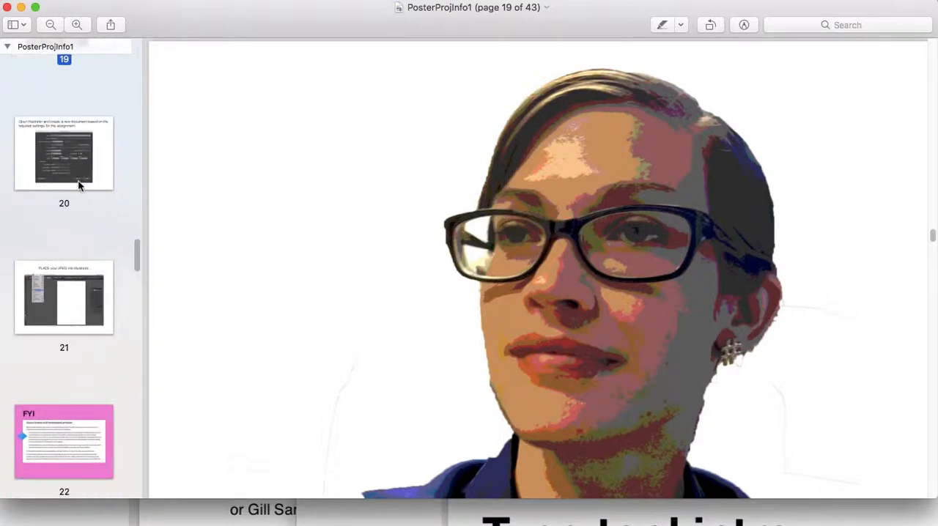
pyautogui.moveTo(750, 466)
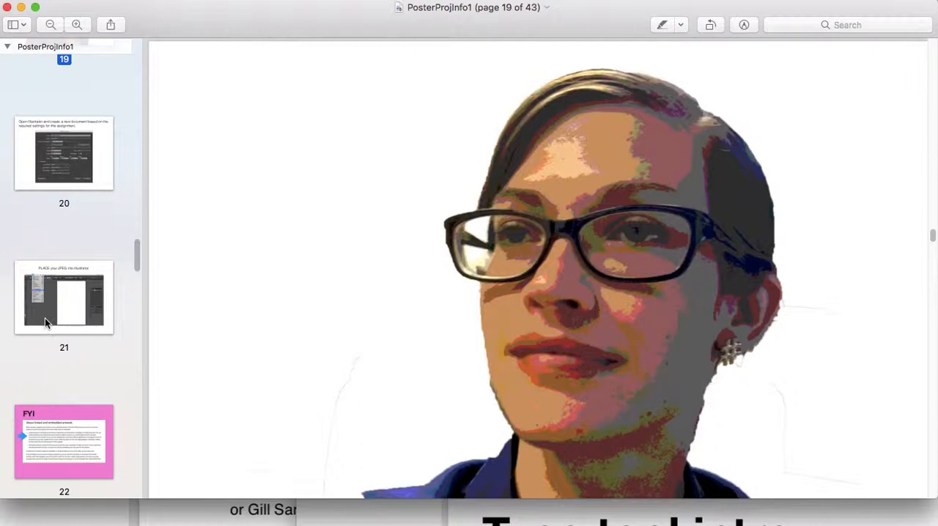
pyautogui.click(65, 153)
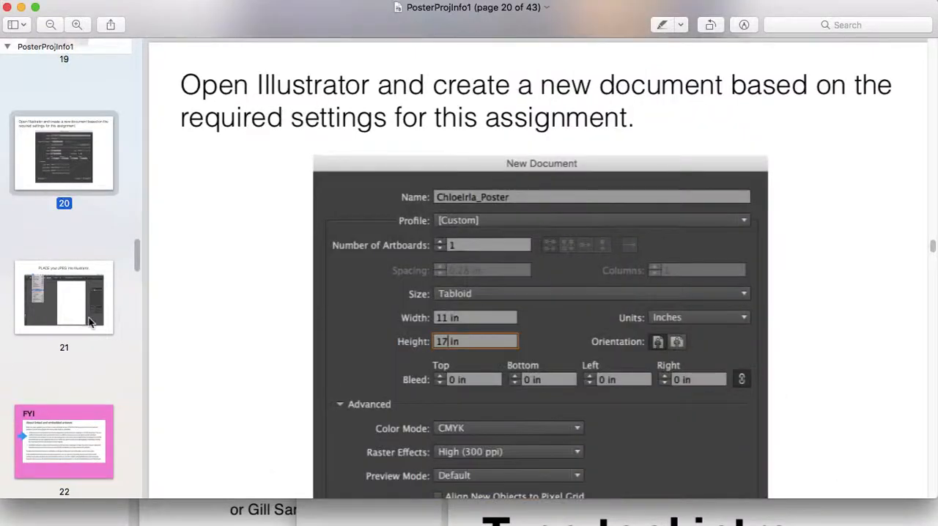
pyautogui.scroll(3)
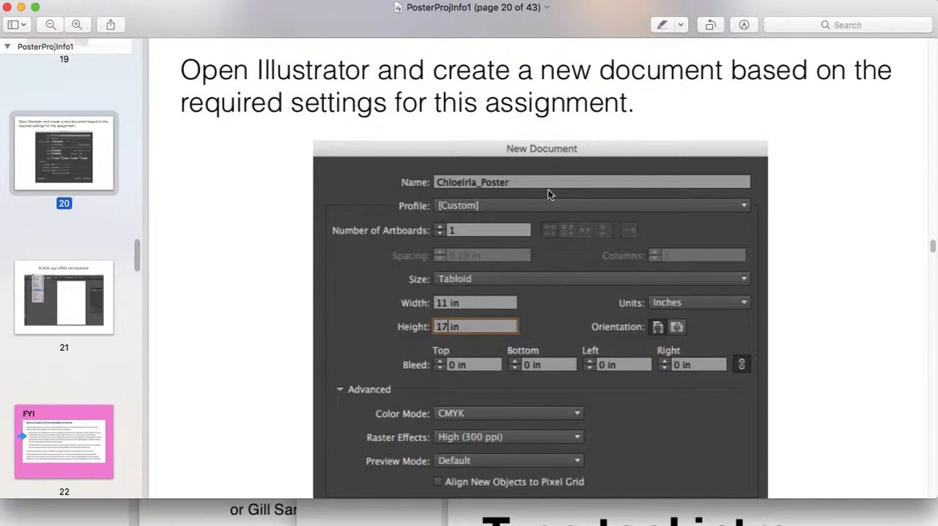
pyautogui.moveTo(67, 308)
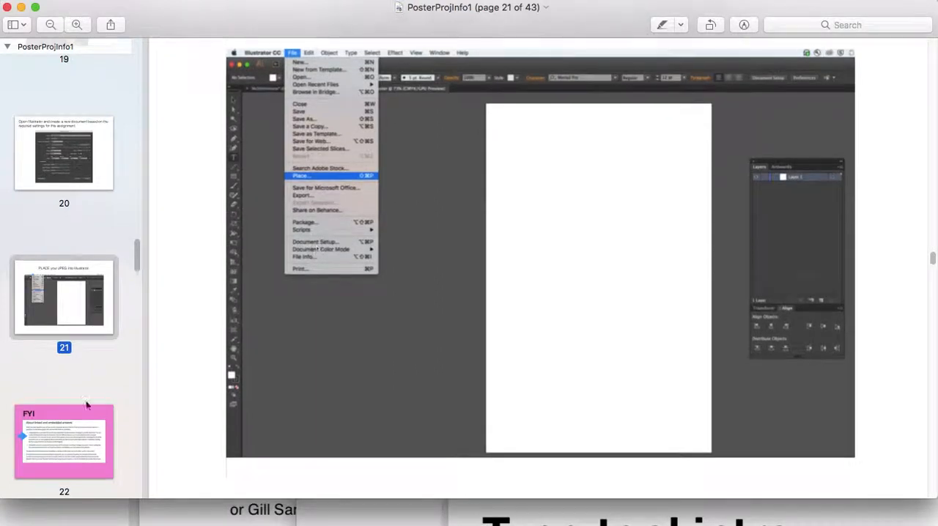
pyautogui.click(64, 440)
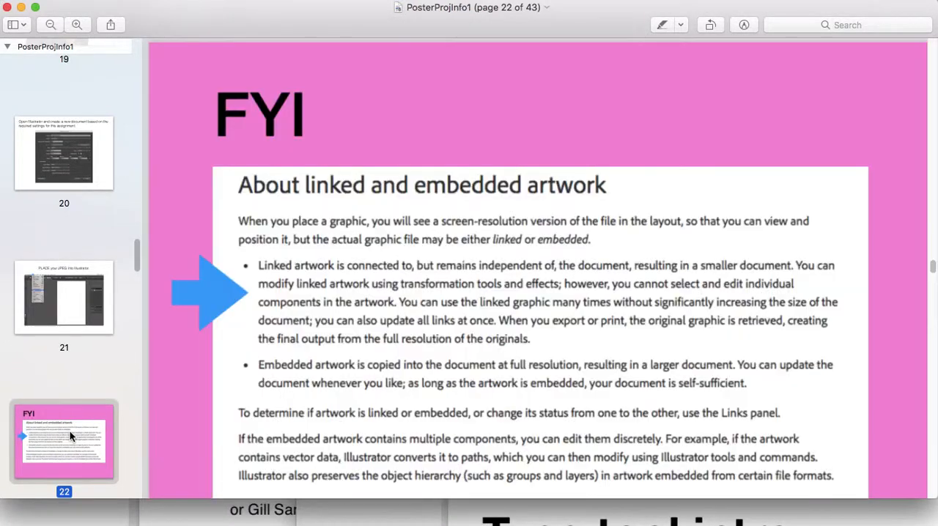
# Scroll slightly further down page 22's FYI on linked versus embedded artwork.
pyautogui.scroll(3)
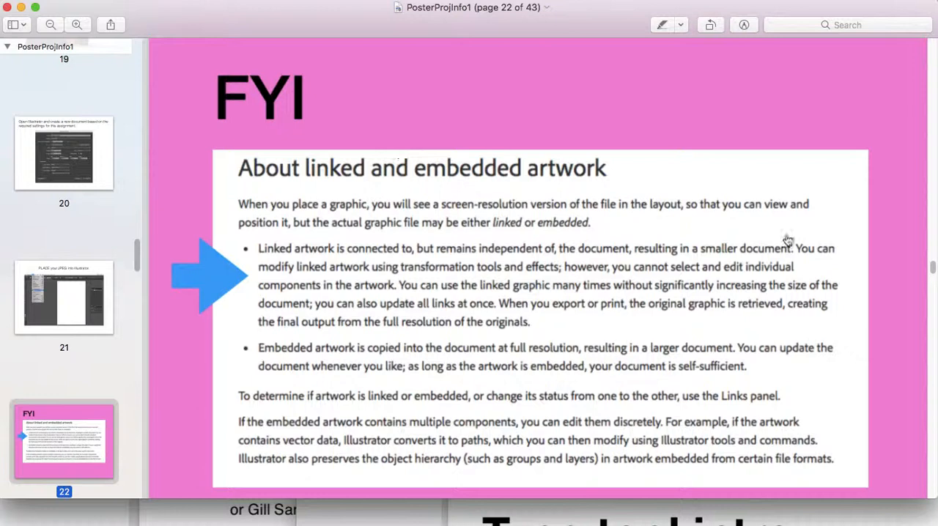
pyautogui.moveTo(663, 135)
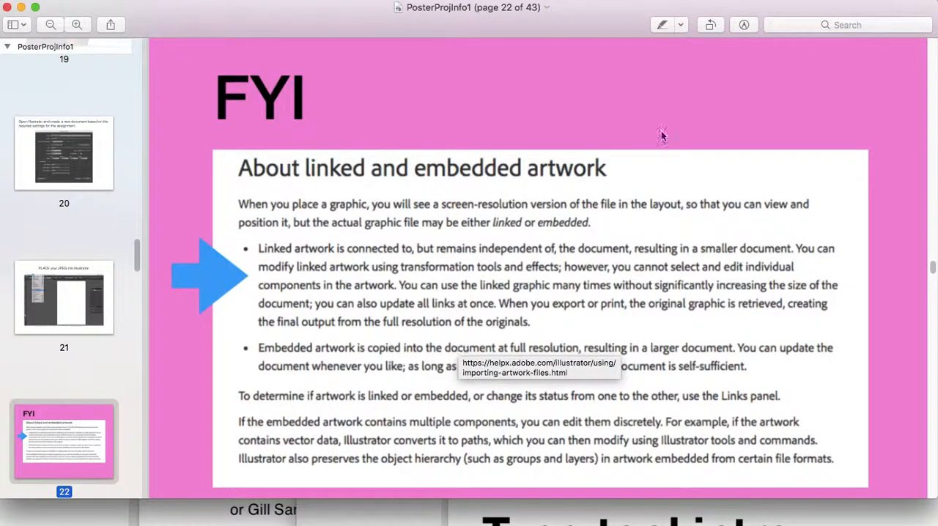
pyautogui.moveTo(604, 37)
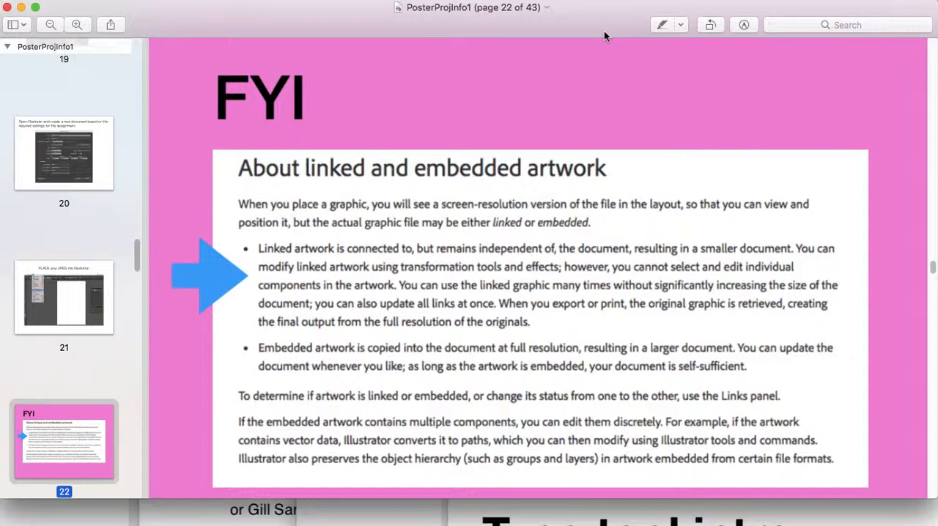
pyautogui.moveTo(372, 359)
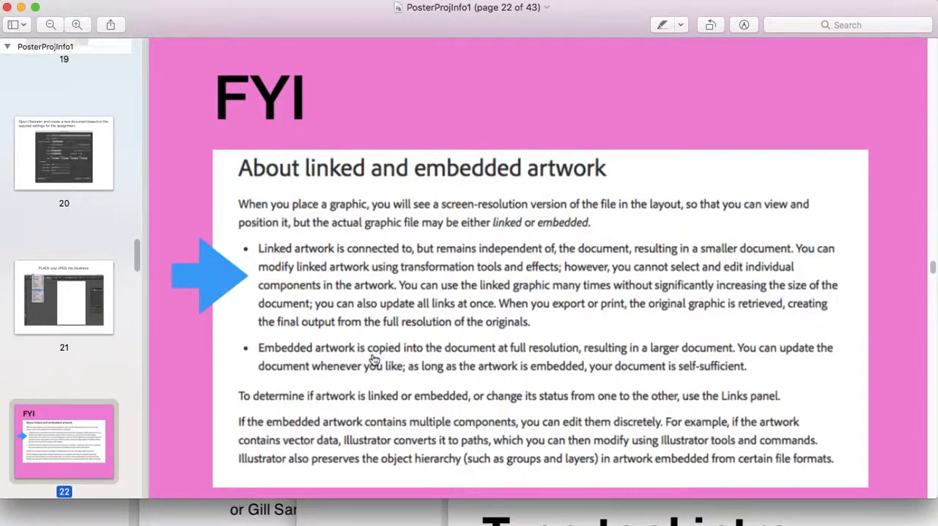
pyautogui.moveTo(378, 360)
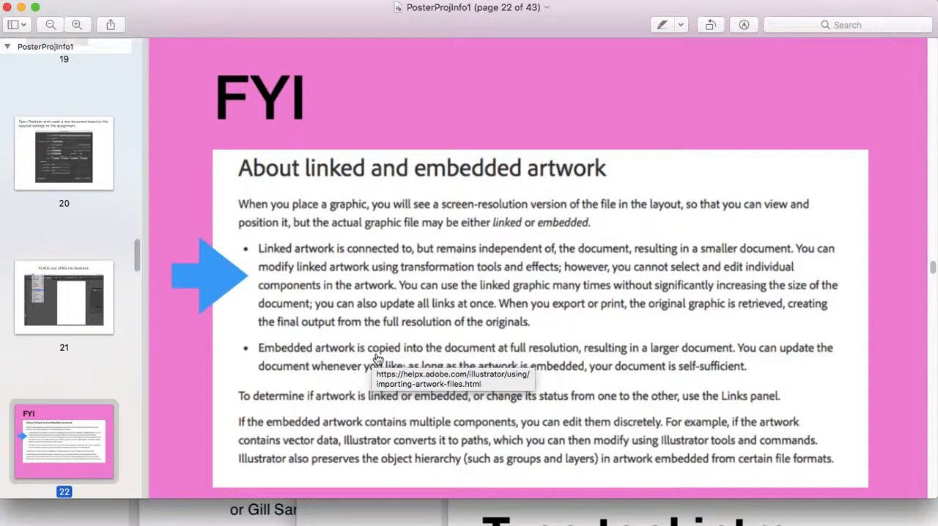
pyautogui.moveTo(730, 378)
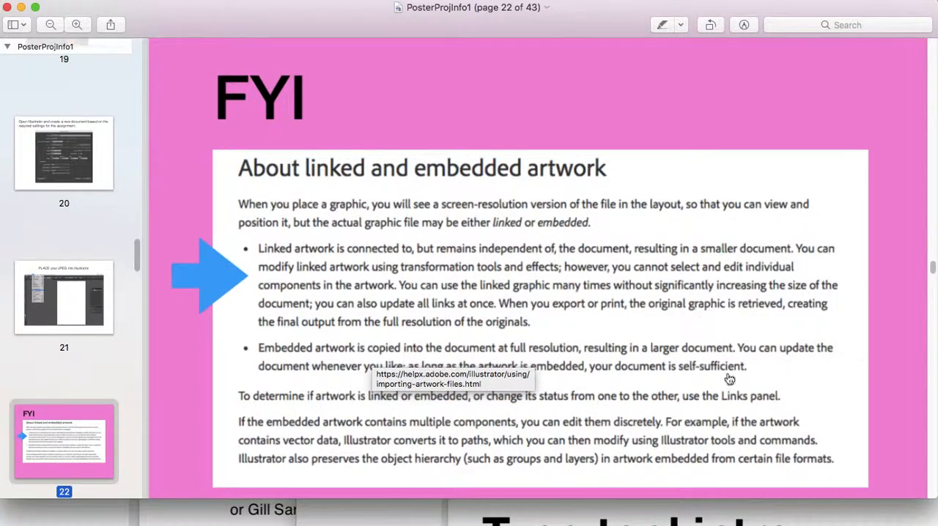
pyautogui.moveTo(688, 359)
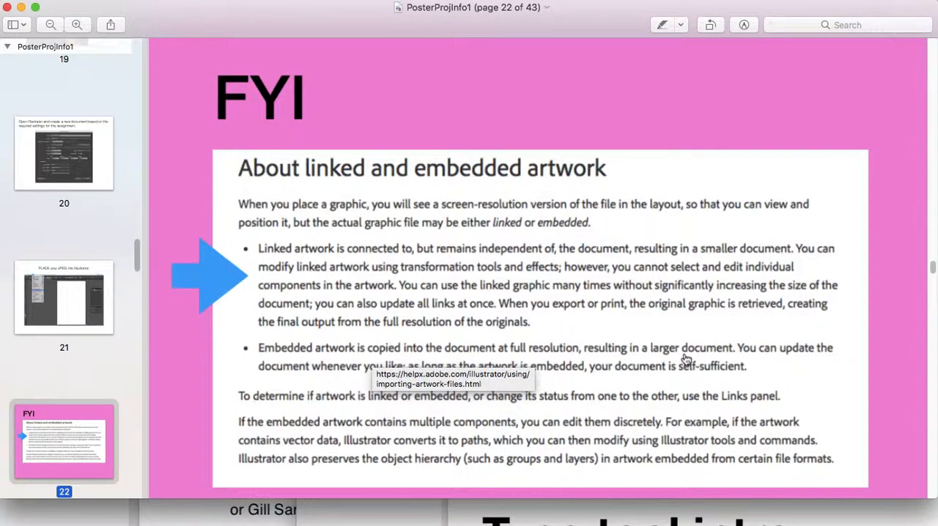
pyautogui.moveTo(359, 253)
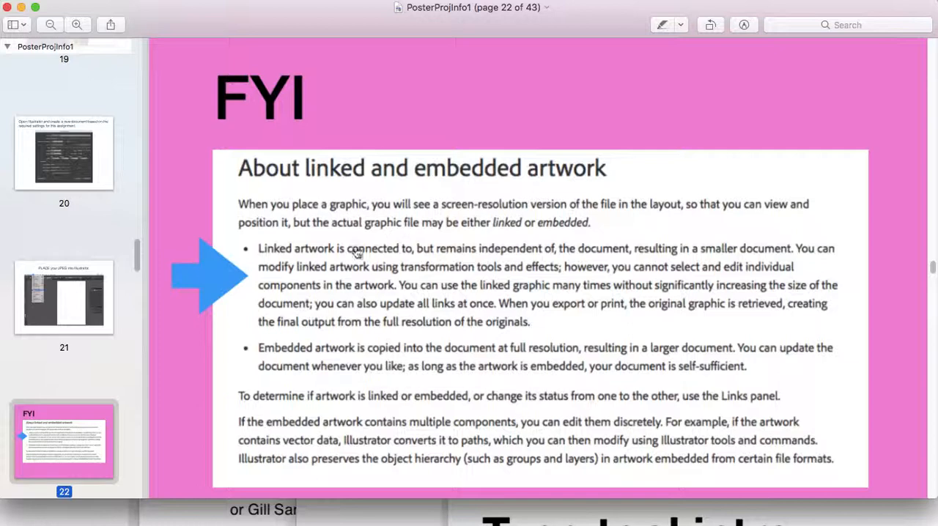
pyautogui.moveTo(579, 286)
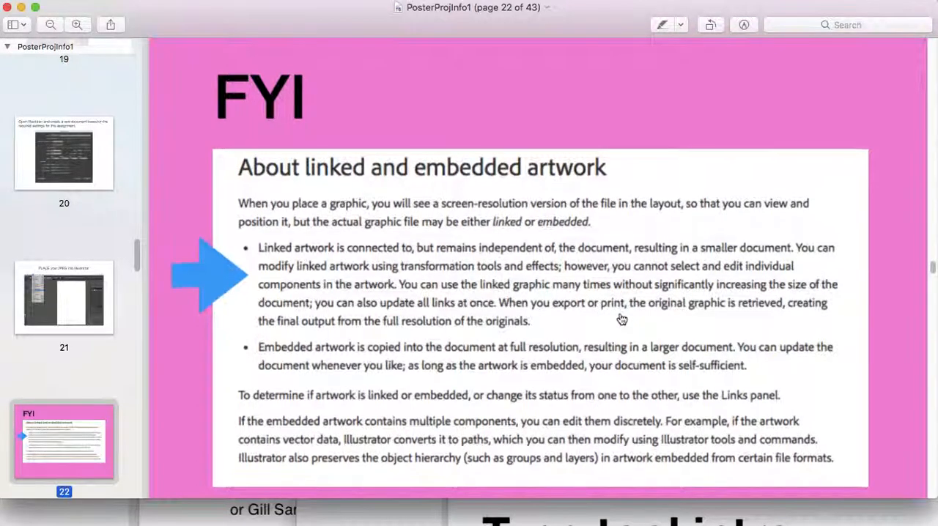
pyautogui.scroll(3)
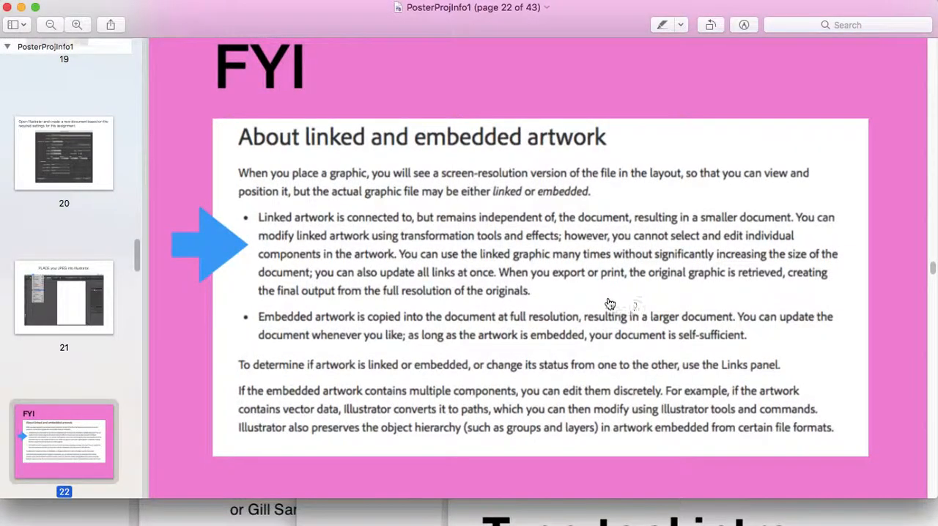
pyautogui.scroll(-3)
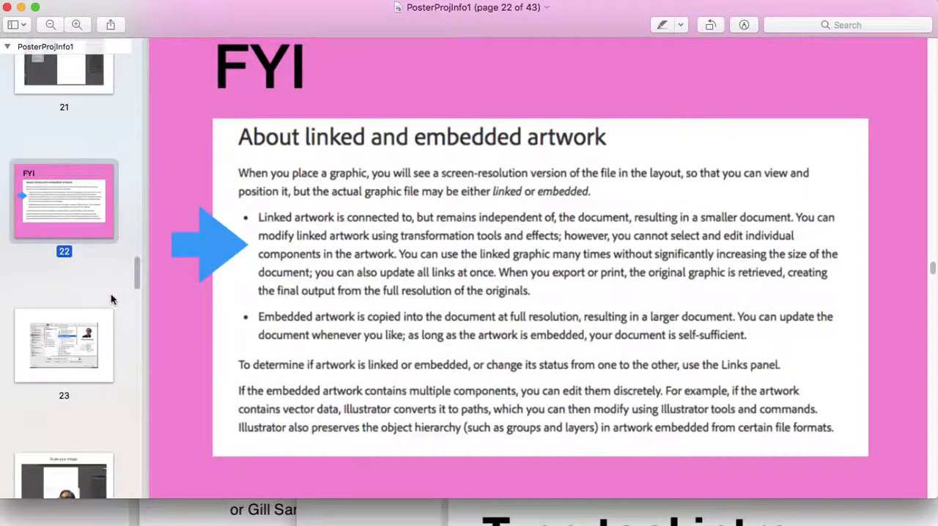
pyautogui.moveTo(554, 140)
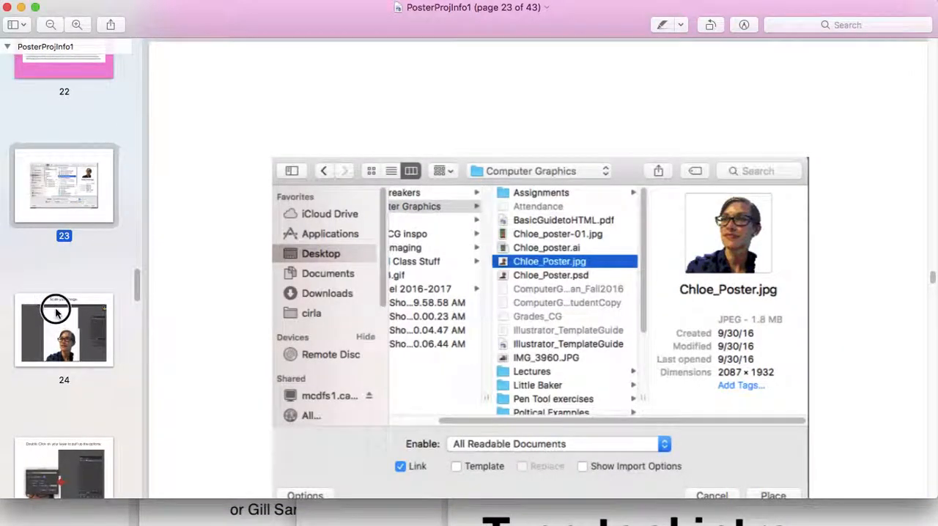
# Pass page 24's placed portrait photo to page 26 on creating background, drawing and text layers.
pyautogui.click(773, 496)
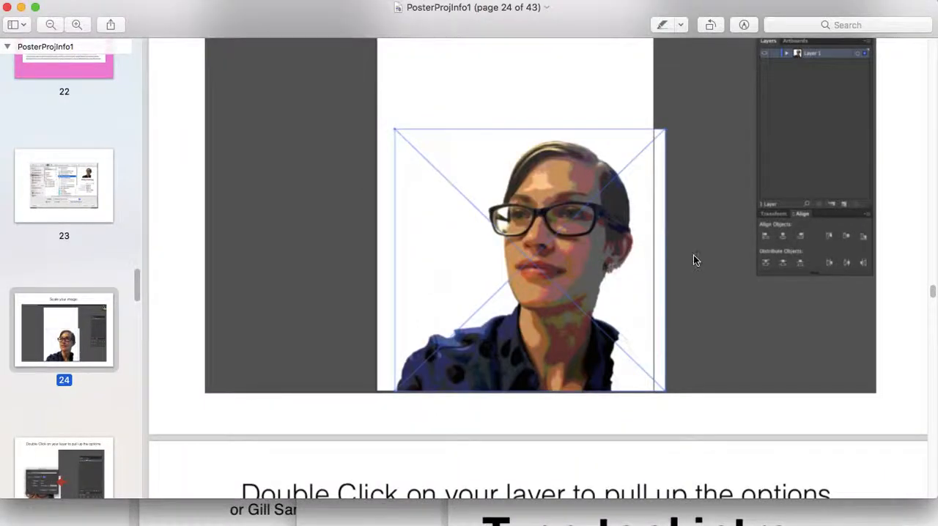
pyautogui.moveTo(290, 352)
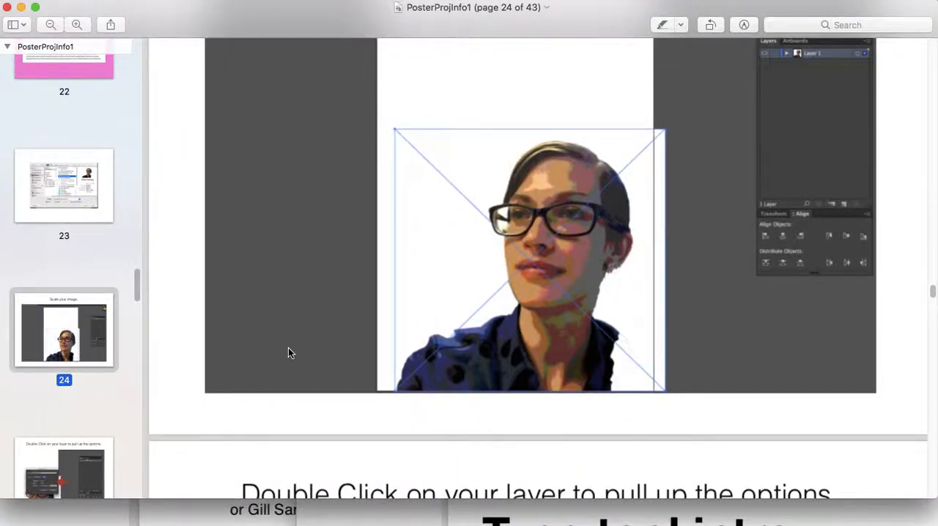
pyautogui.scroll(-3)
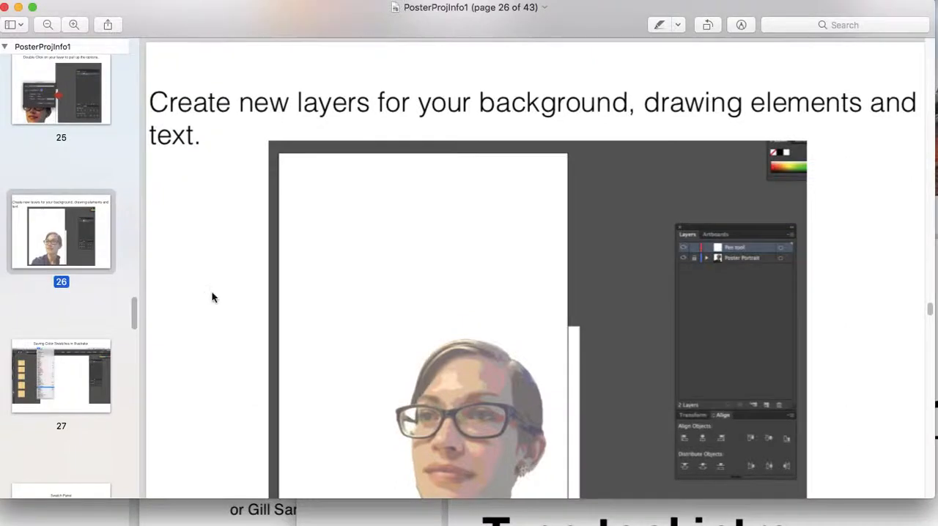
# View the Saving Color Swatches page (page 27/28) with its swatch panel and read down it.
pyautogui.click(62, 375)
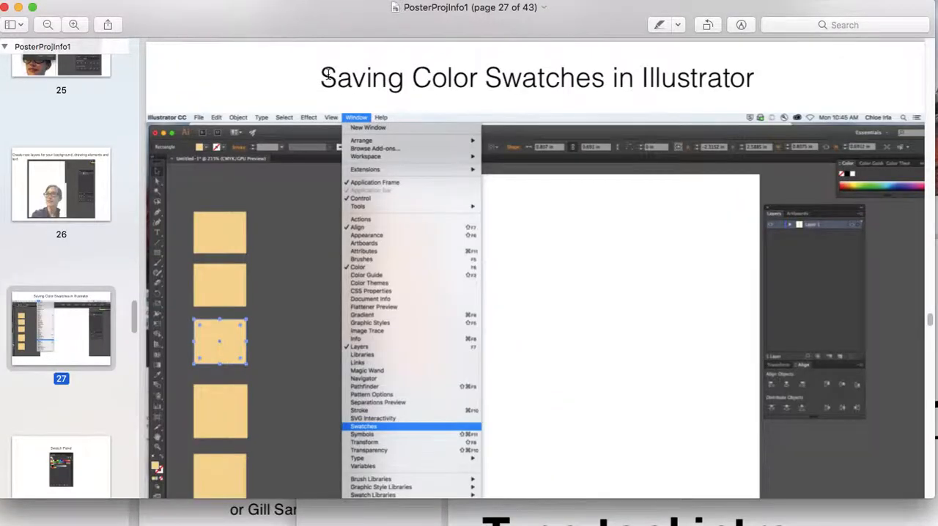
pyautogui.moveTo(380, 126)
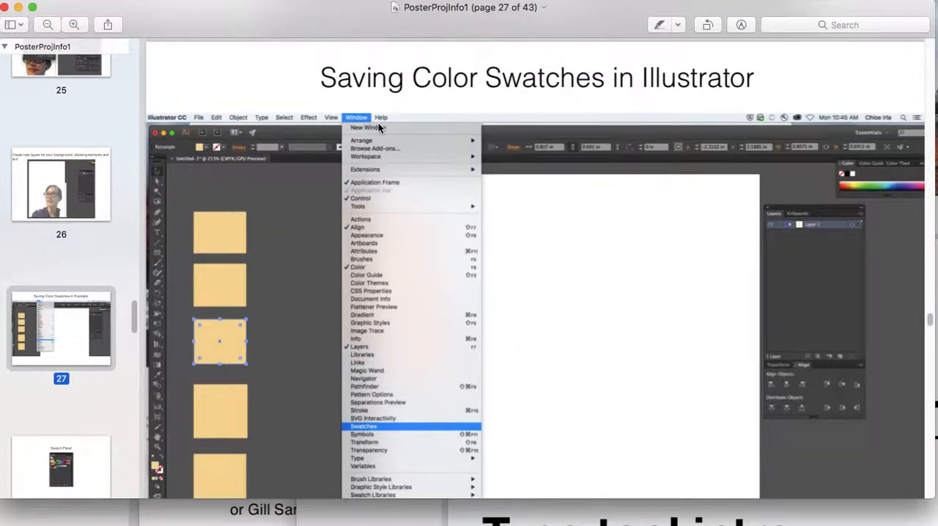
pyautogui.scroll(-3)
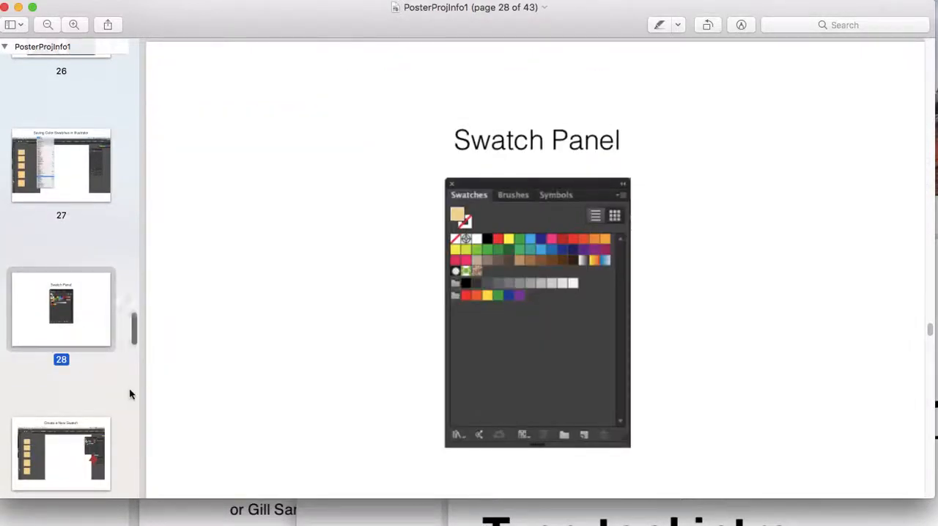
pyautogui.scroll(-3)
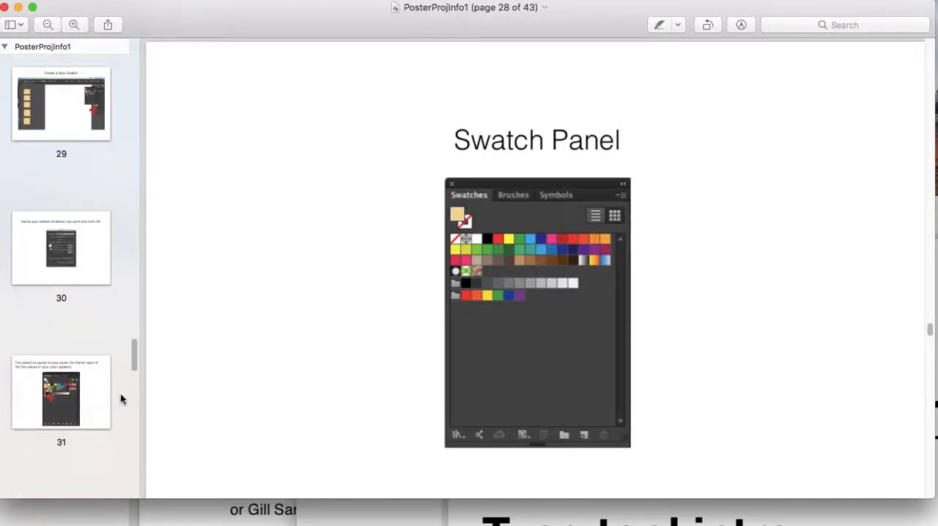
pyautogui.scroll(-3)
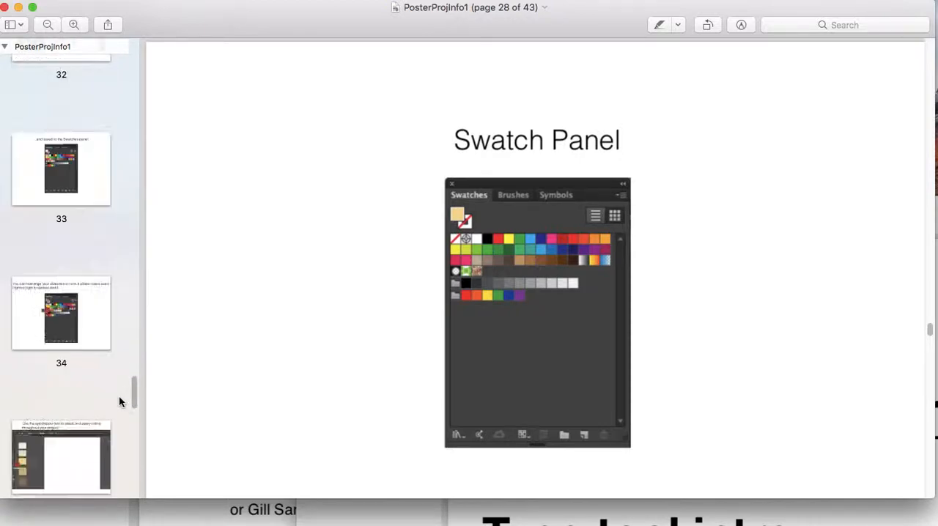
pyautogui.scroll(-3)
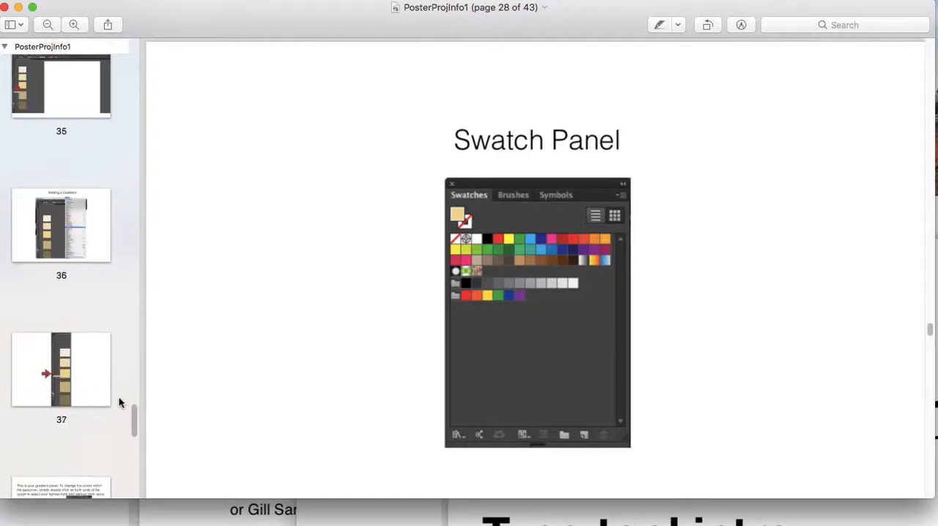
# View page 37 on the gradient panel and read through choosing lightest and darkest values.
pyautogui.click(62, 369)
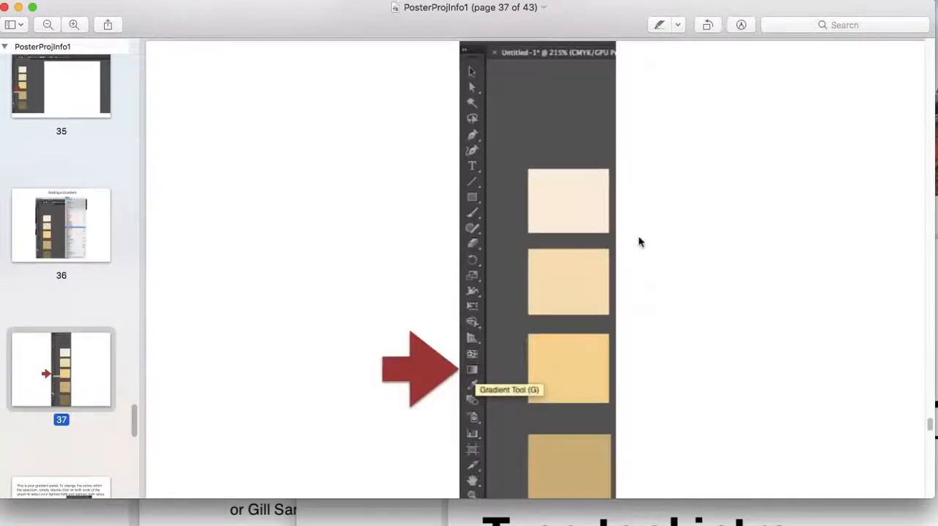
pyautogui.scroll(-3)
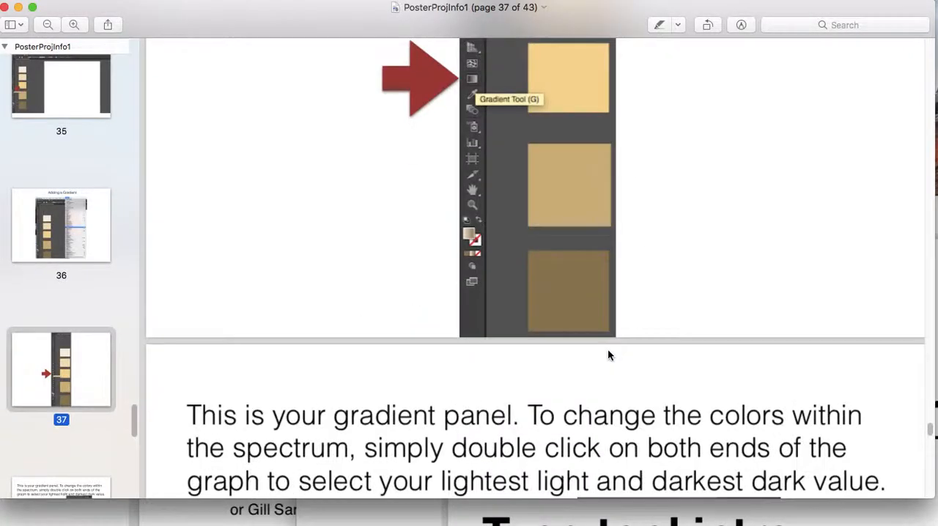
pyautogui.scroll(-3)
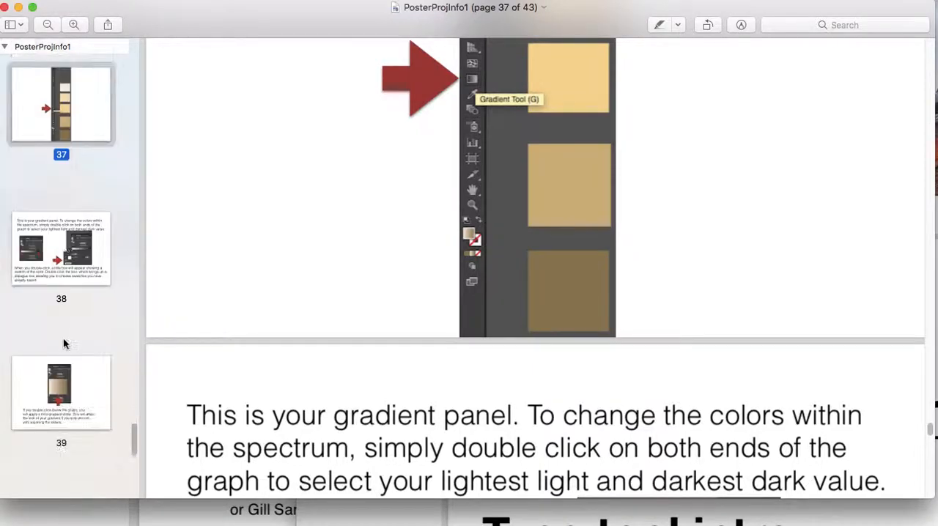
pyautogui.scroll(-3)
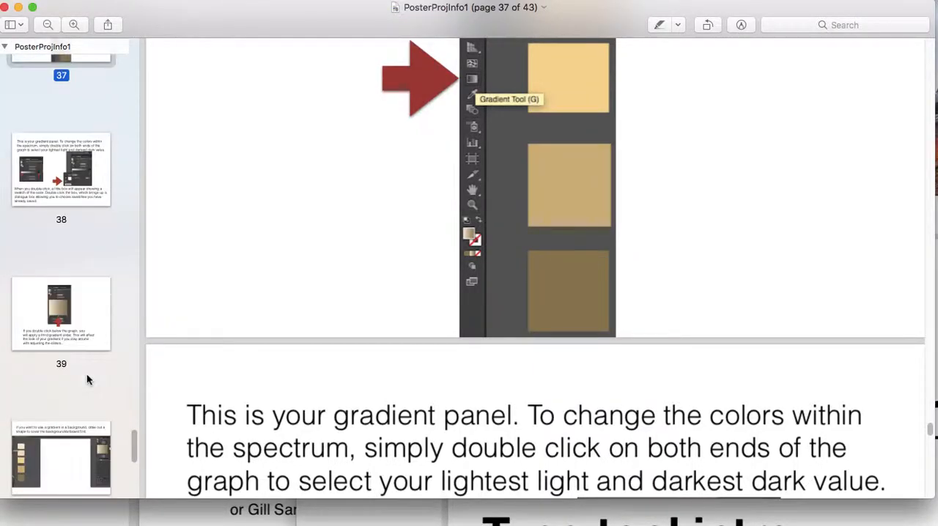
pyautogui.scroll(-3)
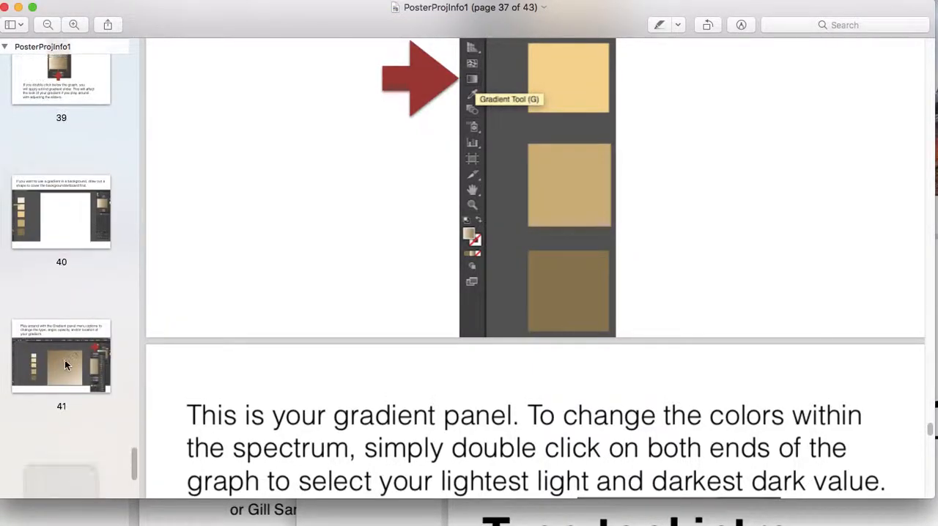
pyautogui.scroll(-3)
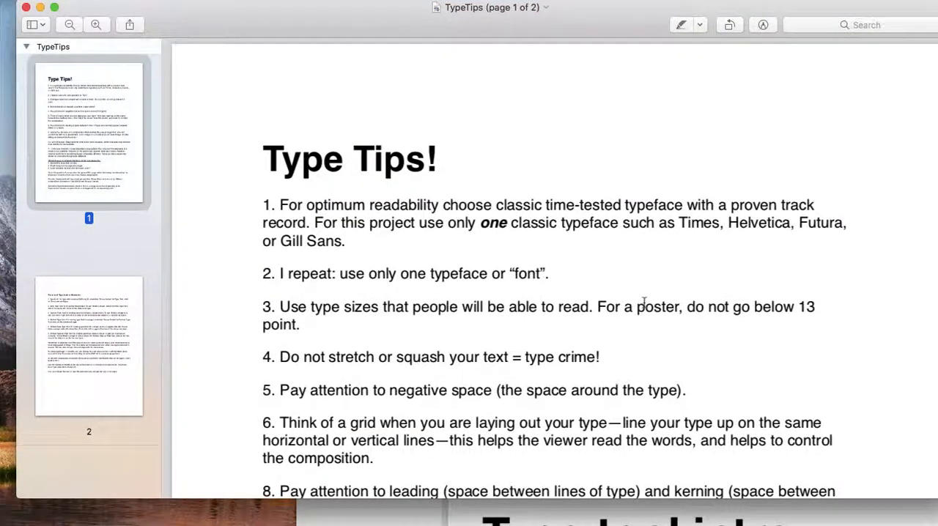
# Read through the Type Tips list on page 1 of the TypeTips document.
pyautogui.scroll(3)
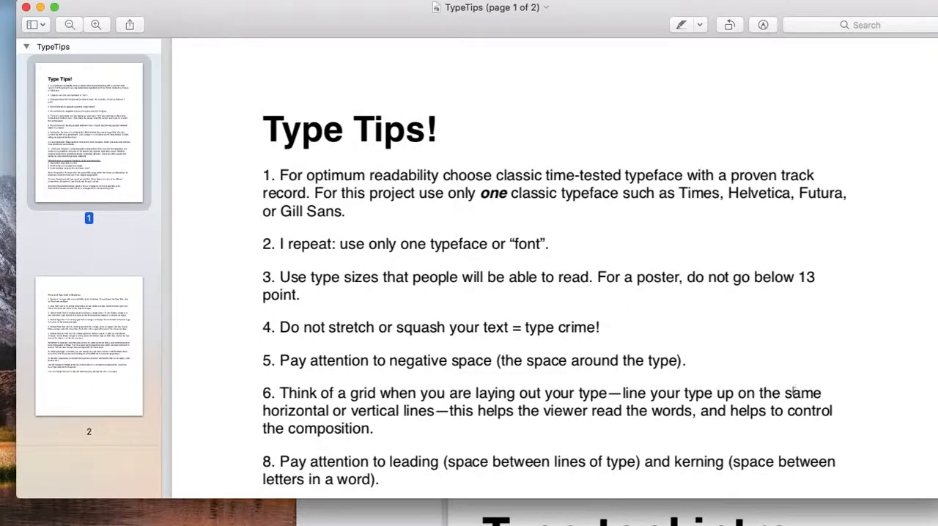
pyautogui.scroll(-3)
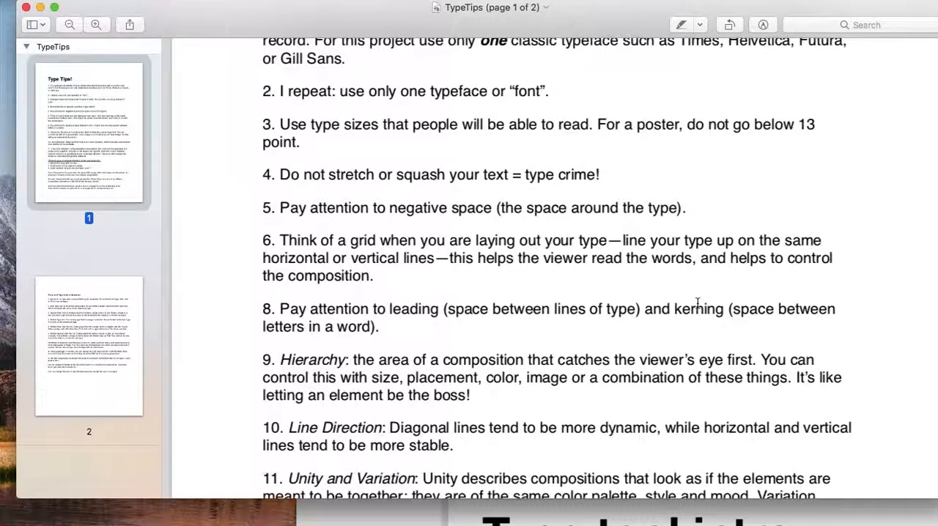
pyautogui.scroll(3)
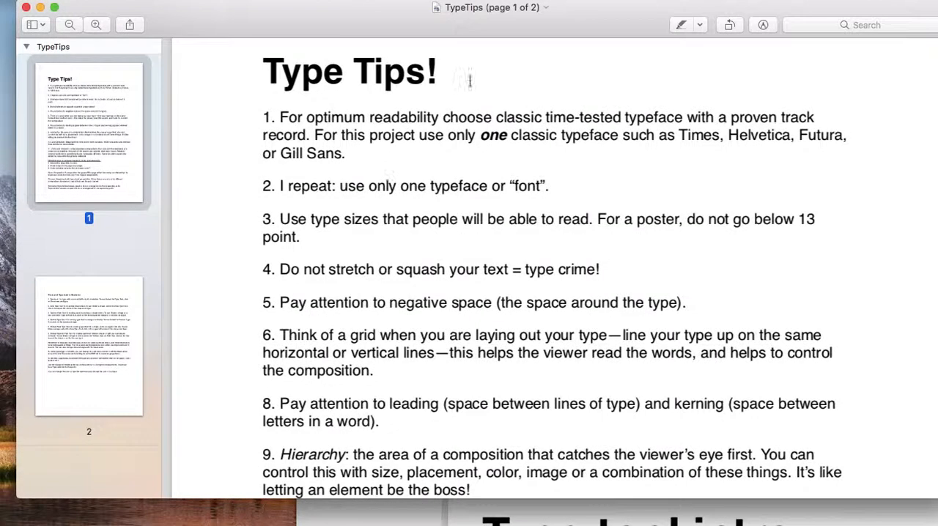
pyautogui.scroll(-3)
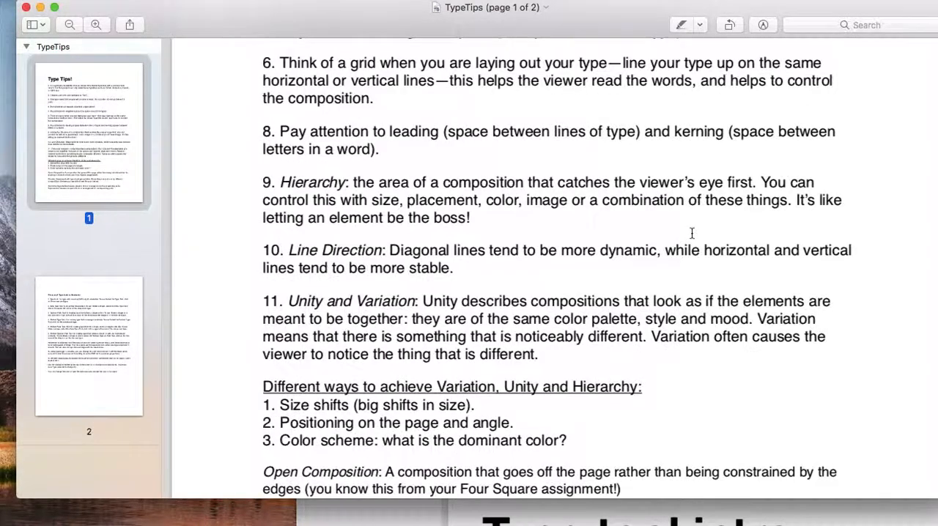
pyautogui.scroll(-3)
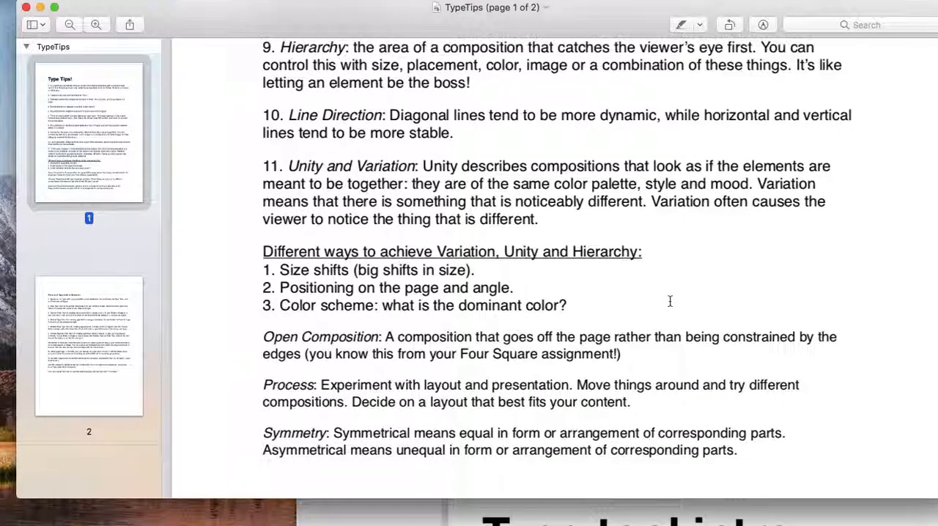
pyautogui.scroll(-3)
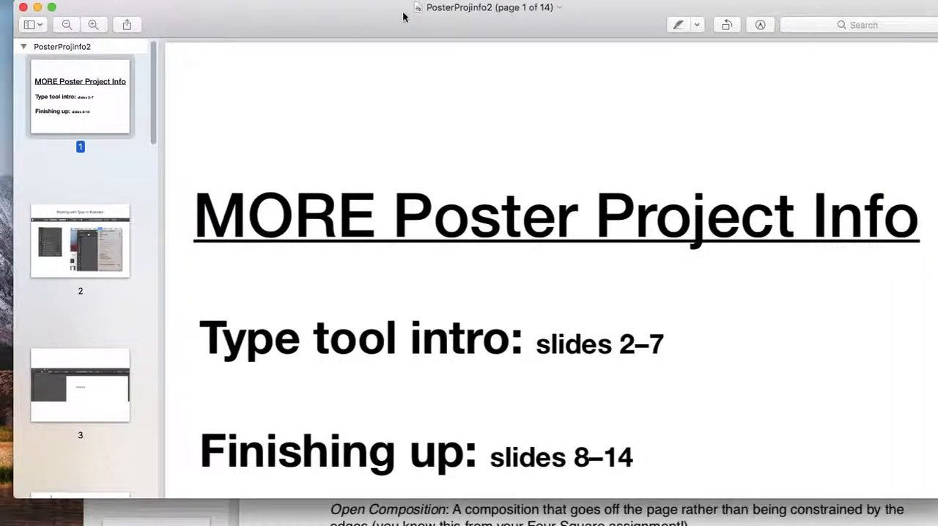
pyautogui.moveTo(402, 108)
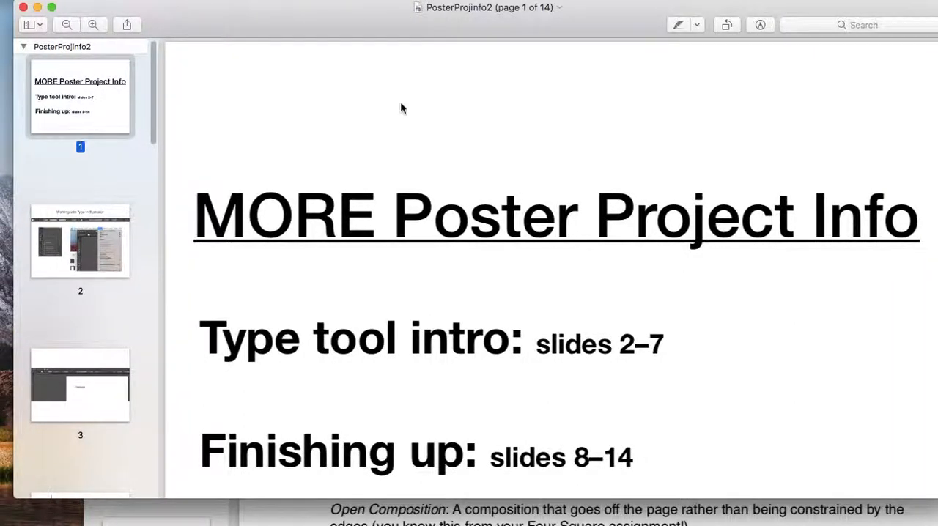
pyautogui.moveTo(378, 106)
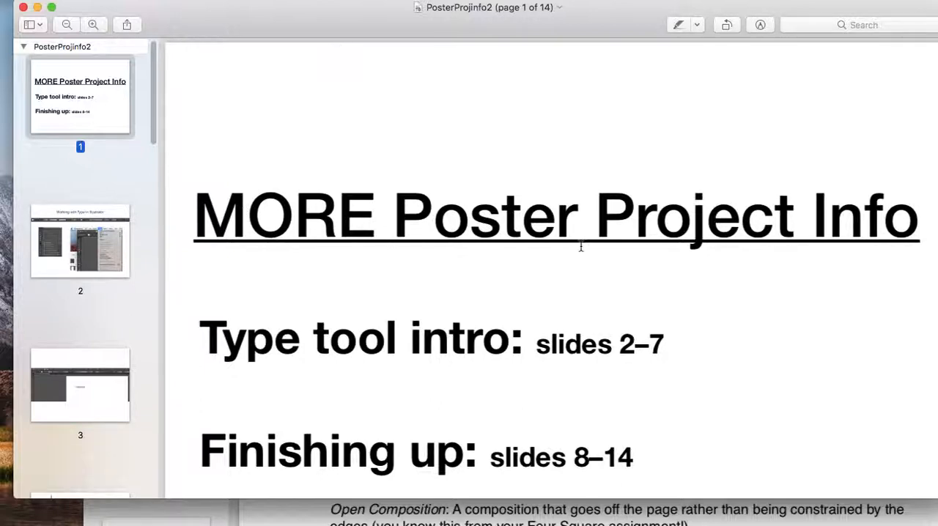
# View page 2, Working with Type in Illustrator, then move to page 3 showing Hello there! typed.
pyautogui.scroll(3)
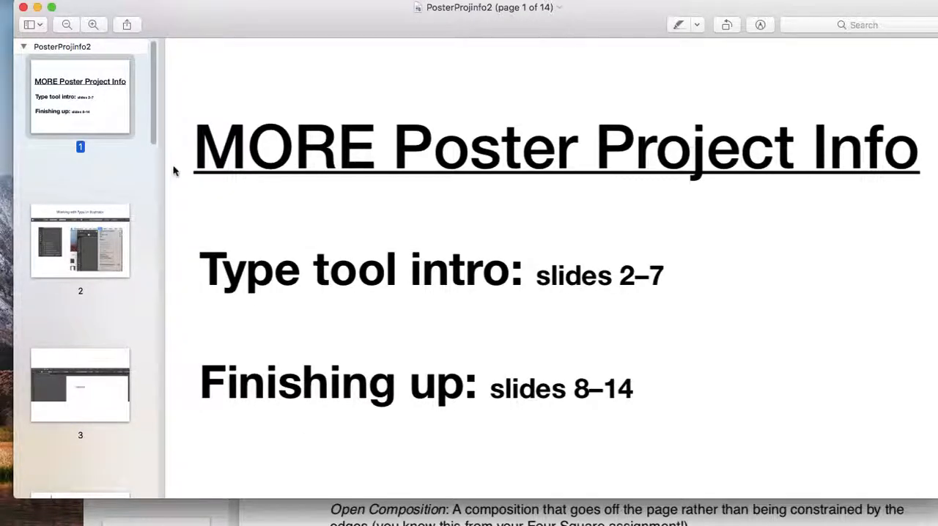
pyautogui.moveTo(57, 243)
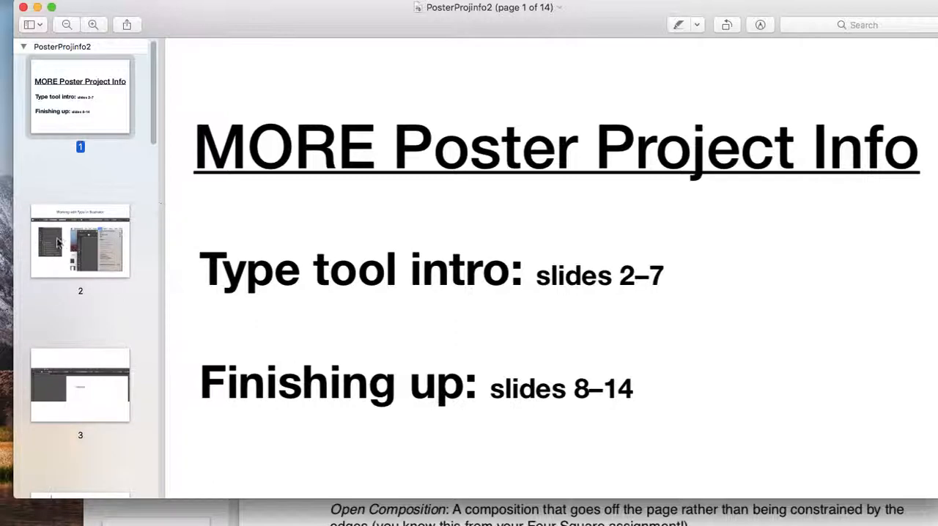
pyautogui.click(79, 240)
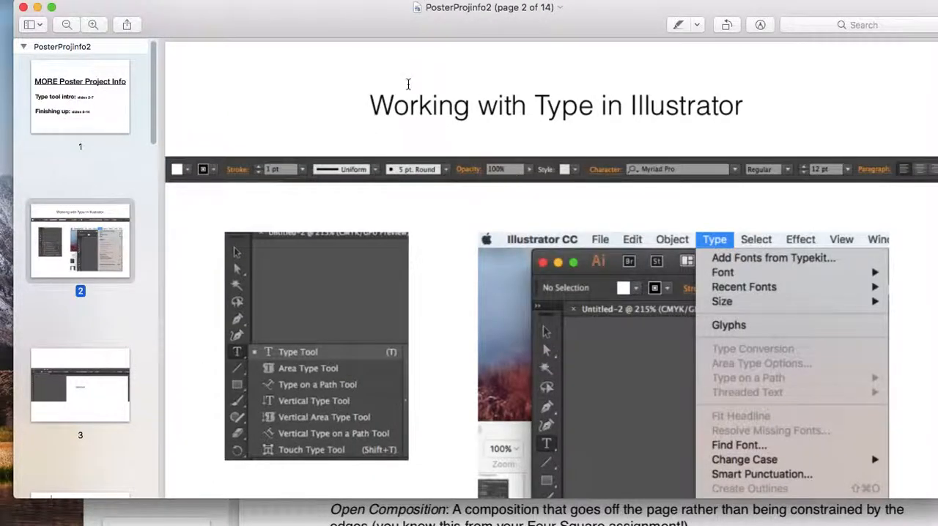
pyautogui.moveTo(469, 267)
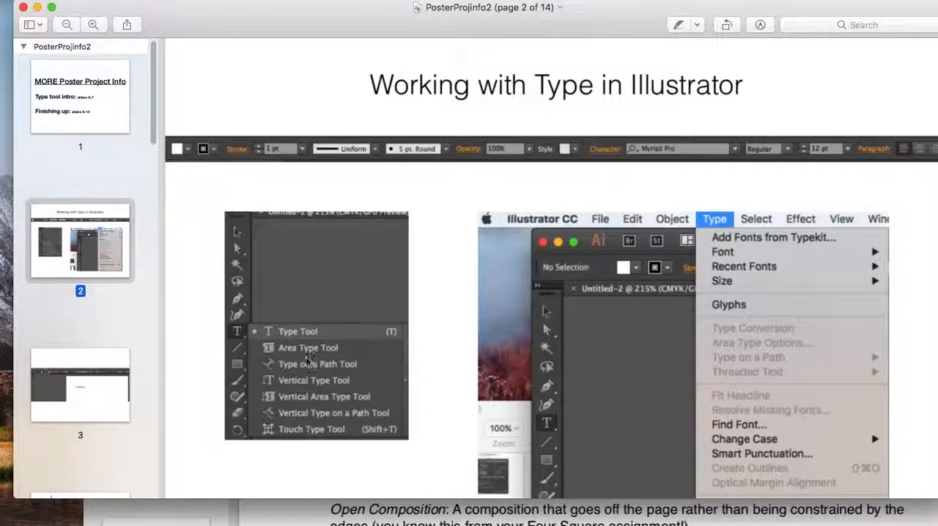
pyautogui.moveTo(242, 336)
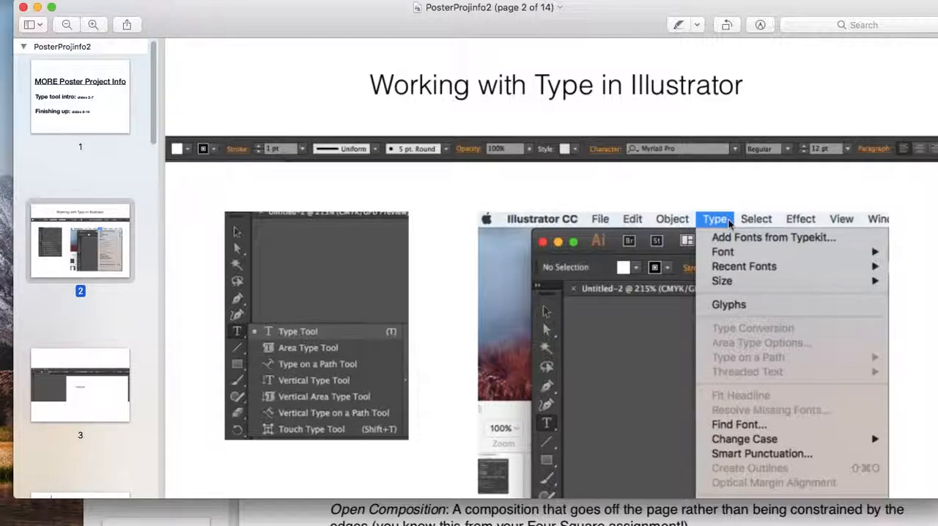
pyautogui.moveTo(736, 225)
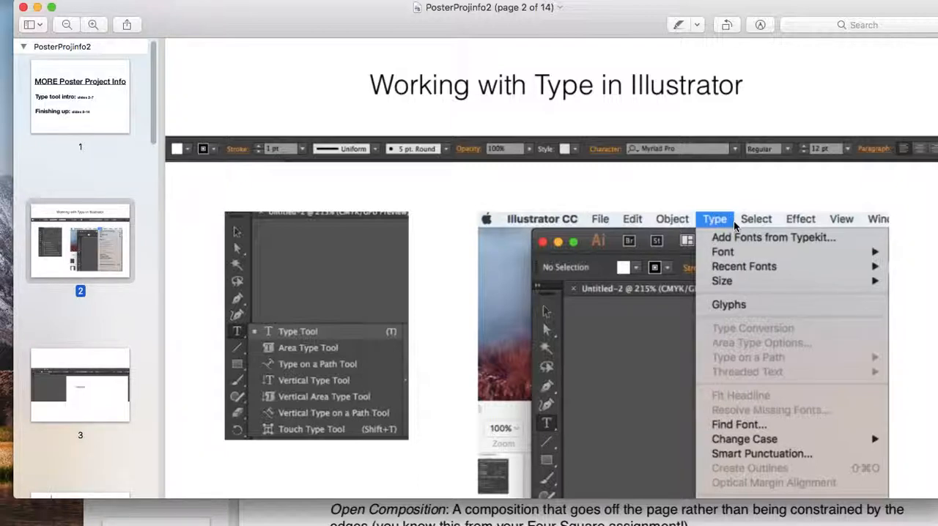
pyautogui.moveTo(849, 235)
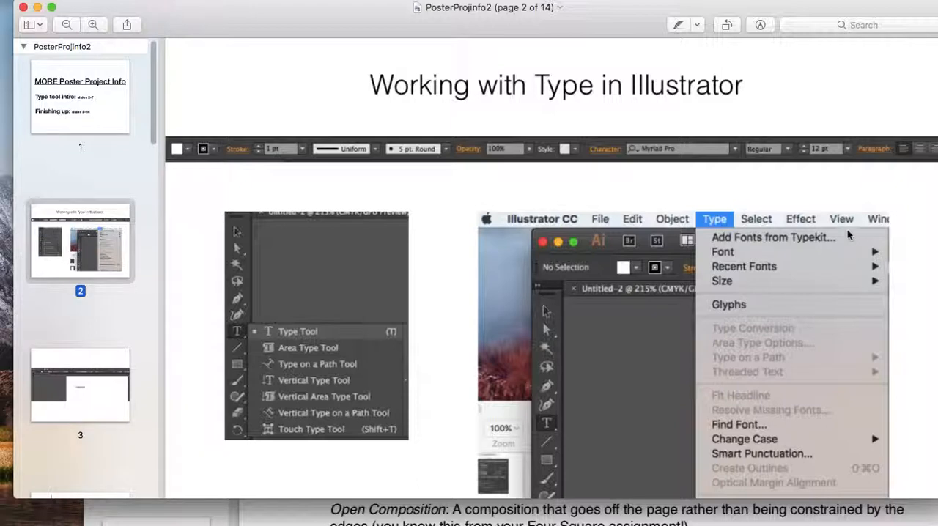
pyautogui.moveTo(854, 248)
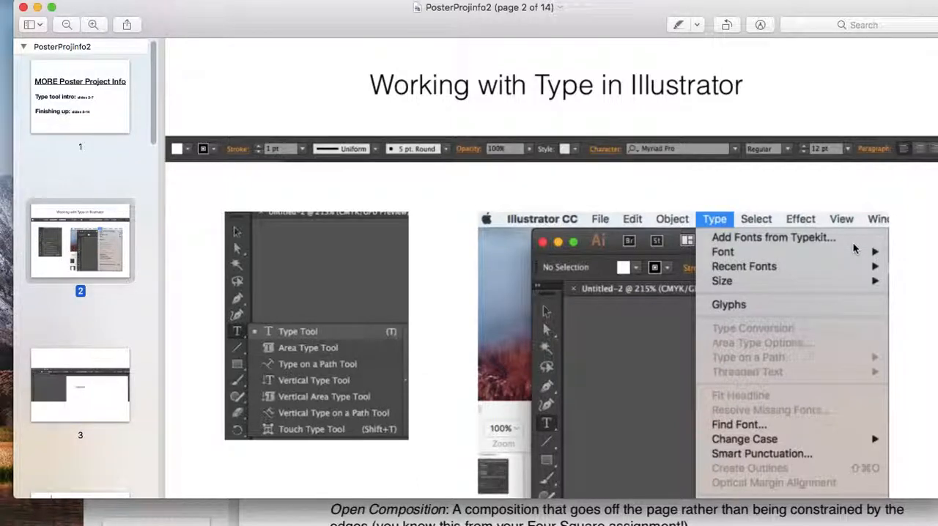
pyautogui.moveTo(827, 255)
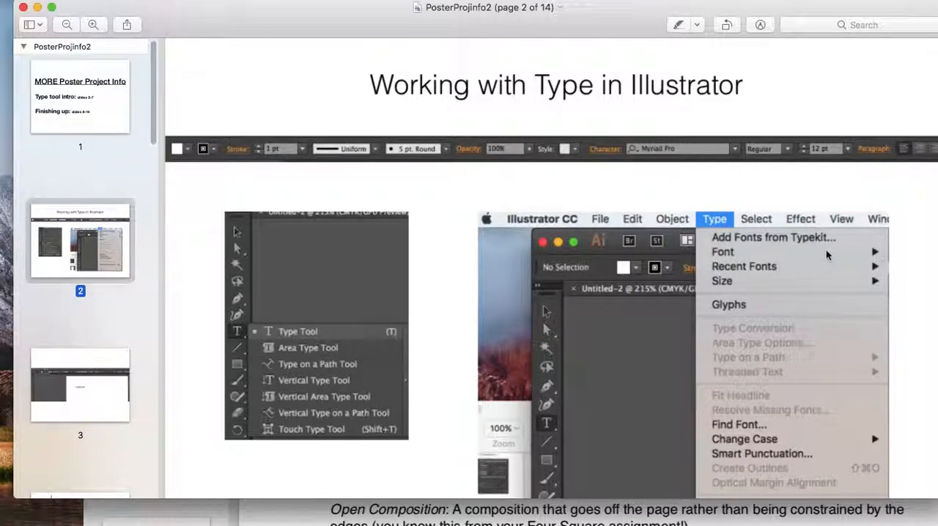
pyautogui.scroll(-3)
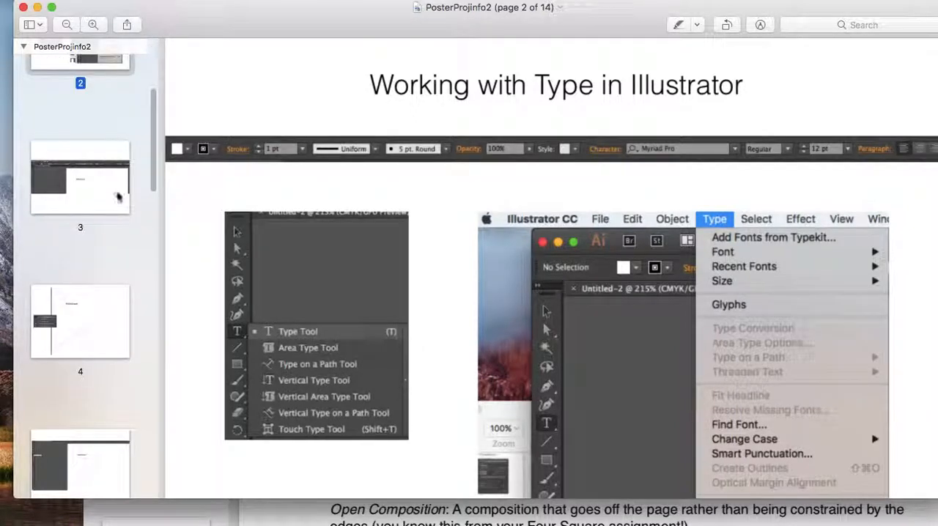
pyautogui.click(79, 175)
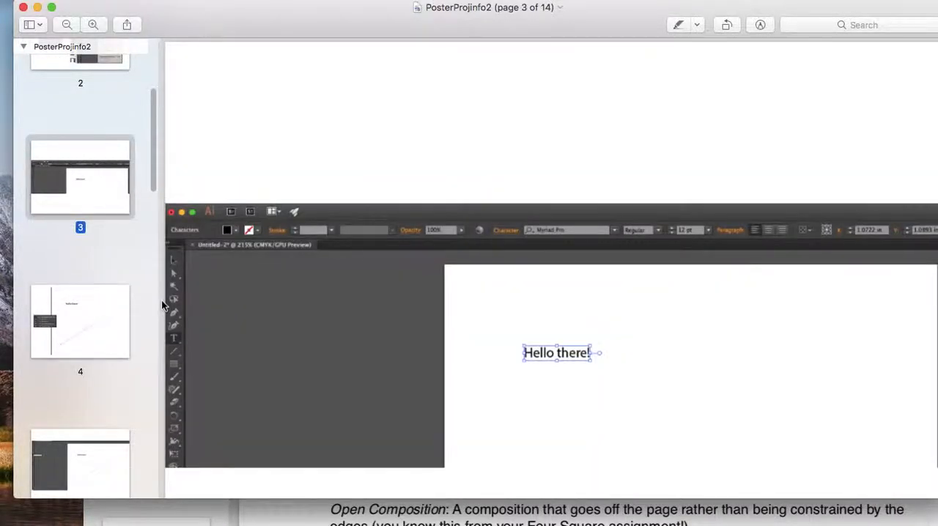
# Page down from page 3 to page 6, where Hello there! runs along a diagonal path.
pyautogui.scroll(-3)
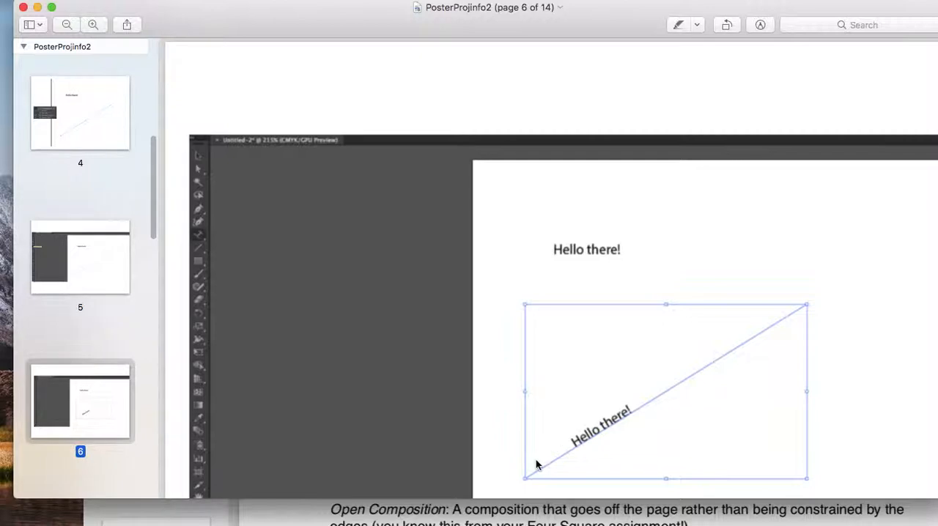
pyautogui.scroll(-3)
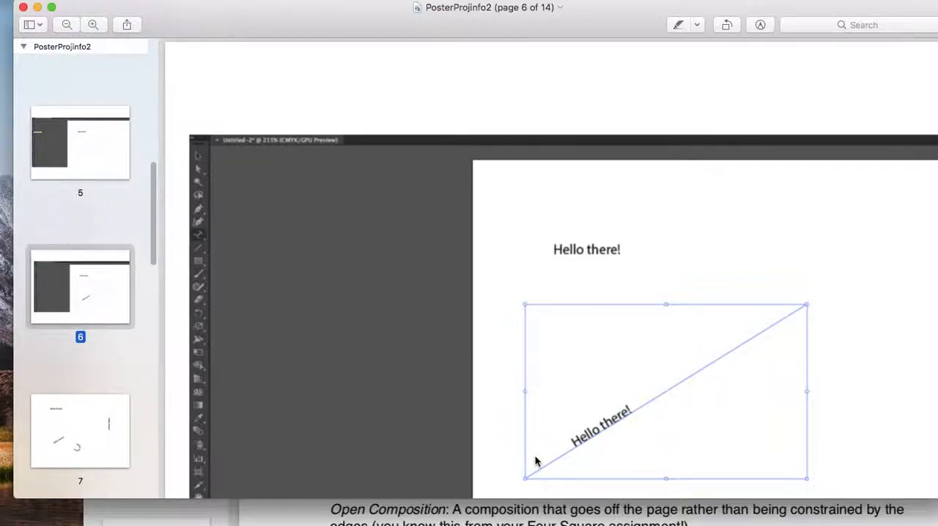
pyautogui.moveTo(536, 378)
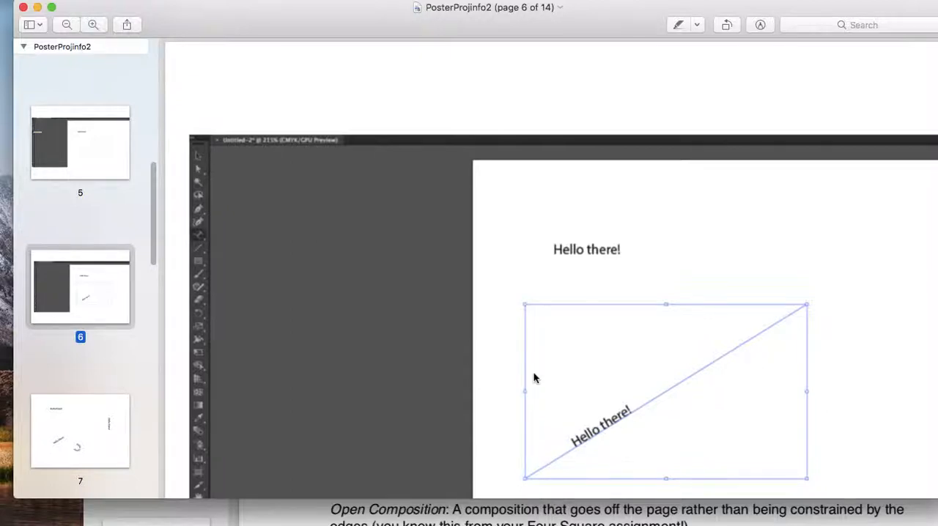
pyautogui.moveTo(325, 334)
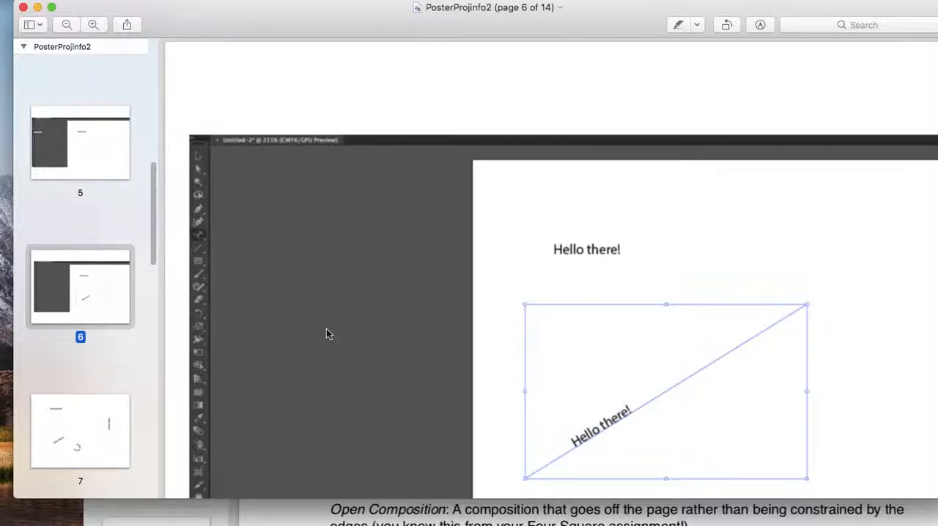
pyautogui.scroll(-3)
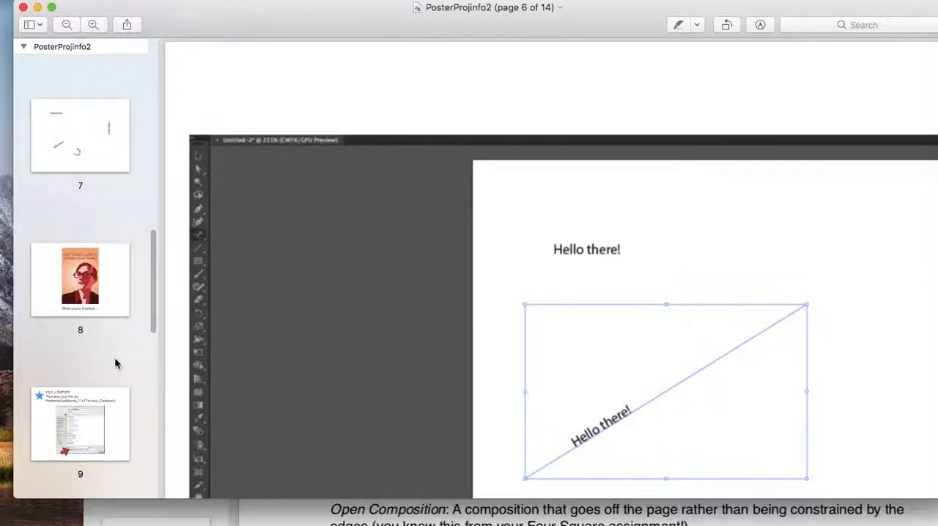
# View page 8 with the lunch poster example.
pyautogui.click(79, 279)
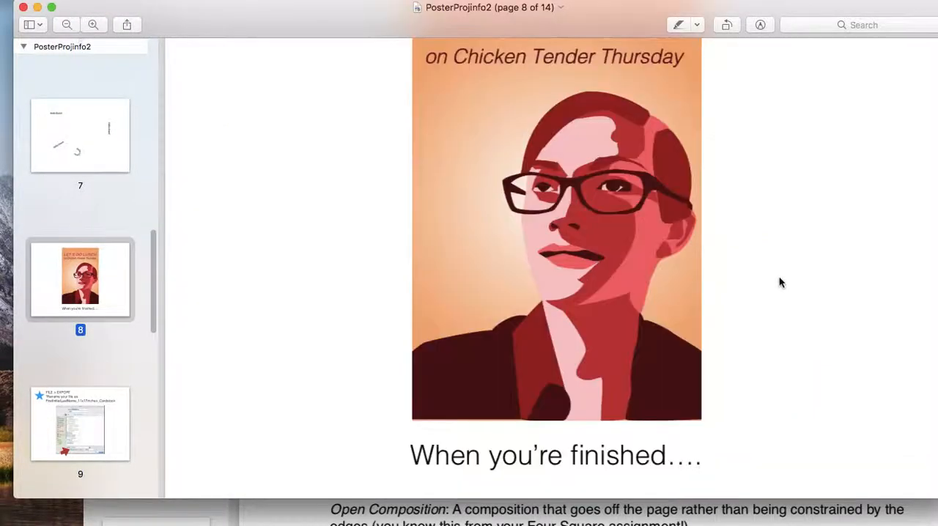
pyautogui.scroll(3)
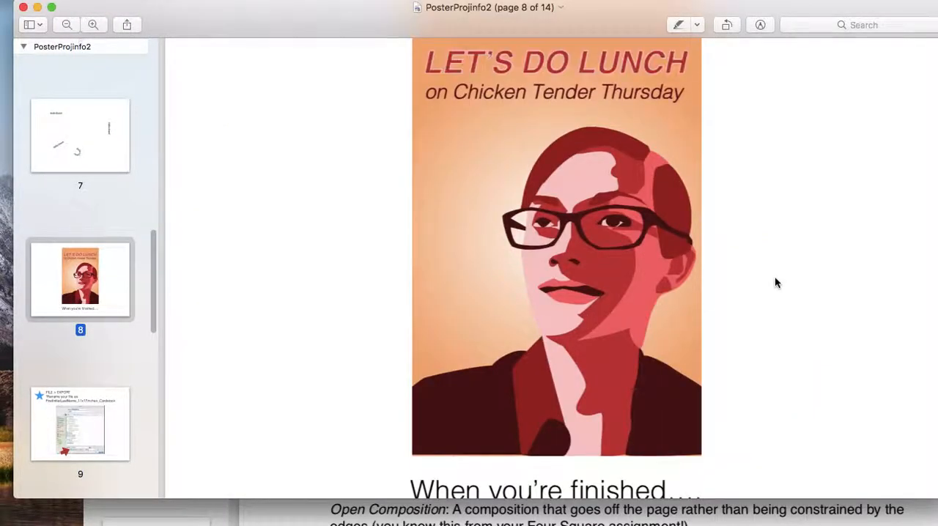
pyautogui.scroll(-3)
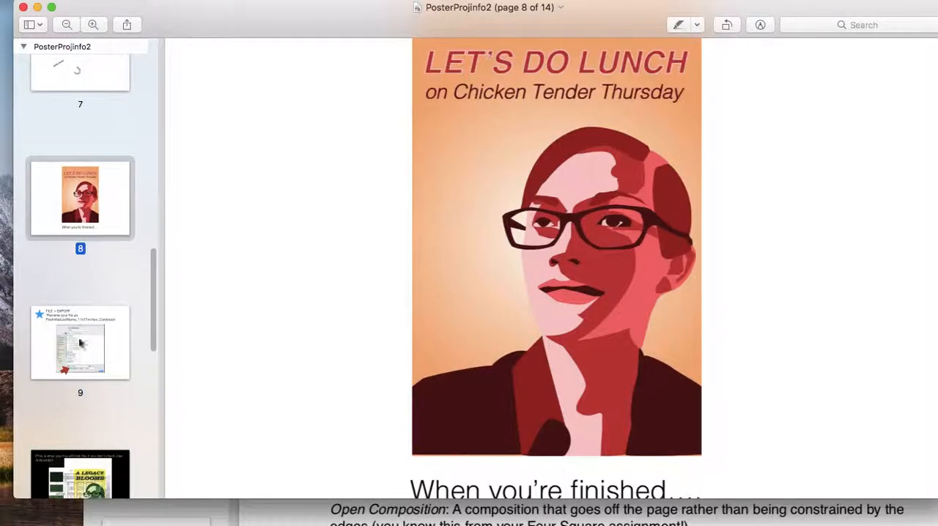
# View page 9 on exporting the poster, then page 10's A Legacy Blooms export without Use Artboards.
pyautogui.click(79, 341)
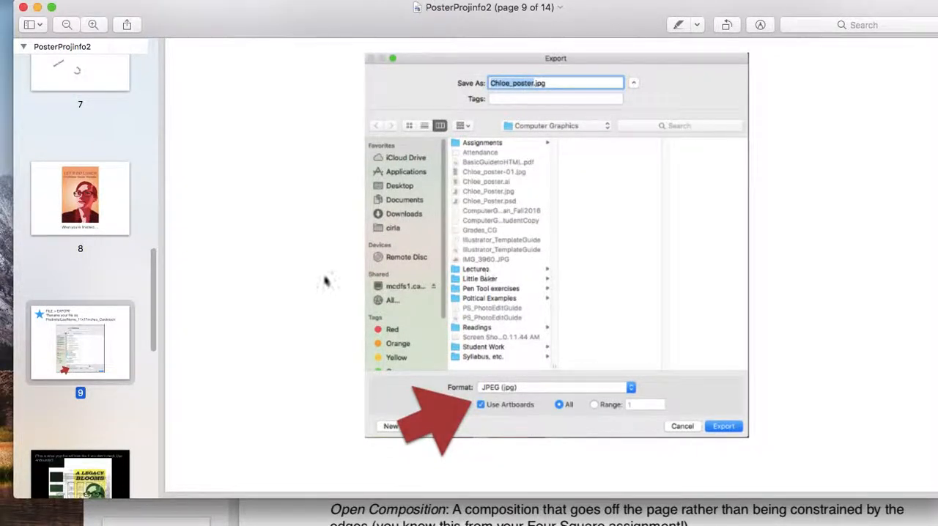
pyautogui.moveTo(476, 419)
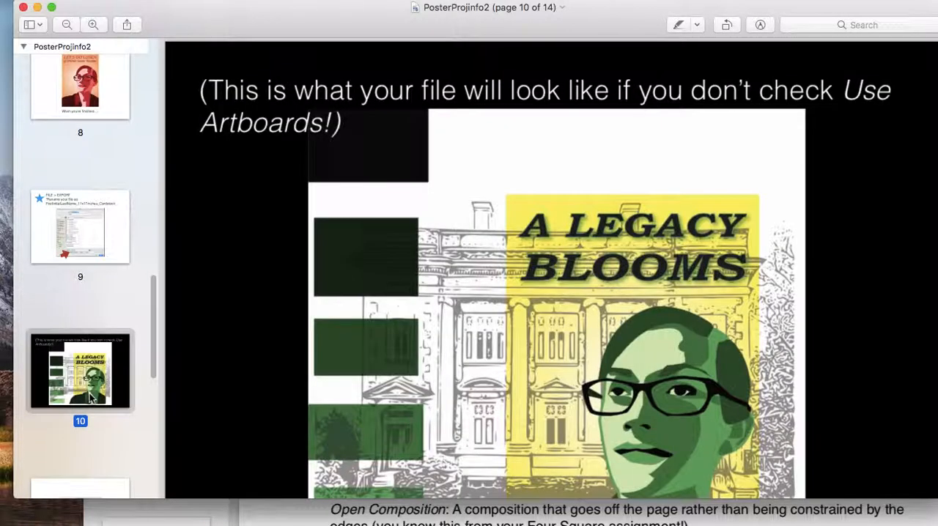
pyautogui.scroll(3)
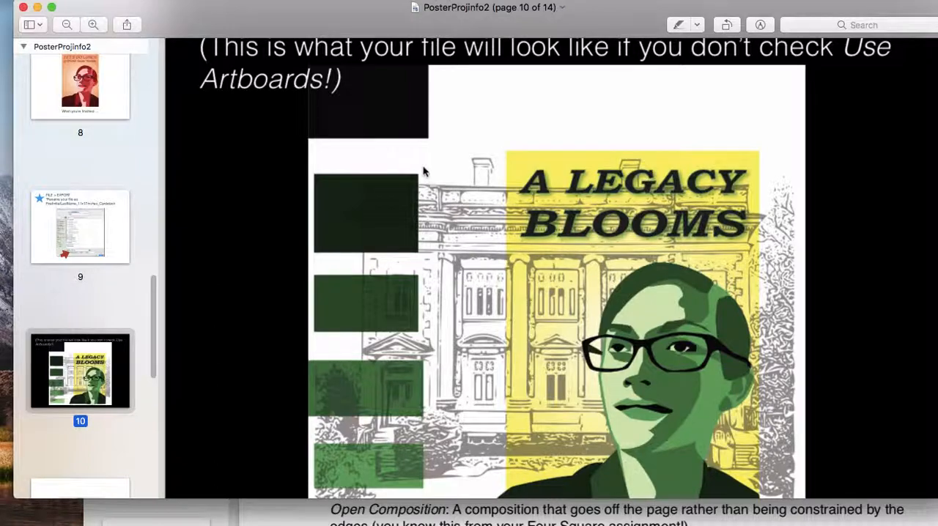
pyautogui.moveTo(689, 301)
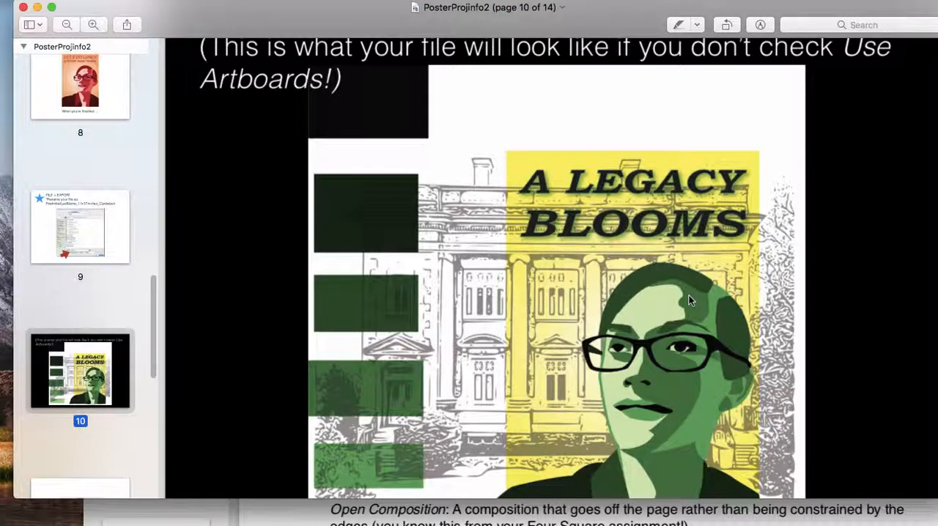
pyautogui.scroll(-3)
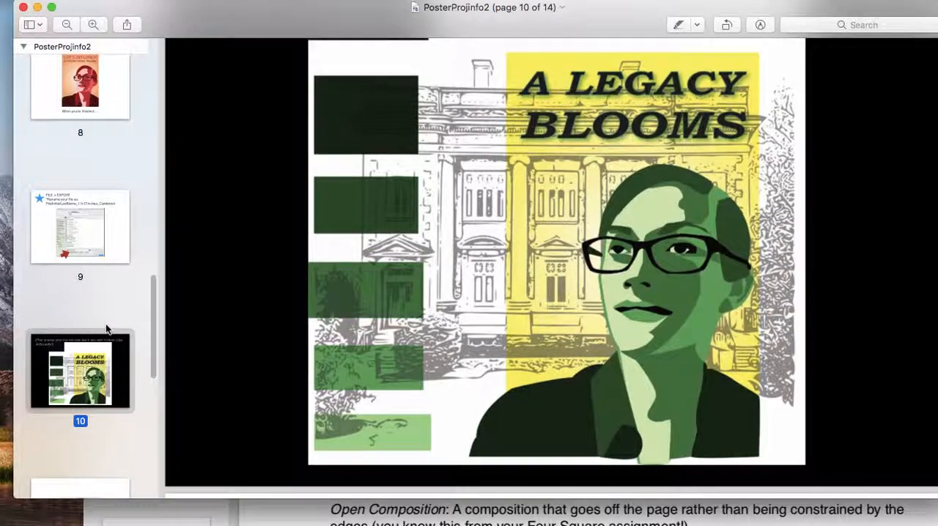
pyautogui.scroll(-3)
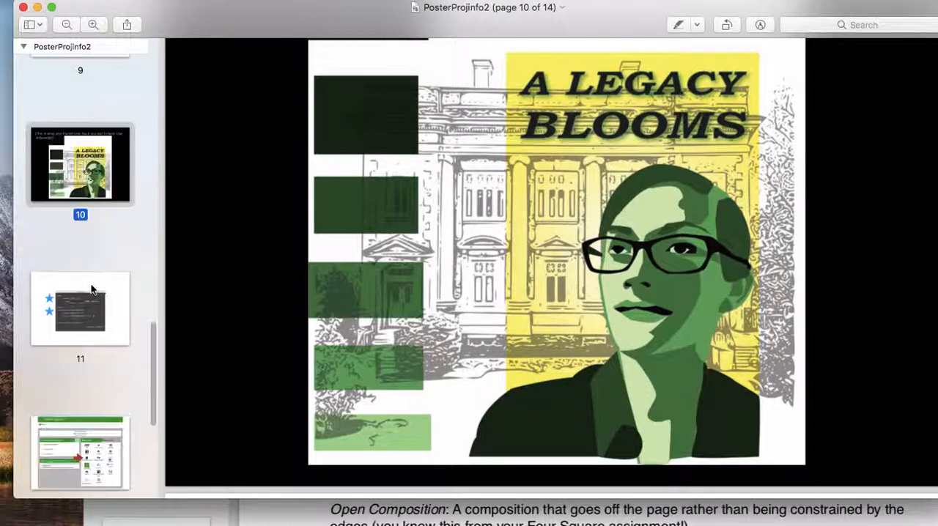
pyautogui.scroll(-3)
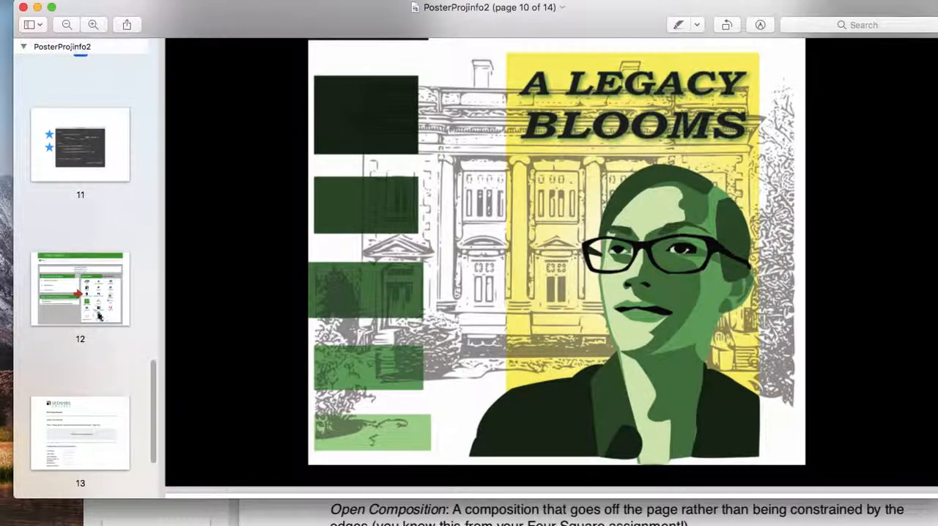
# Pass page 12's Quick Links to page 13, the McDaniel College Print Center Request form.
pyautogui.click(79, 287)
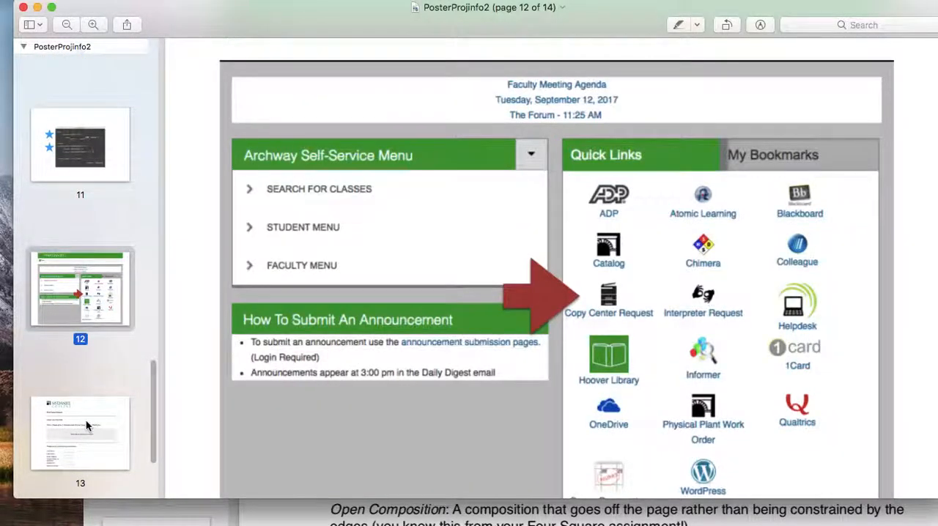
pyautogui.click(80, 432)
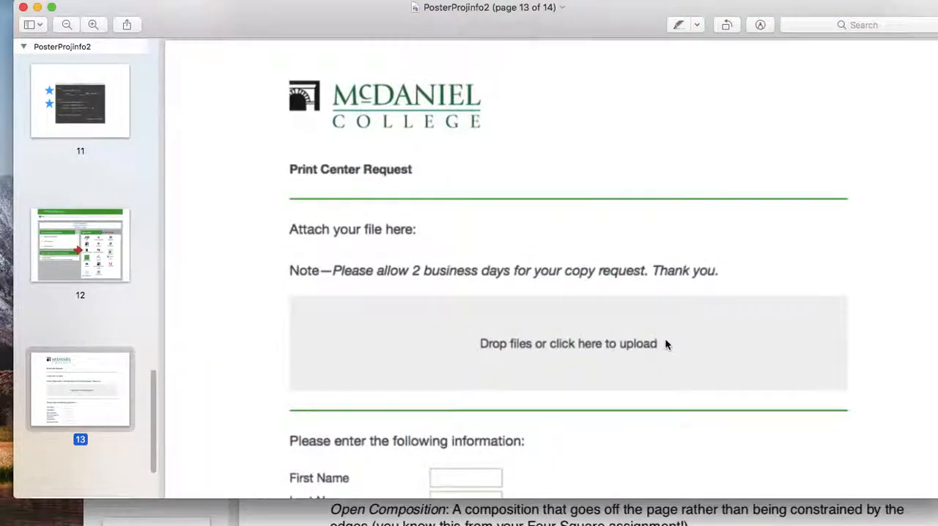
pyautogui.scroll(-3)
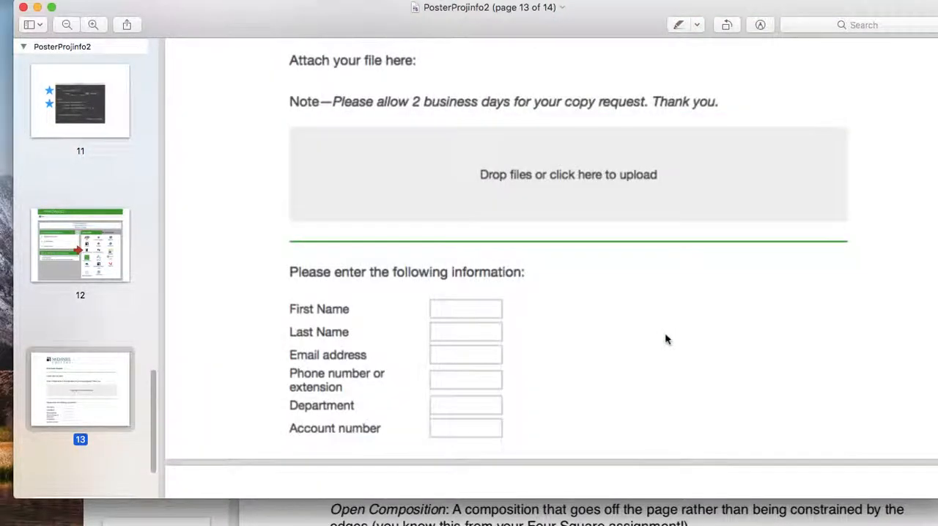